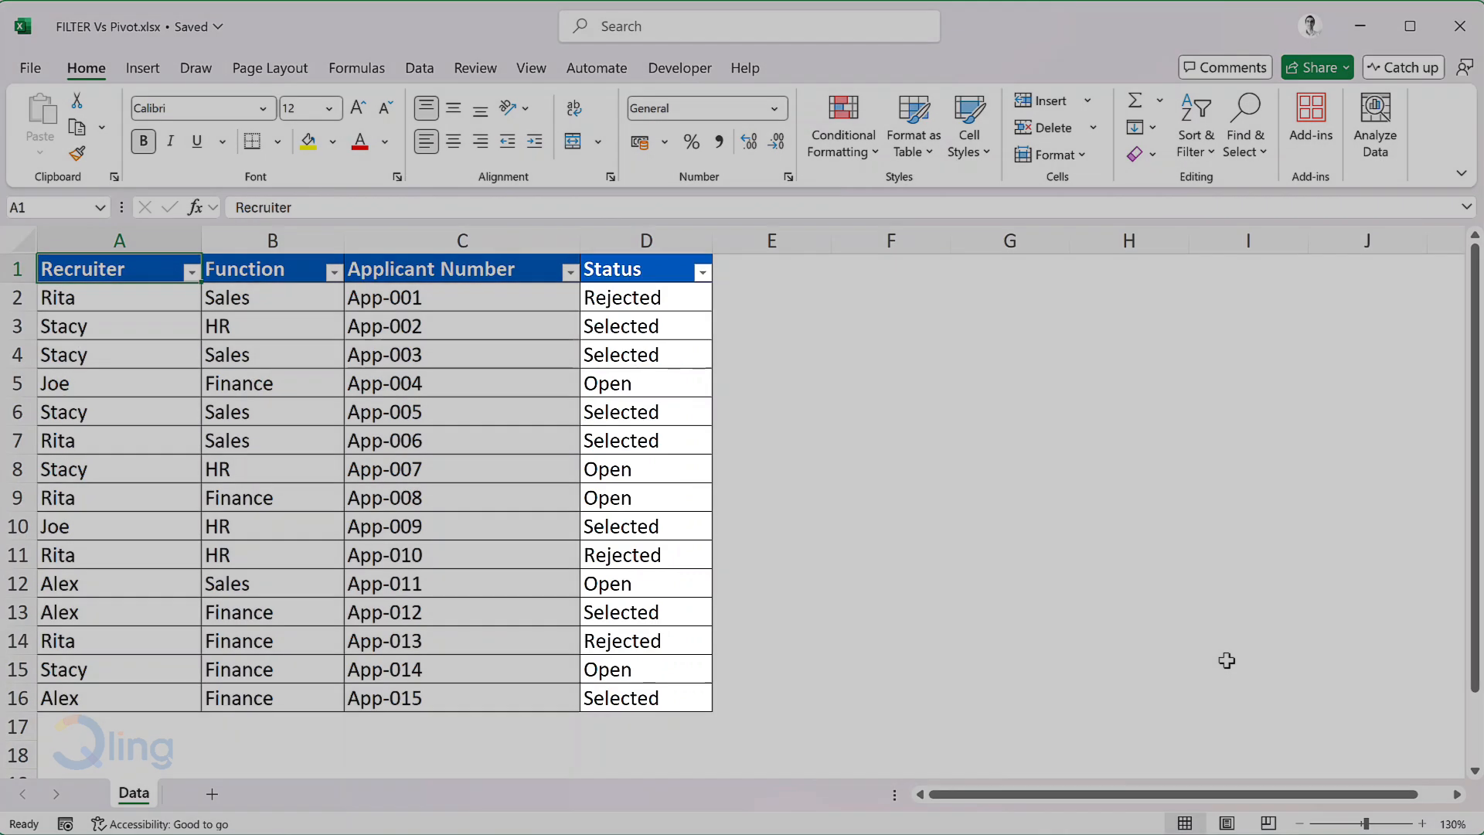
- Filter the Status column to show only the 5 Open applications
{"action": "left_click", "coordinate": [624, 269]}
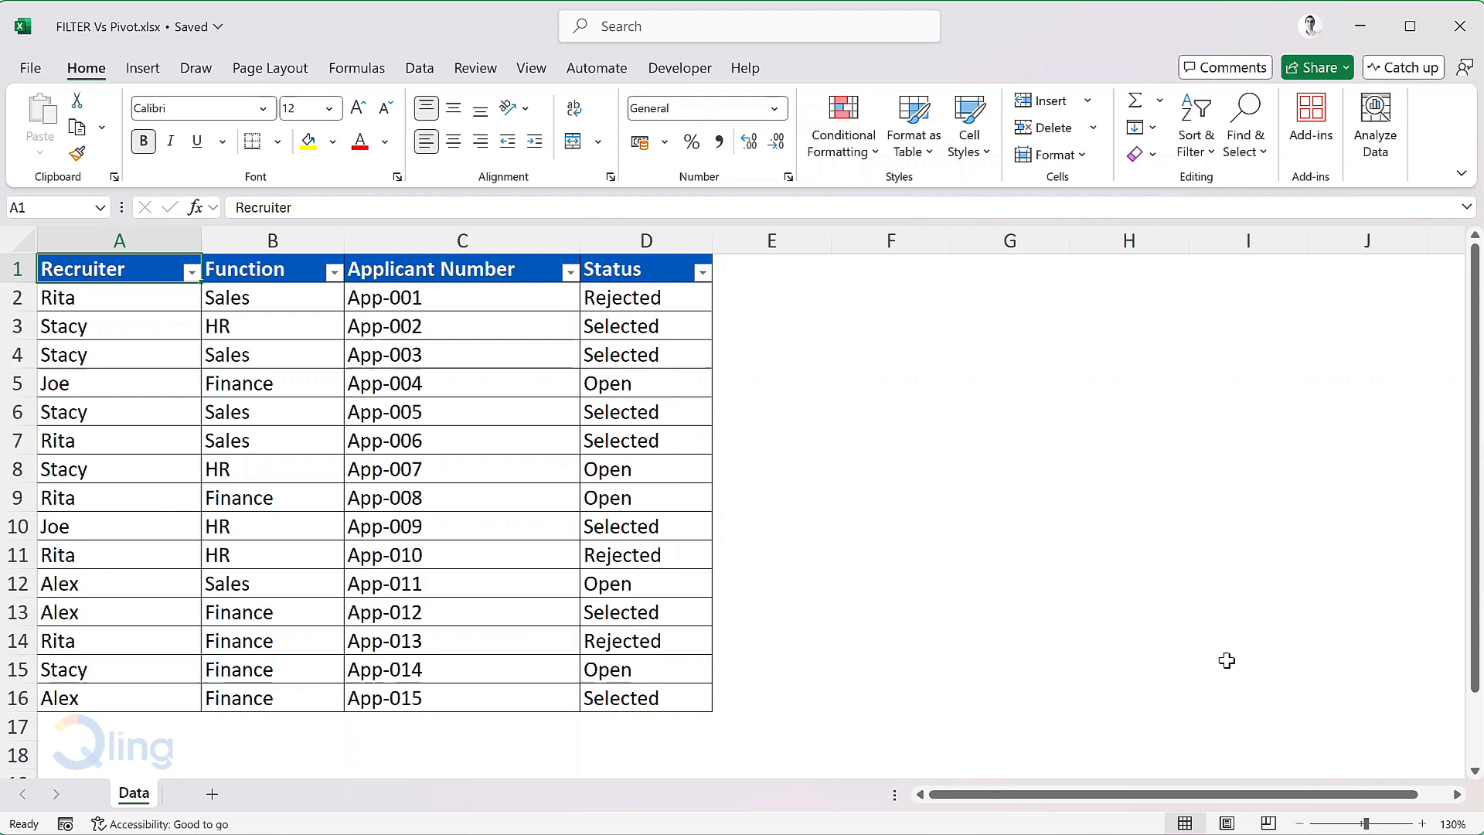
{"action": "mouse_move", "coordinate": [704, 273]}
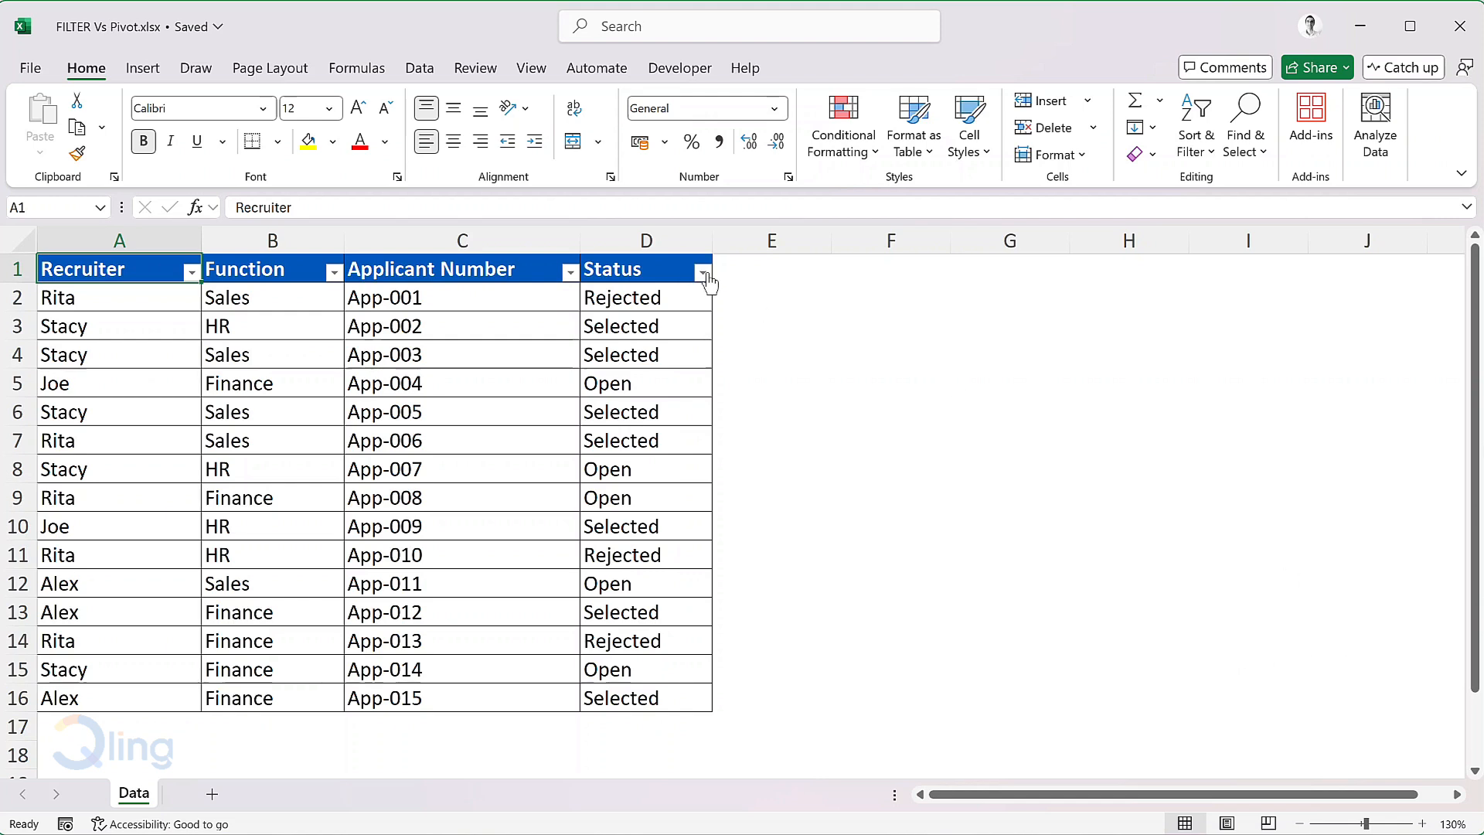
{"action": "left_click", "coordinate": [702, 273]}
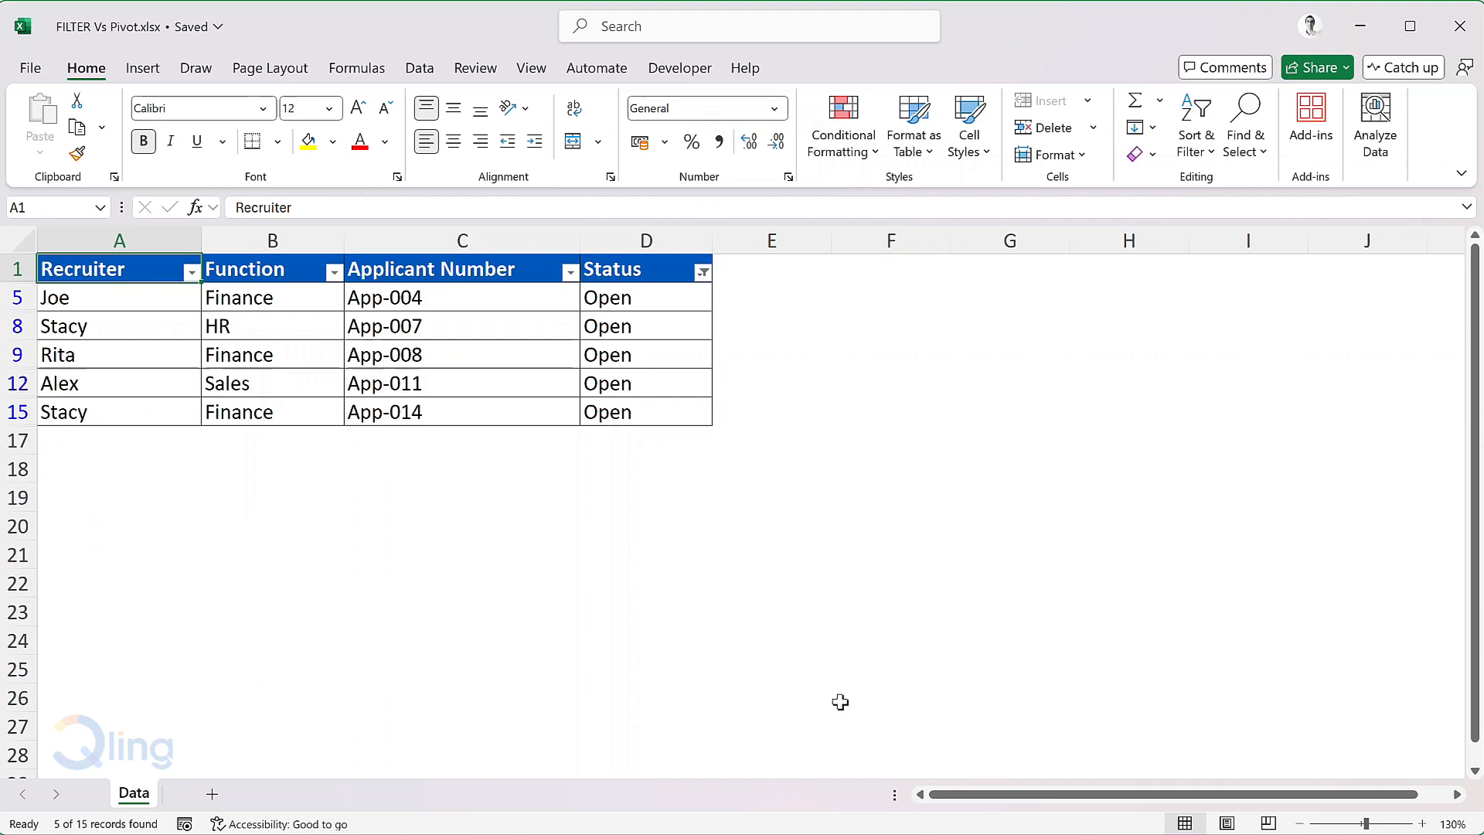
- Set App-014's status in D15 to Selected and reapply the Open-only filter
{"action": "left_click", "coordinate": [646, 410]}
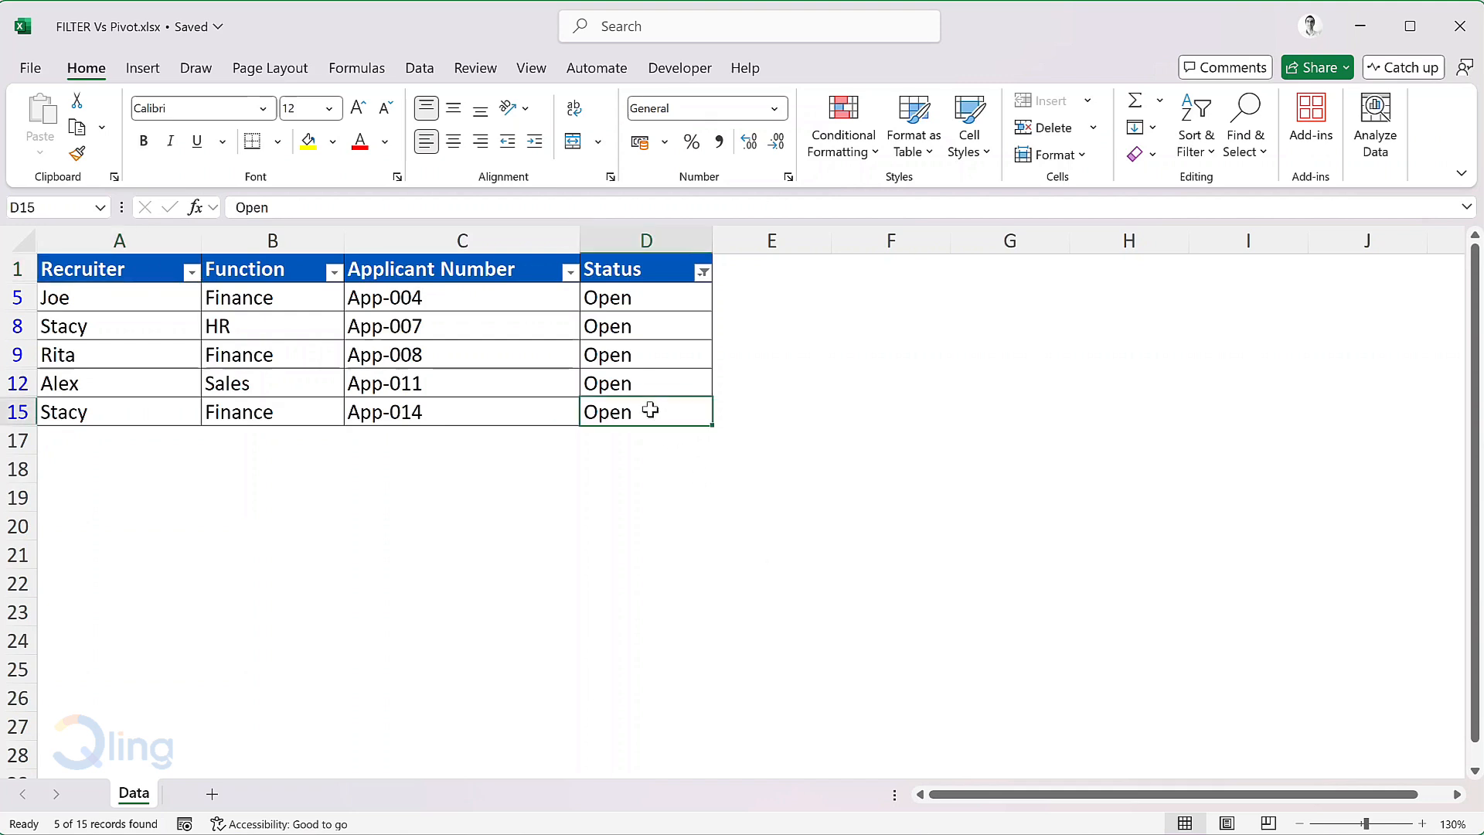
{"action": "type", "text": "Selected"}
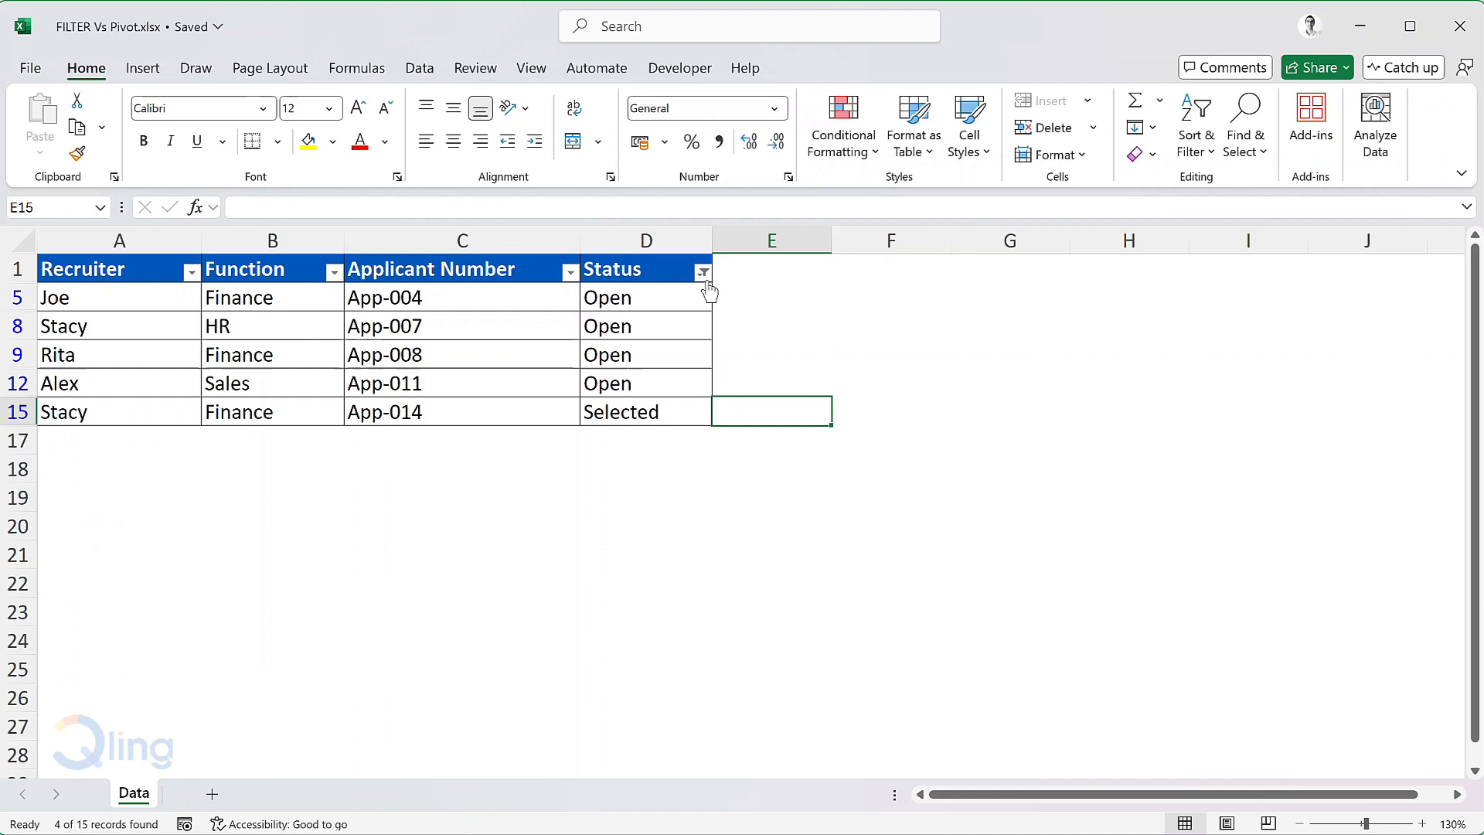
{"action": "left_click", "coordinate": [703, 273]}
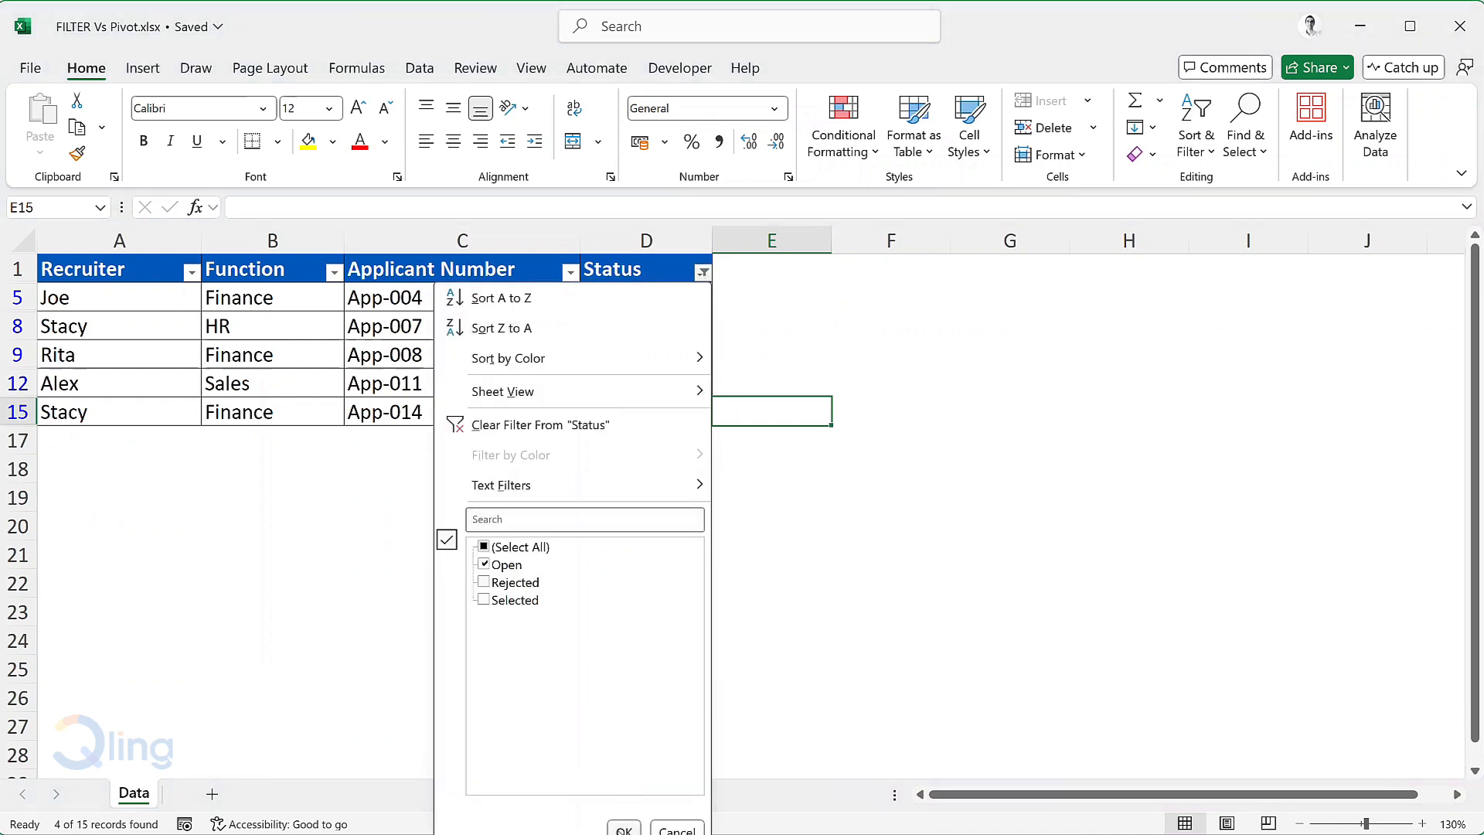
{"action": "left_click", "coordinate": [623, 829]}
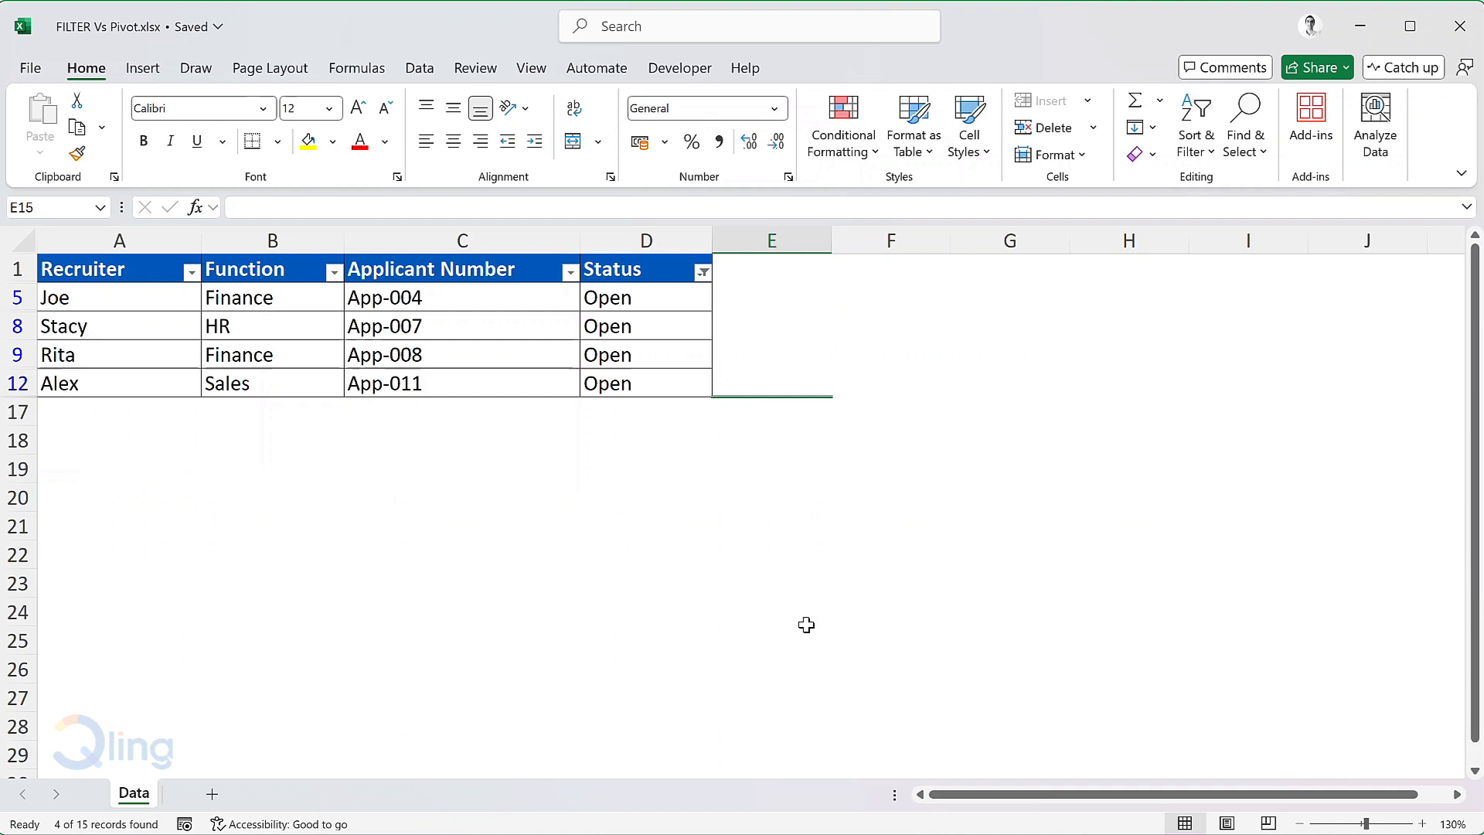
{"action": "mouse_move", "coordinate": [724, 261]}
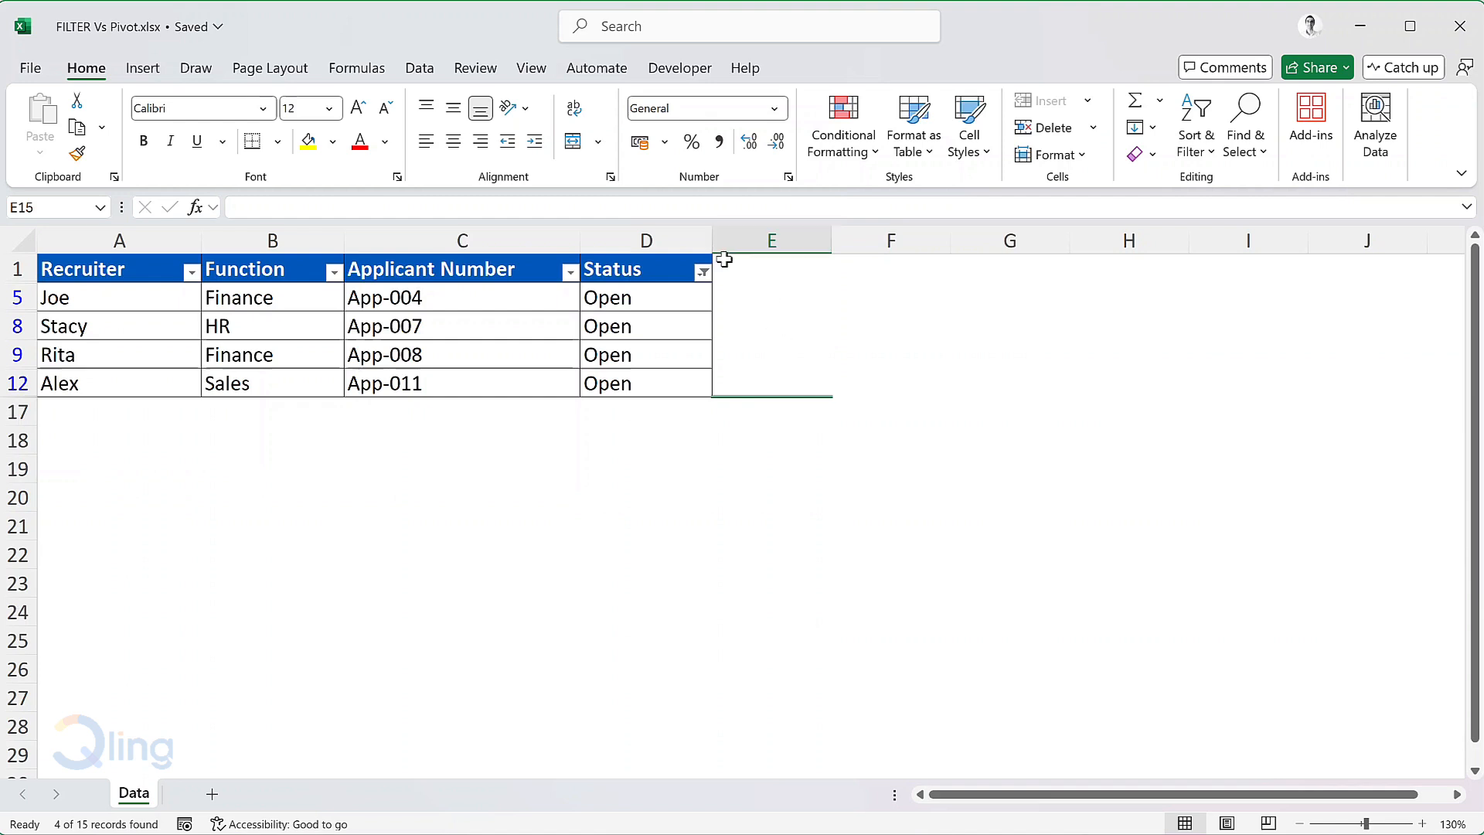
- Clear the Status filter with (Select All) so all 15 applications show
{"action": "left_click", "coordinate": [702, 271]}
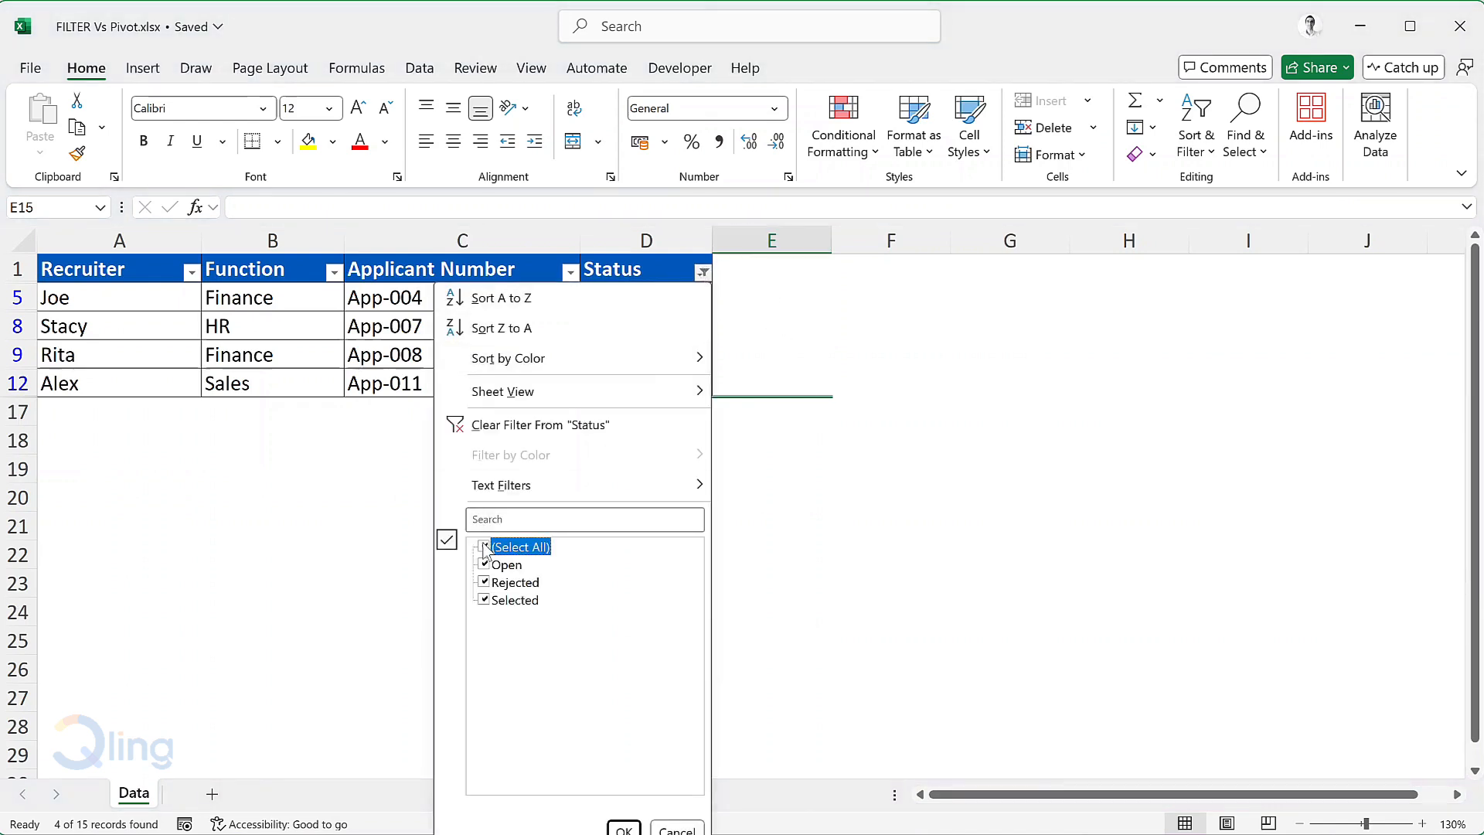
{"action": "left_click", "coordinate": [540, 424]}
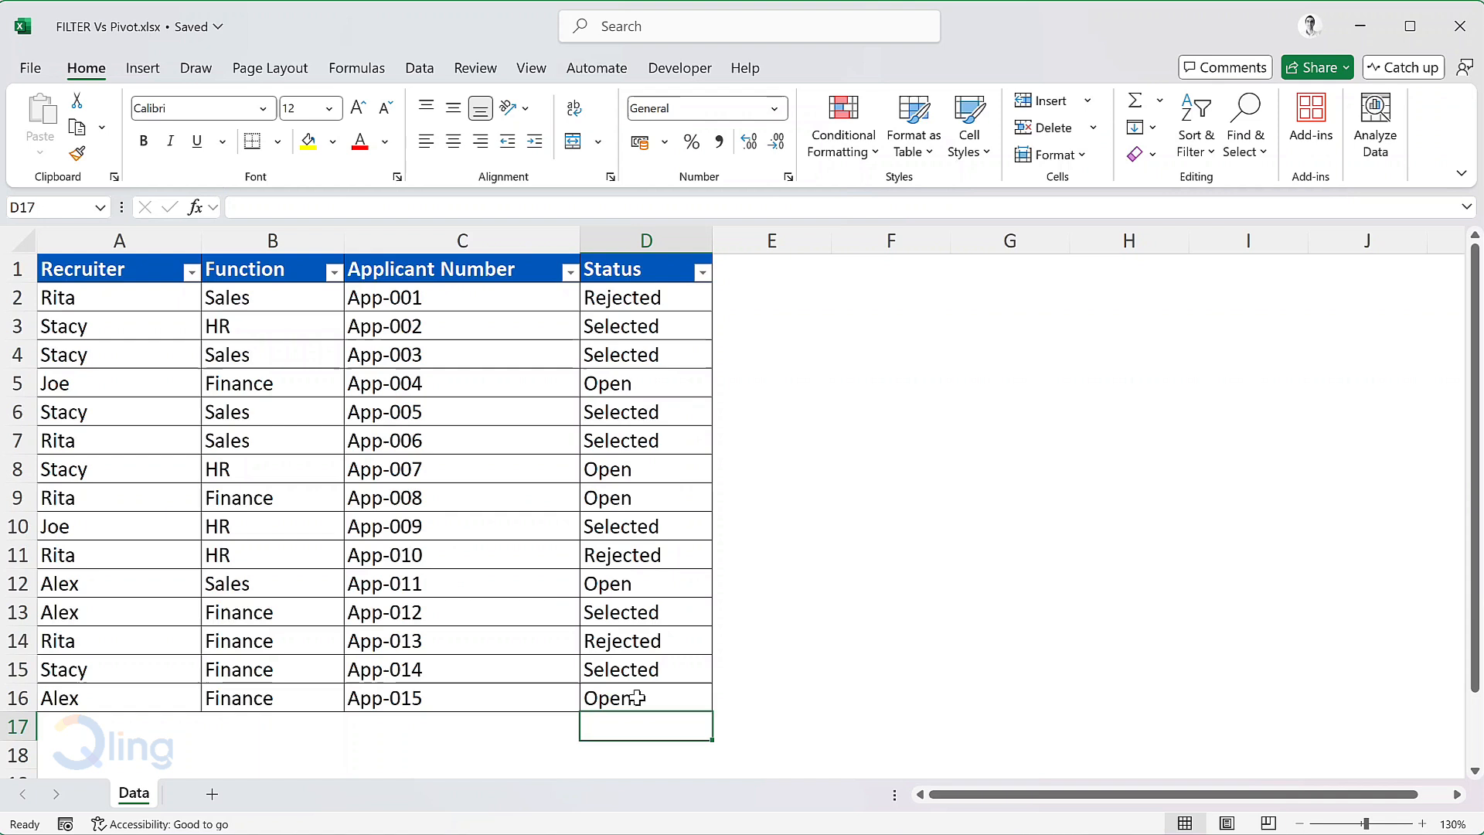
{"action": "mouse_move", "coordinate": [312, 556]}
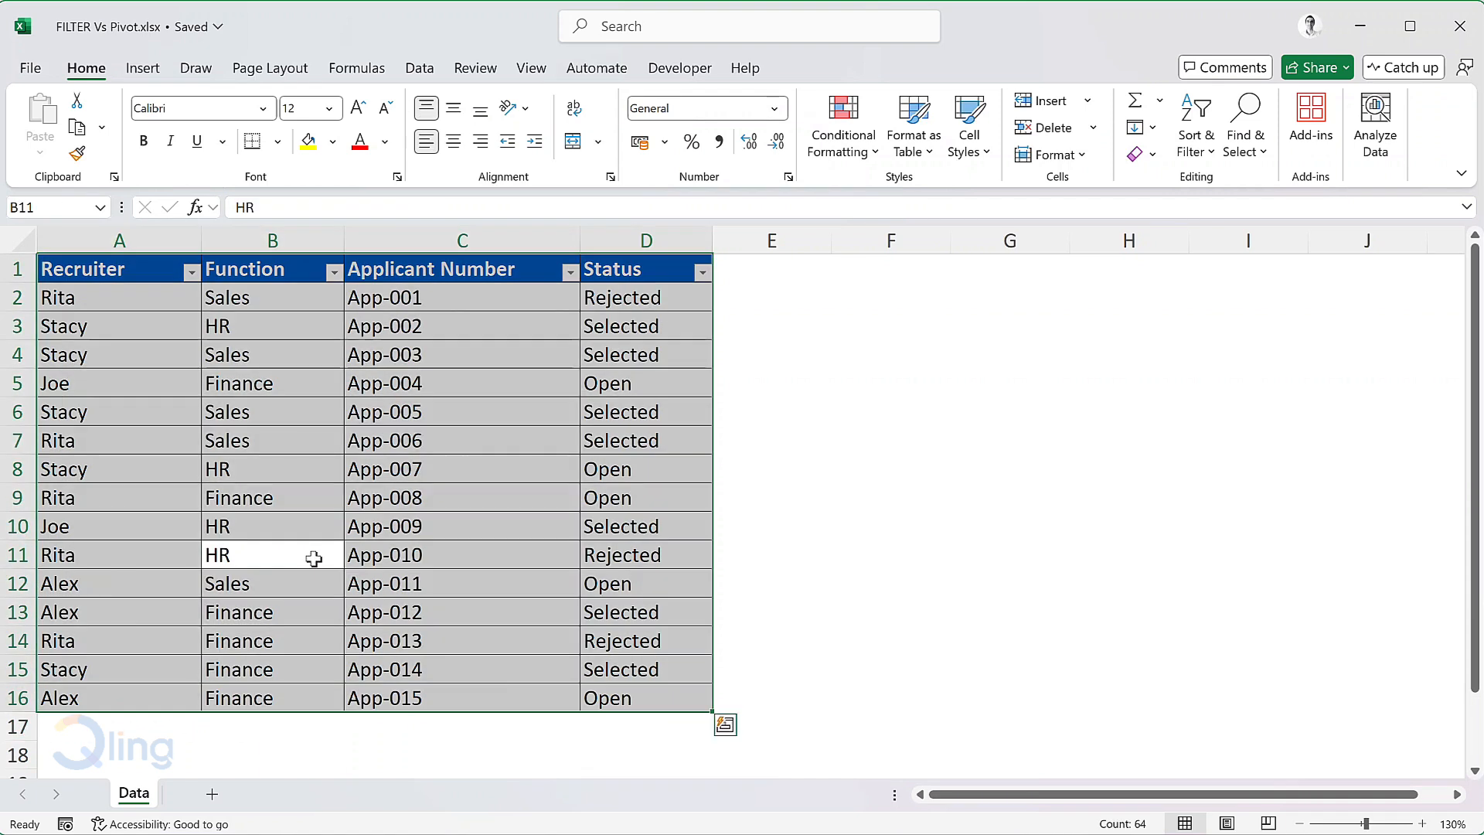
{"action": "mouse_move", "coordinate": [307, 383]}
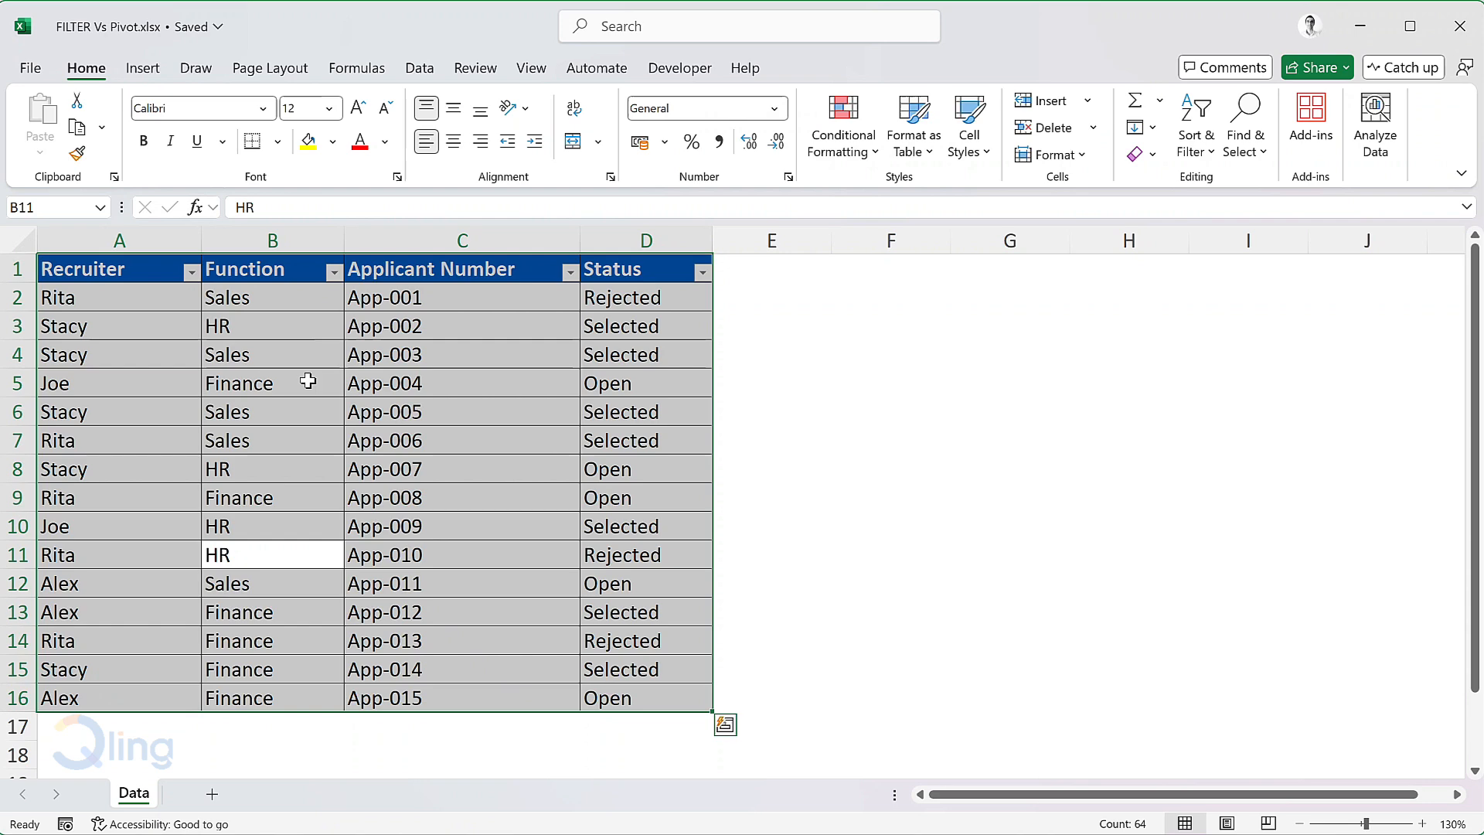
- Insert a PivotTable from the applications table onto a new worksheet, Sheet2
{"action": "left_click", "coordinate": [142, 68]}
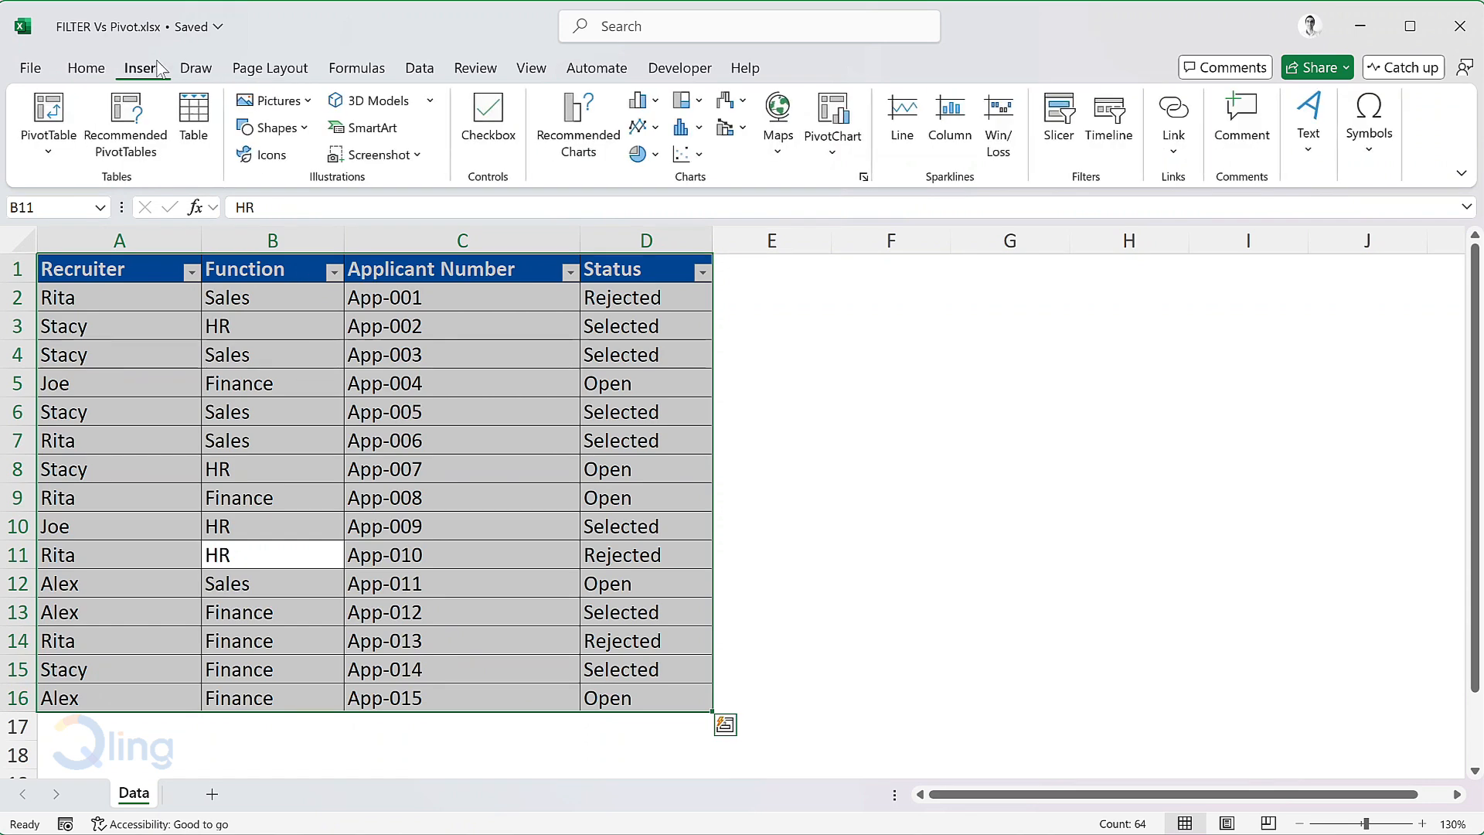
{"action": "left_click", "coordinate": [46, 119]}
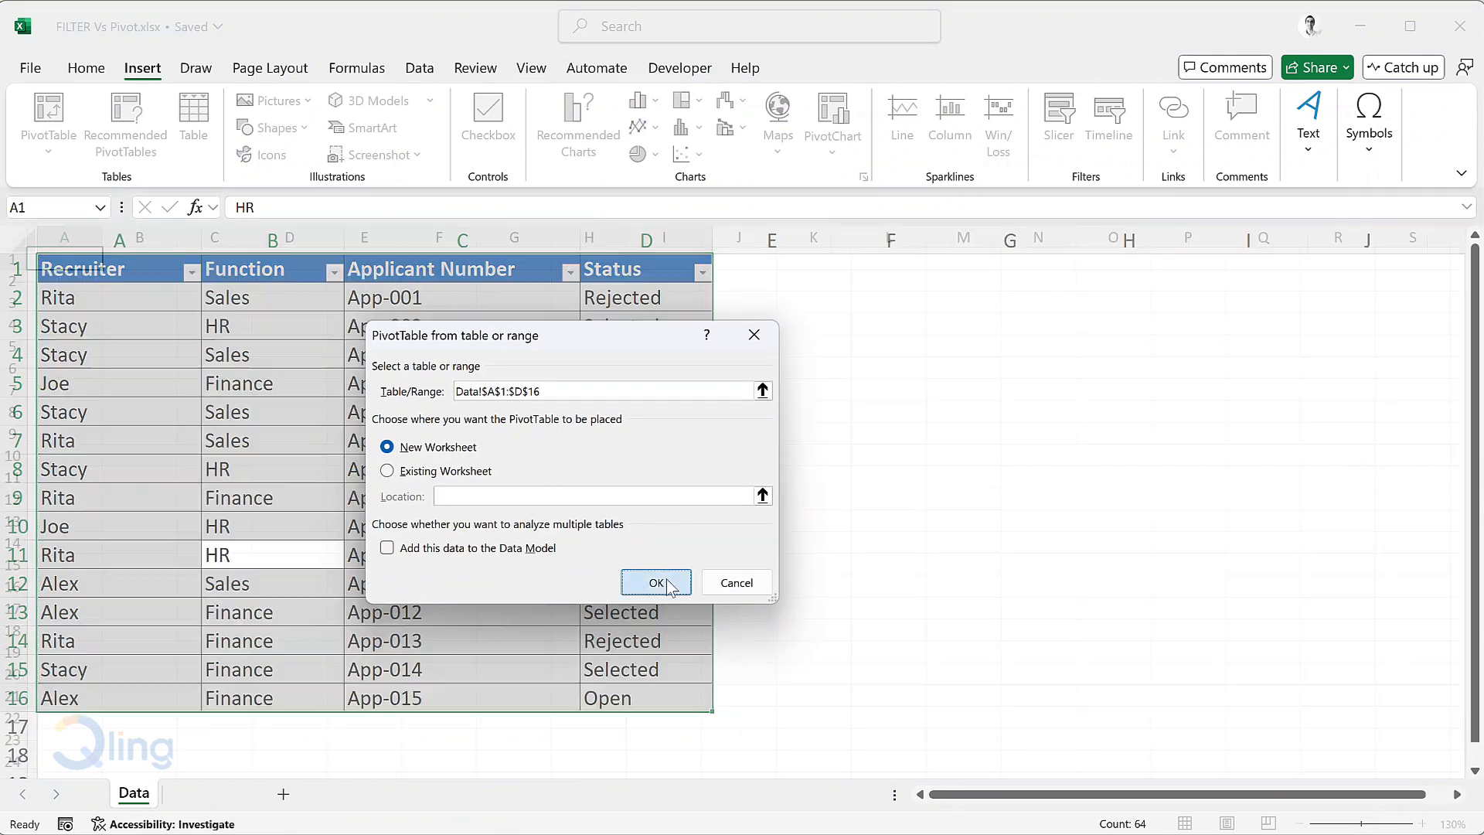
{"action": "left_click", "coordinate": [655, 582]}
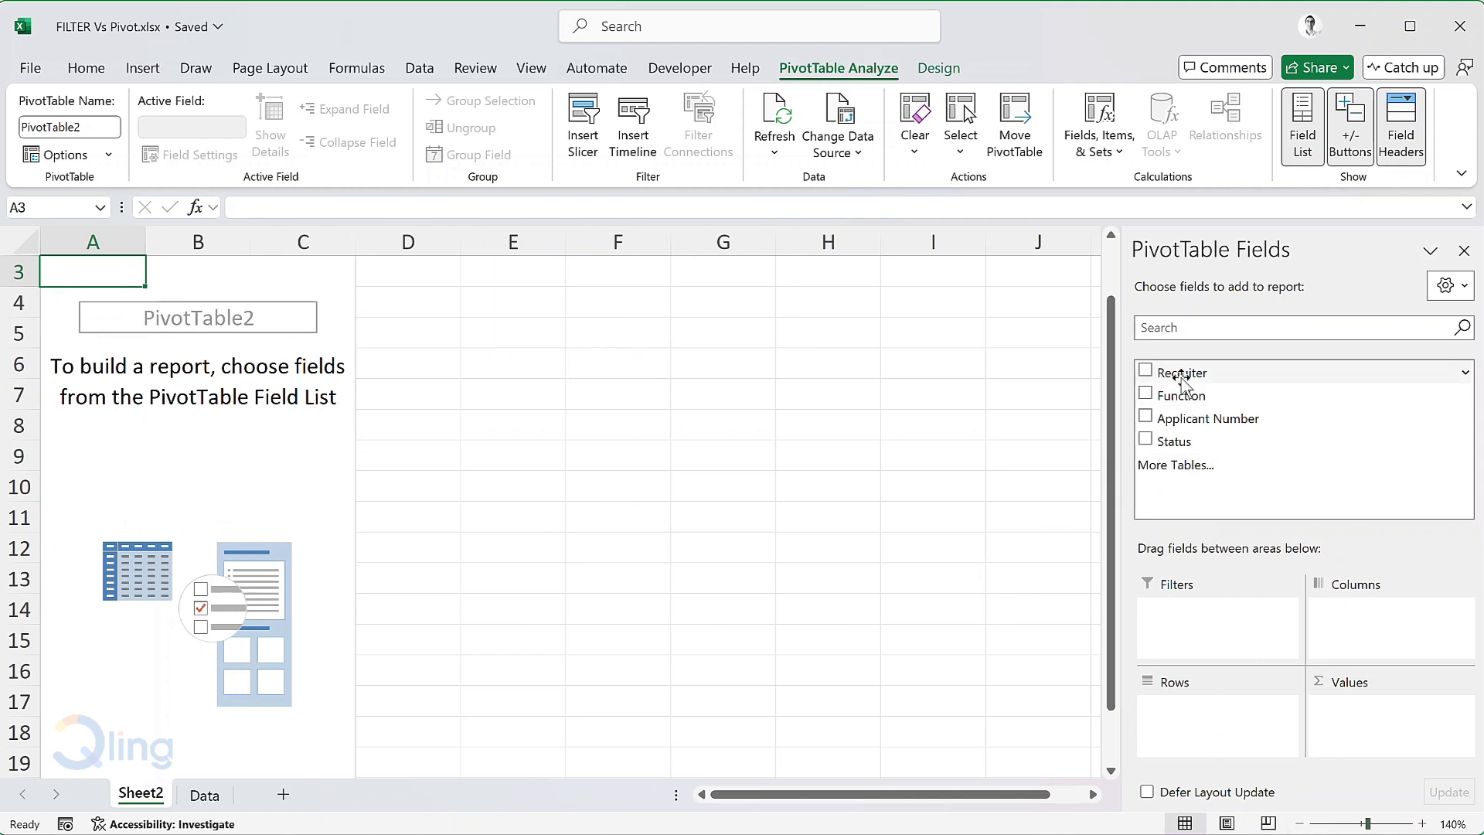
- Add Recruiter as pivot rows and count Applicant Number per recruiter
{"action": "left_click", "coordinate": [1146, 372]}
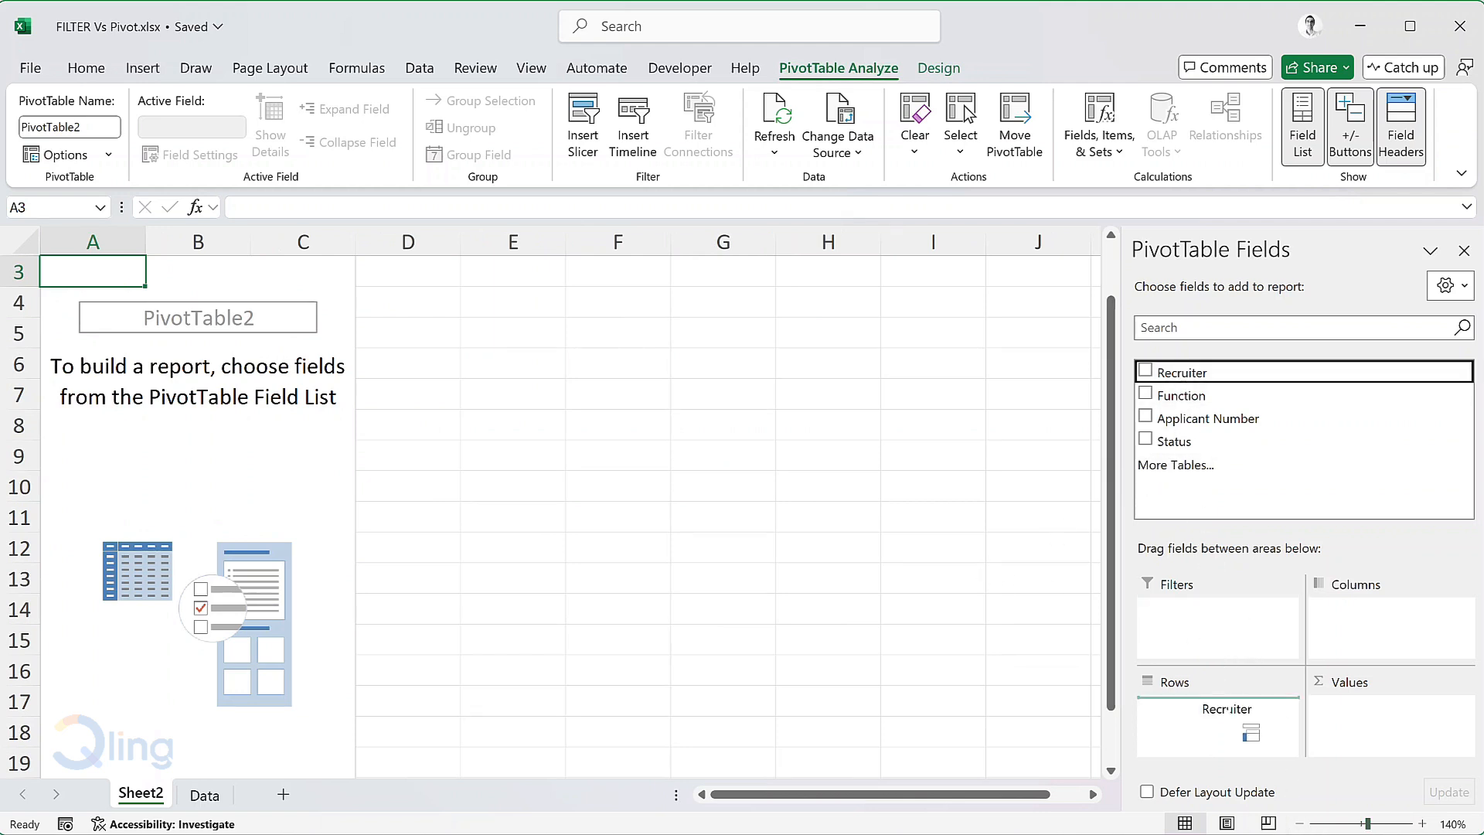
{"action": "left_click", "coordinate": [1145, 371]}
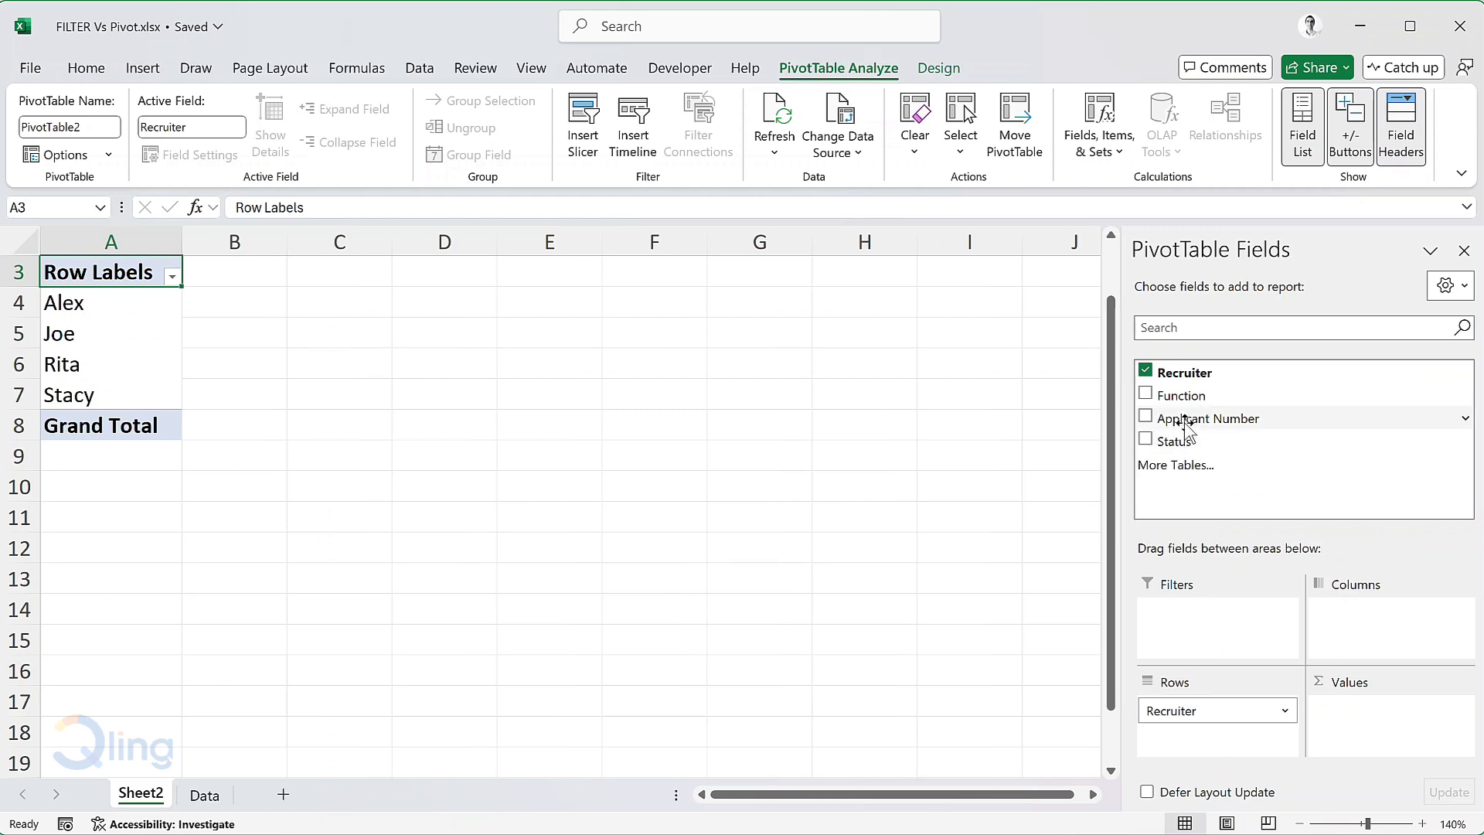
{"action": "left_click", "coordinate": [1146, 417]}
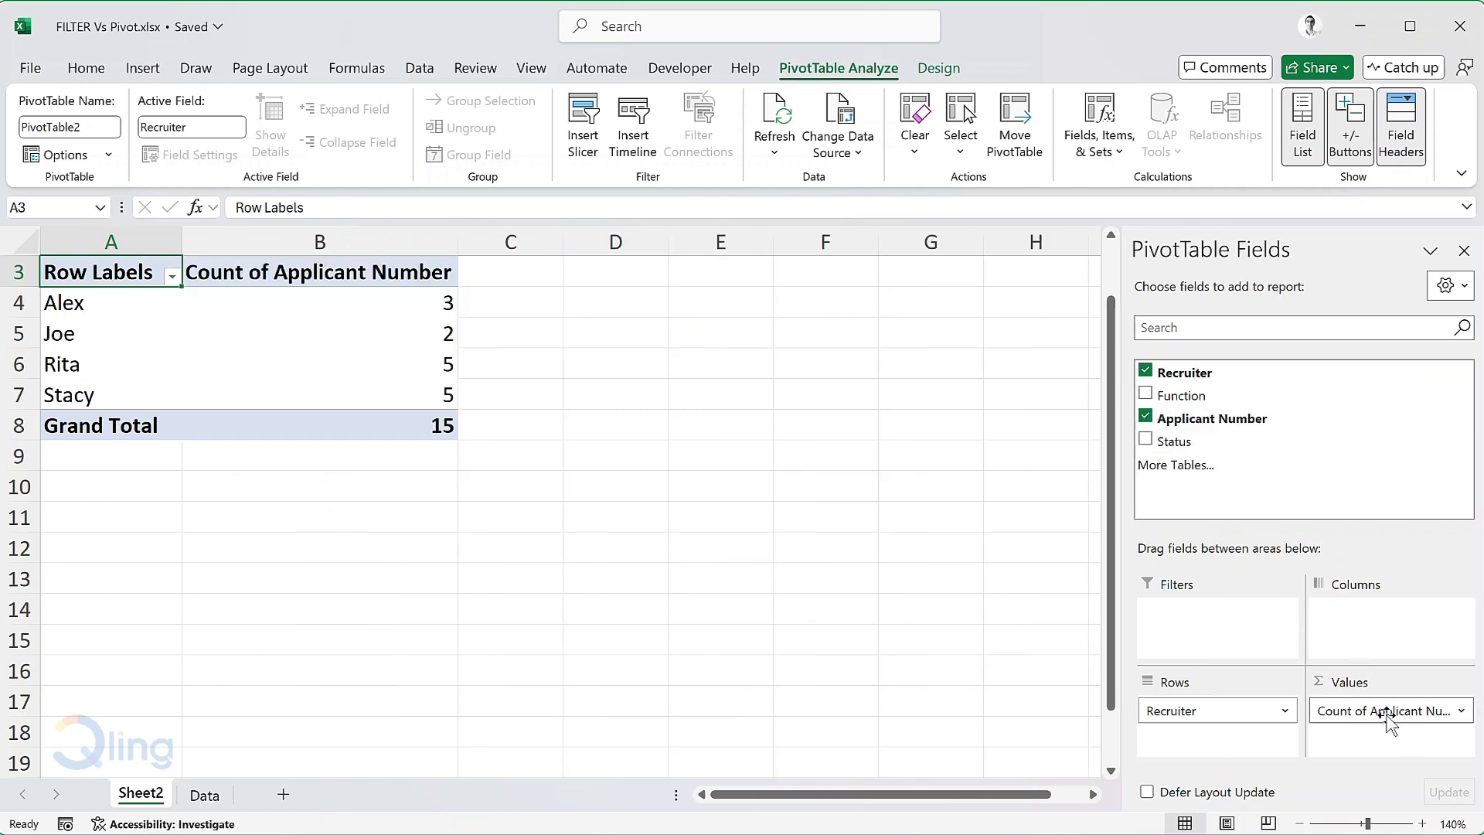
{"action": "mouse_move", "coordinate": [1277, 553]}
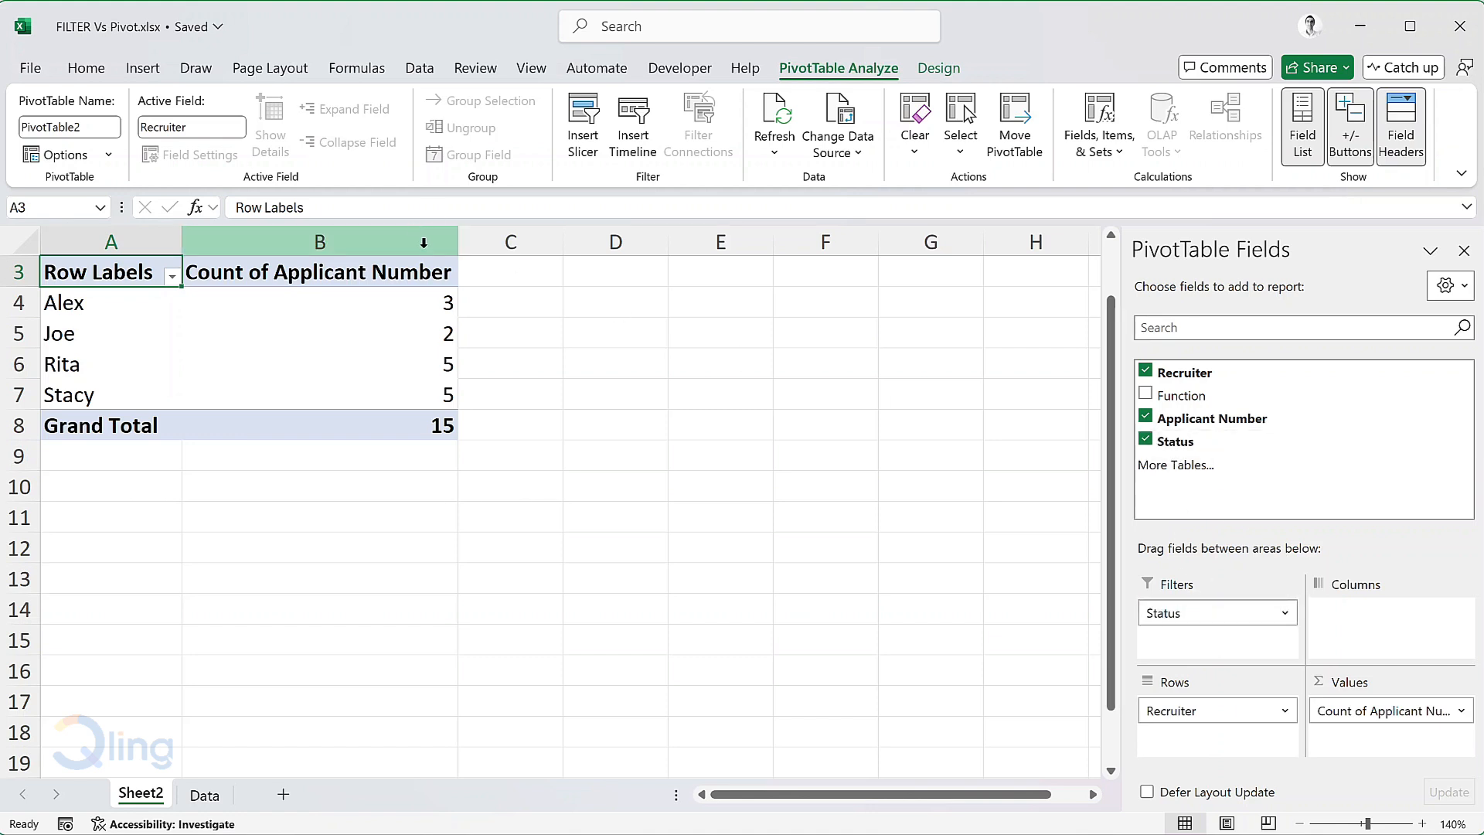
- Filter the pivot's Status to Selected only: Alex 1, Joe 1, Rita 1, Stacy 4
{"action": "left_click", "coordinate": [446, 271]}
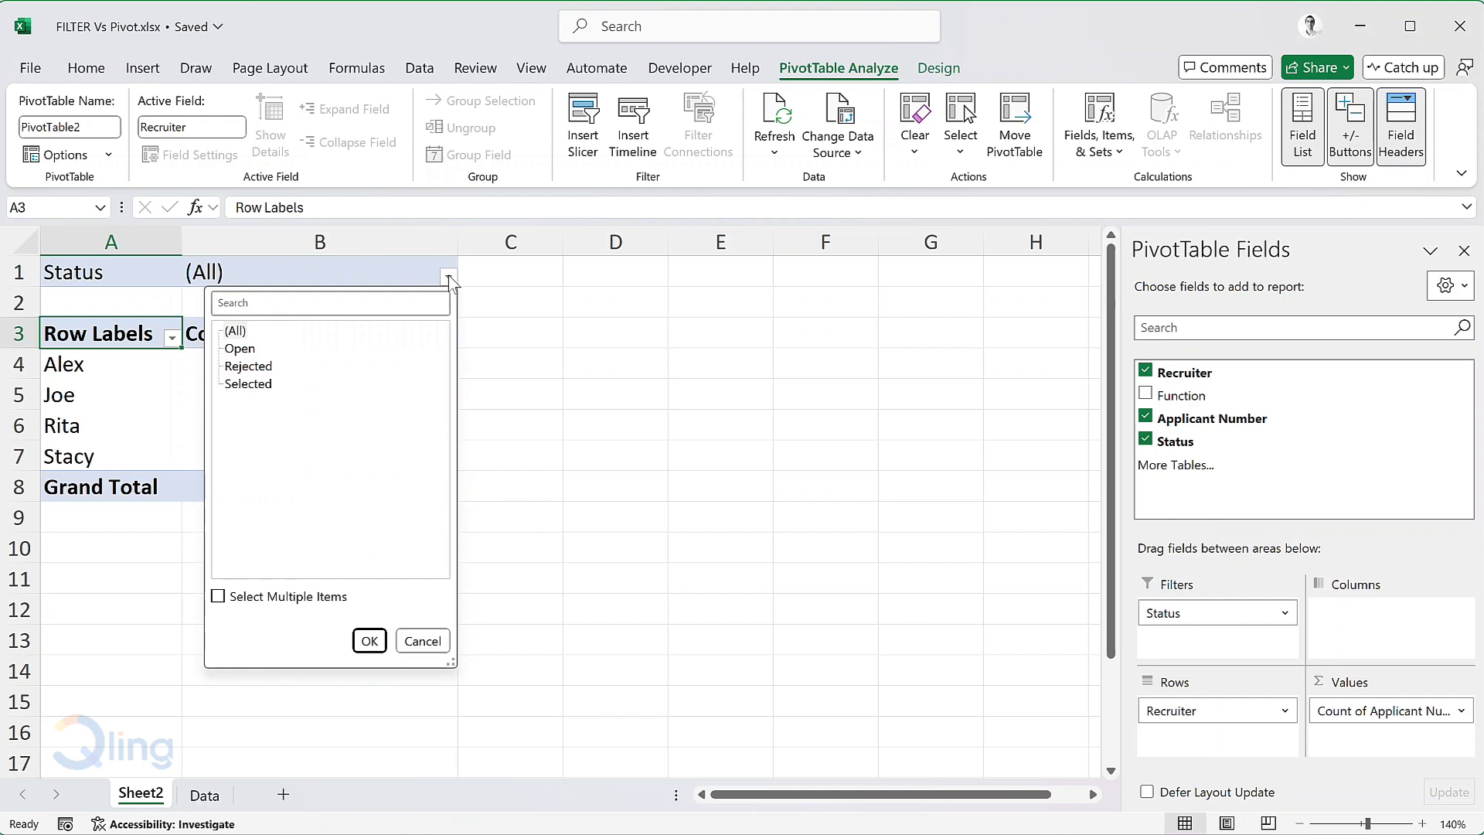
{"action": "left_click", "coordinate": [219, 596]}
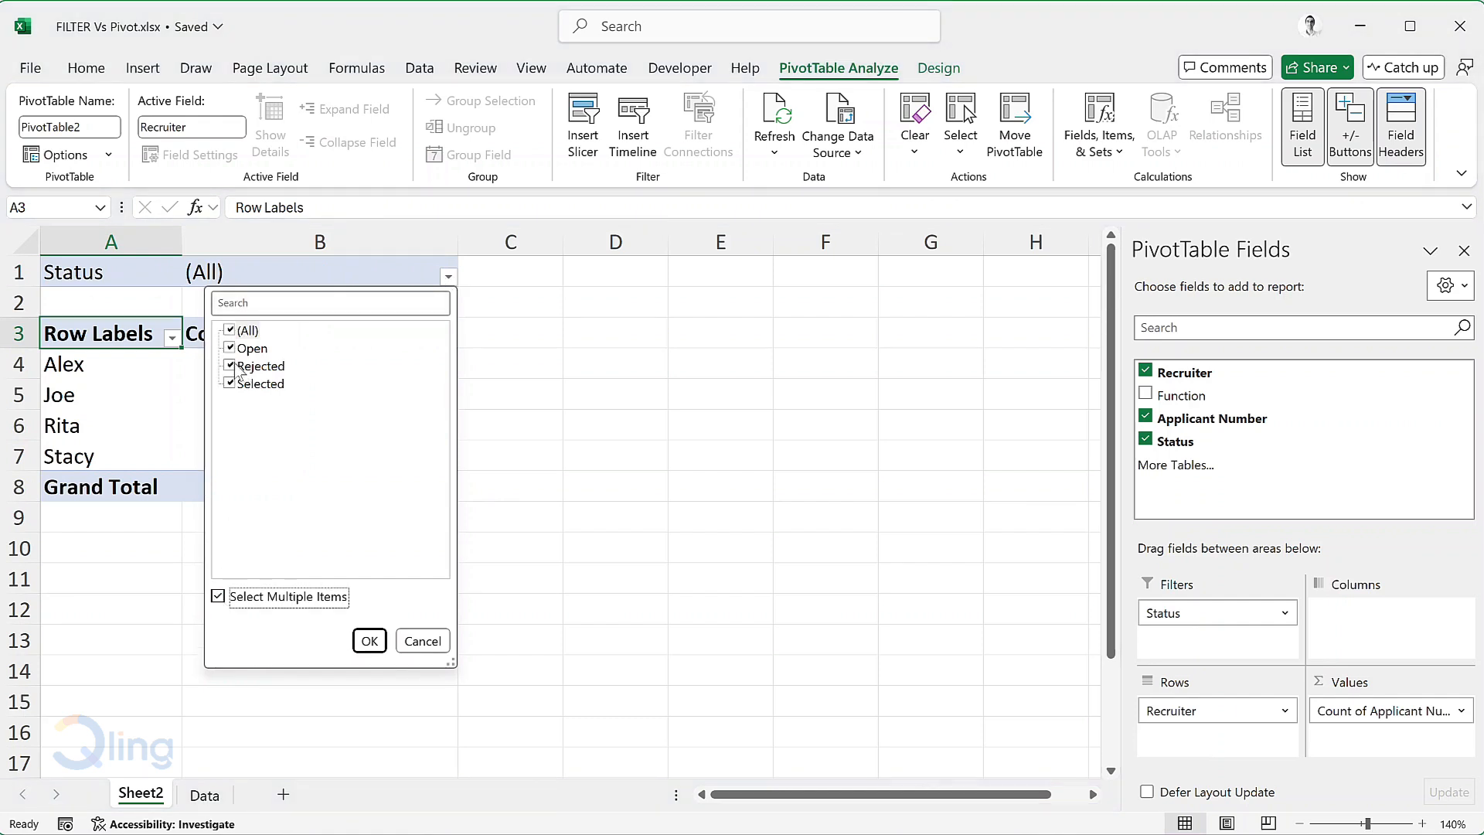
{"action": "left_click", "coordinate": [368, 640]}
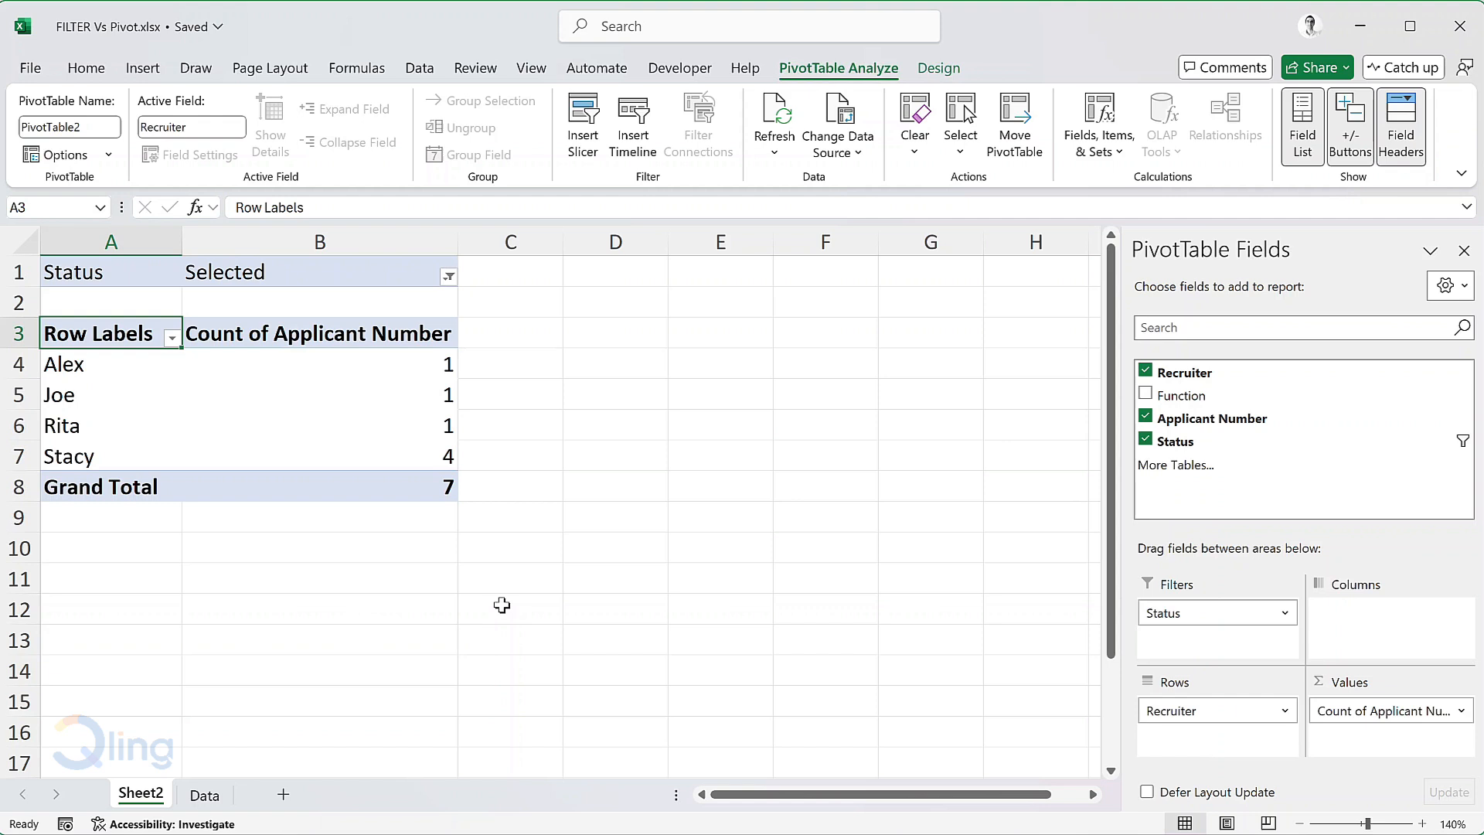
{"action": "mouse_move", "coordinate": [368, 584]}
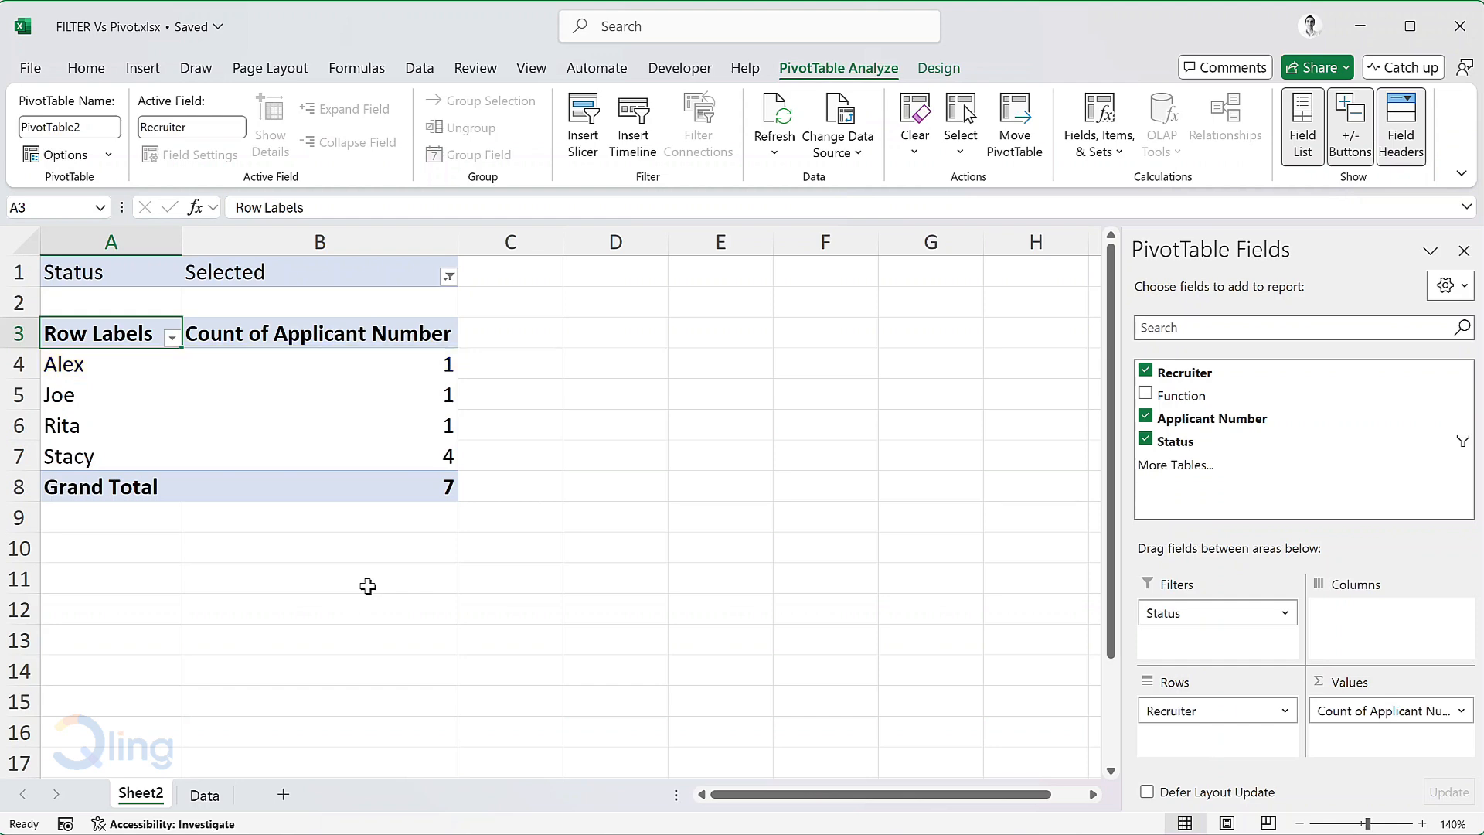
- Change App-015's status on the Data sheet to Selected and return to Sheet2
{"action": "left_click", "coordinate": [204, 794]}
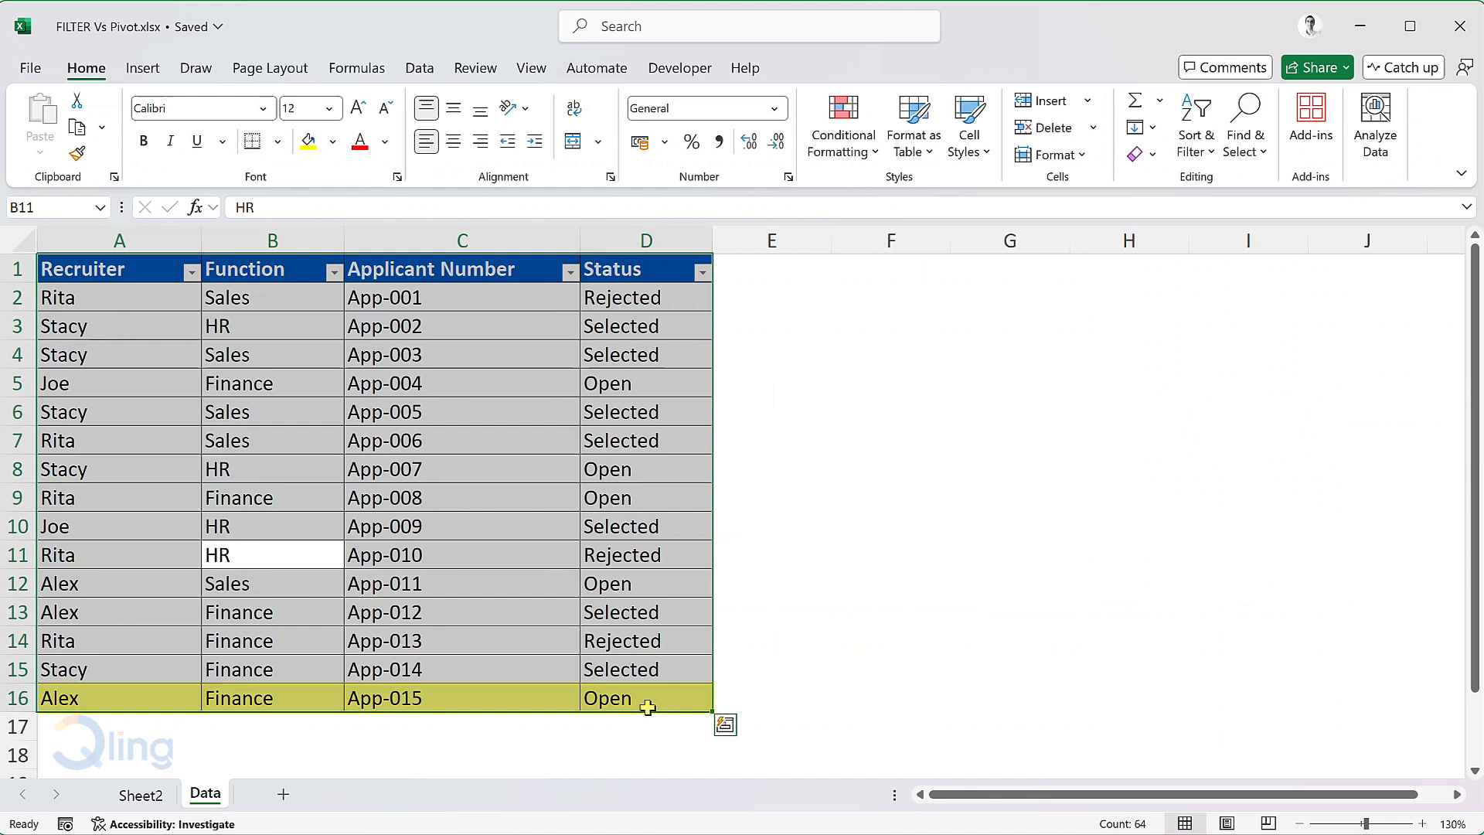
{"action": "left_click", "coordinate": [645, 697]}
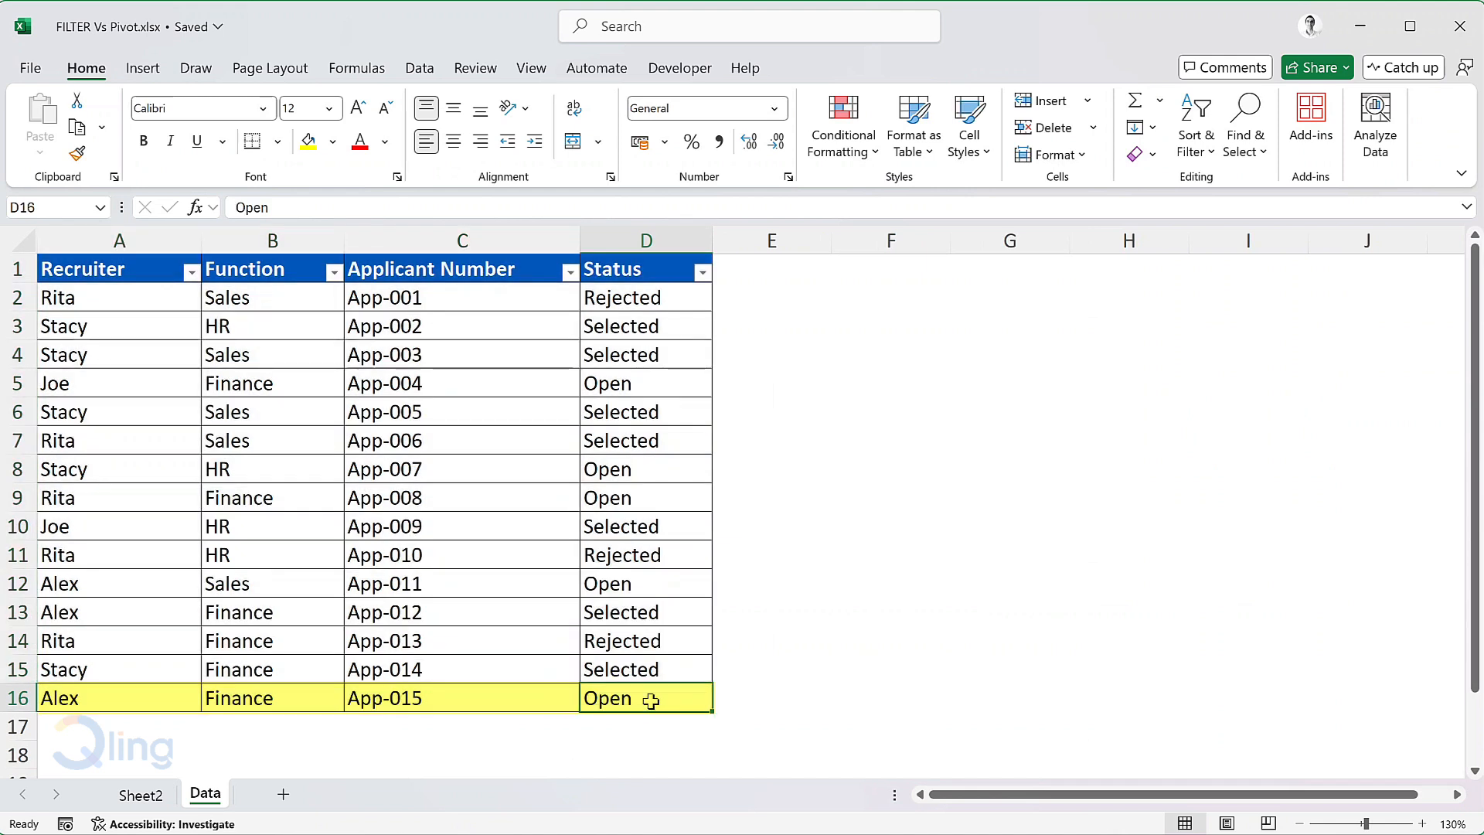
{"action": "type", "text": "Selected"}
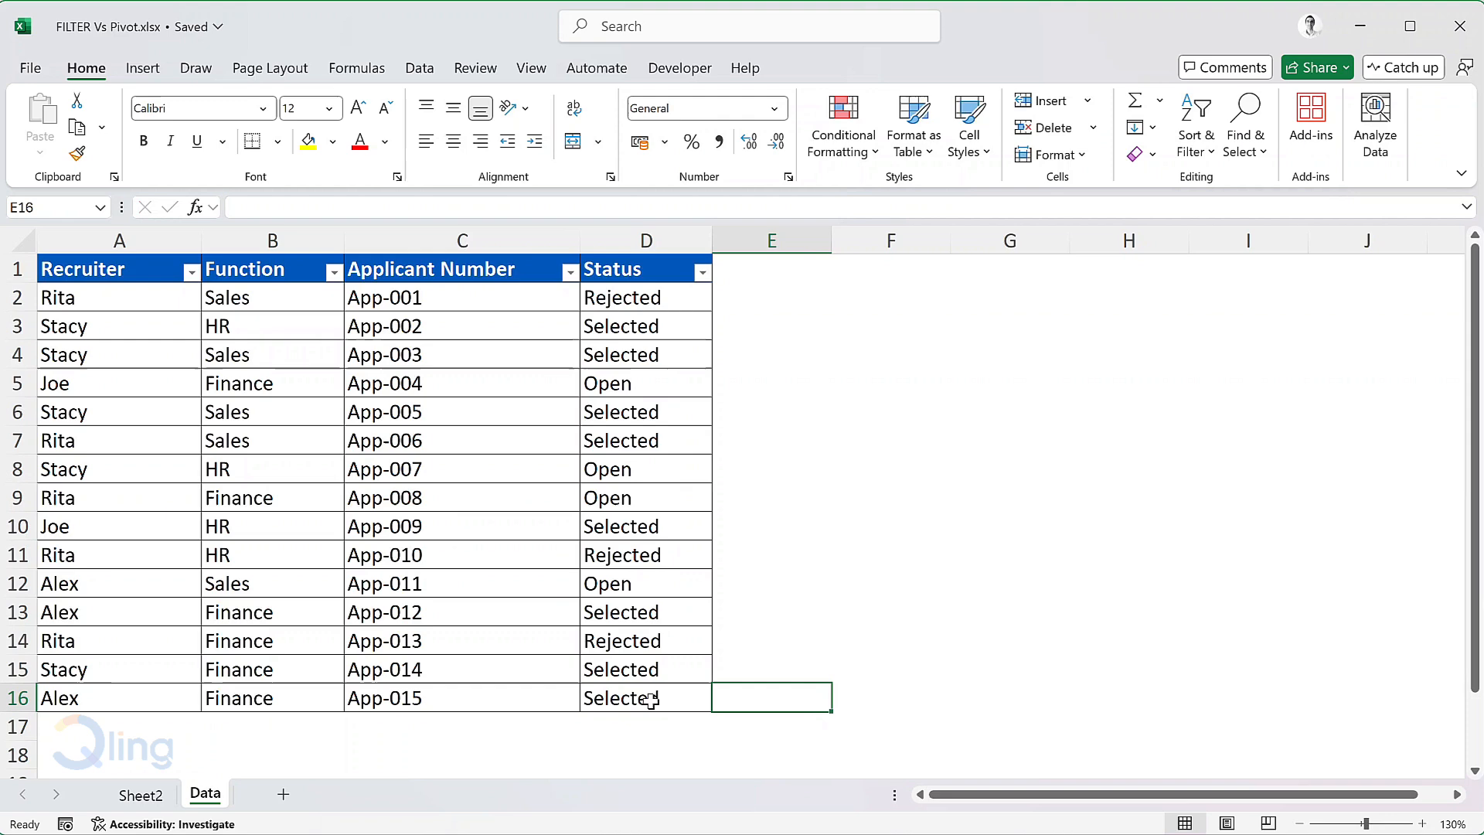
{"action": "left_click", "coordinate": [140, 794]}
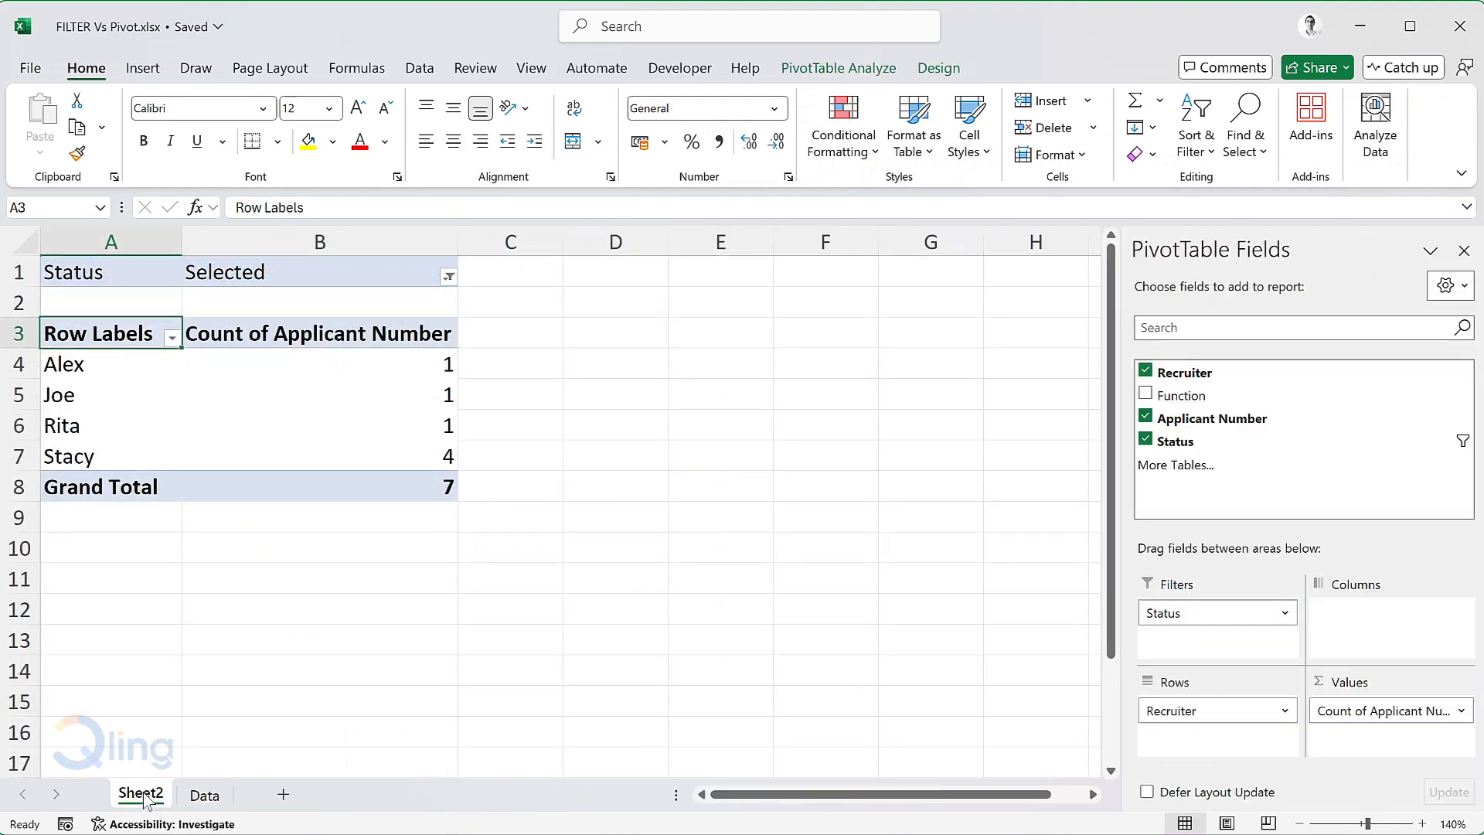
- Refresh the pivot so Alex shows 2 and the grand total 8
{"action": "left_click", "coordinate": [110, 363]}
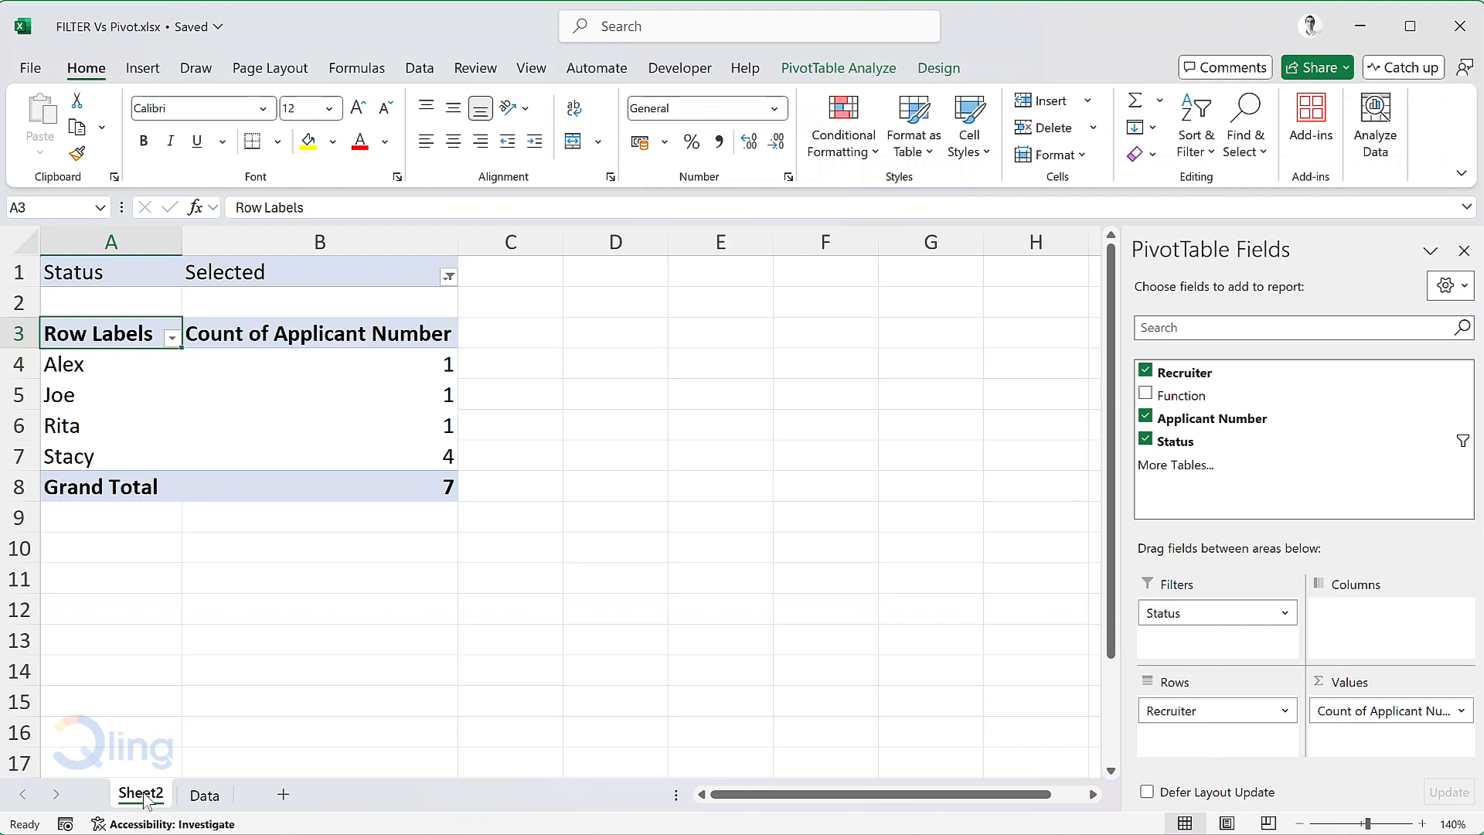
{"action": "left_click", "coordinate": [319, 363]}
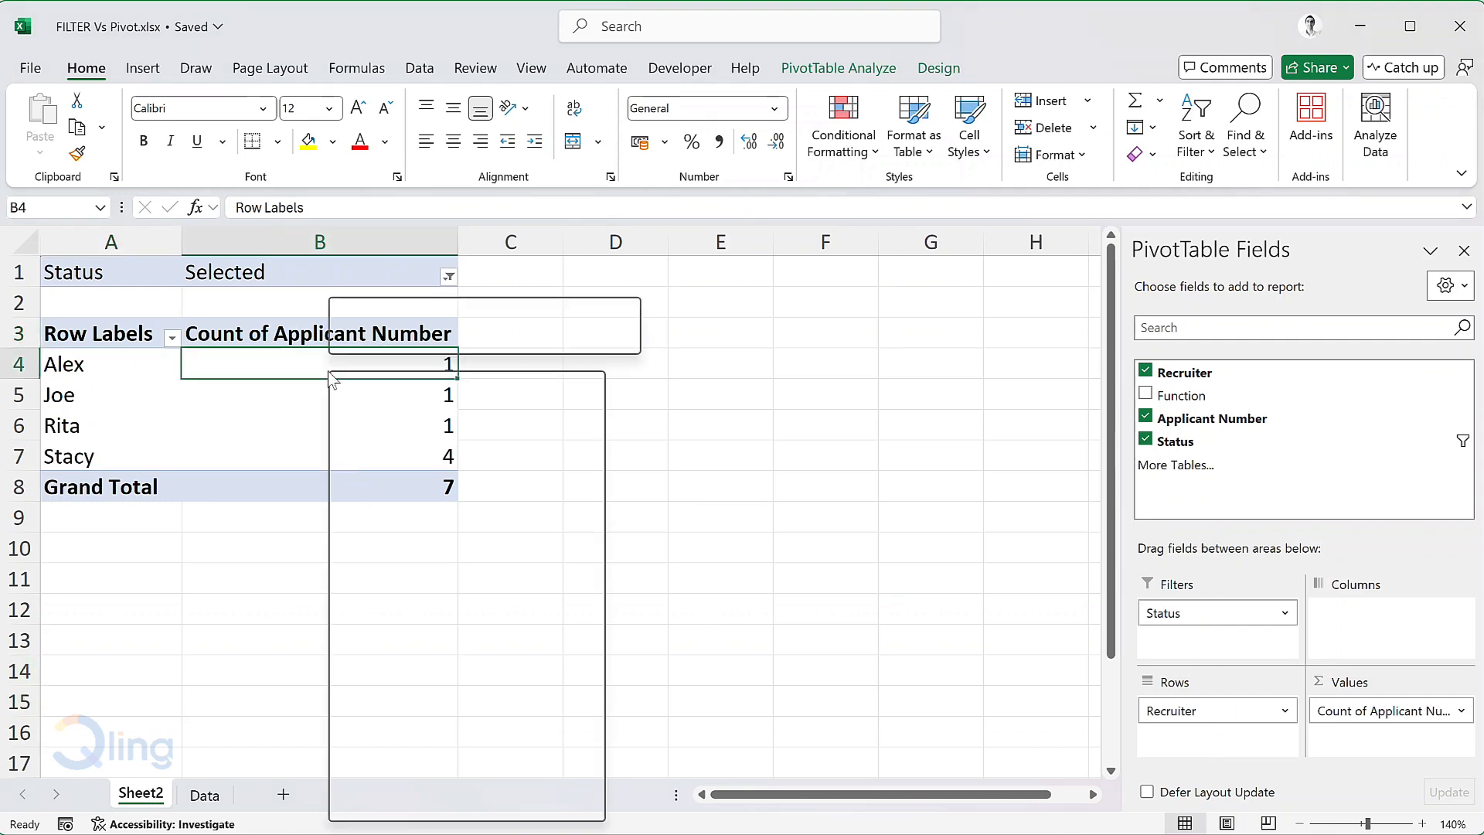
{"action": "type", "text": "2"}
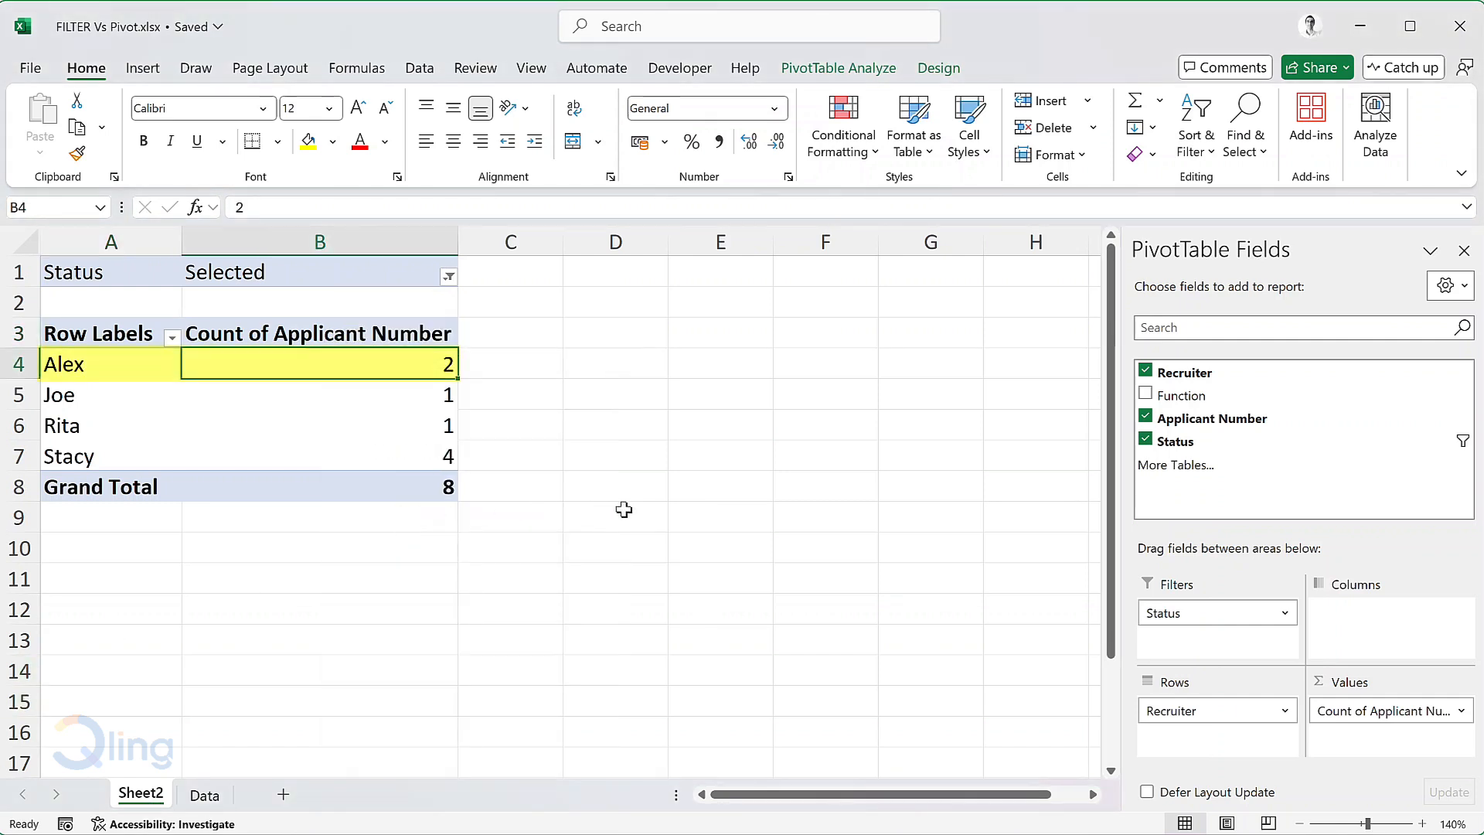
{"action": "left_click", "coordinate": [614, 517]}
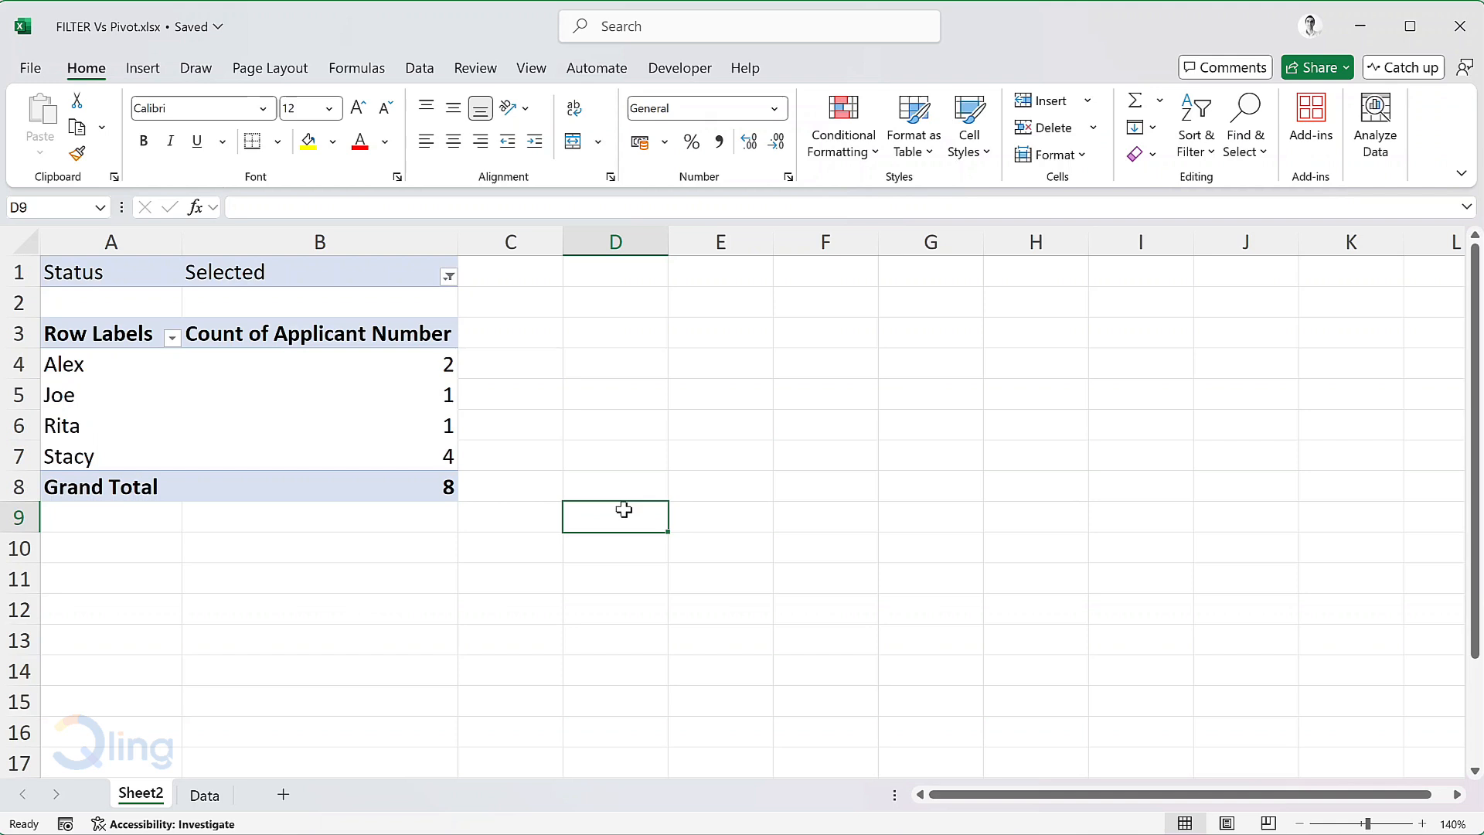
{"action": "mouse_move", "coordinate": [656, 367]}
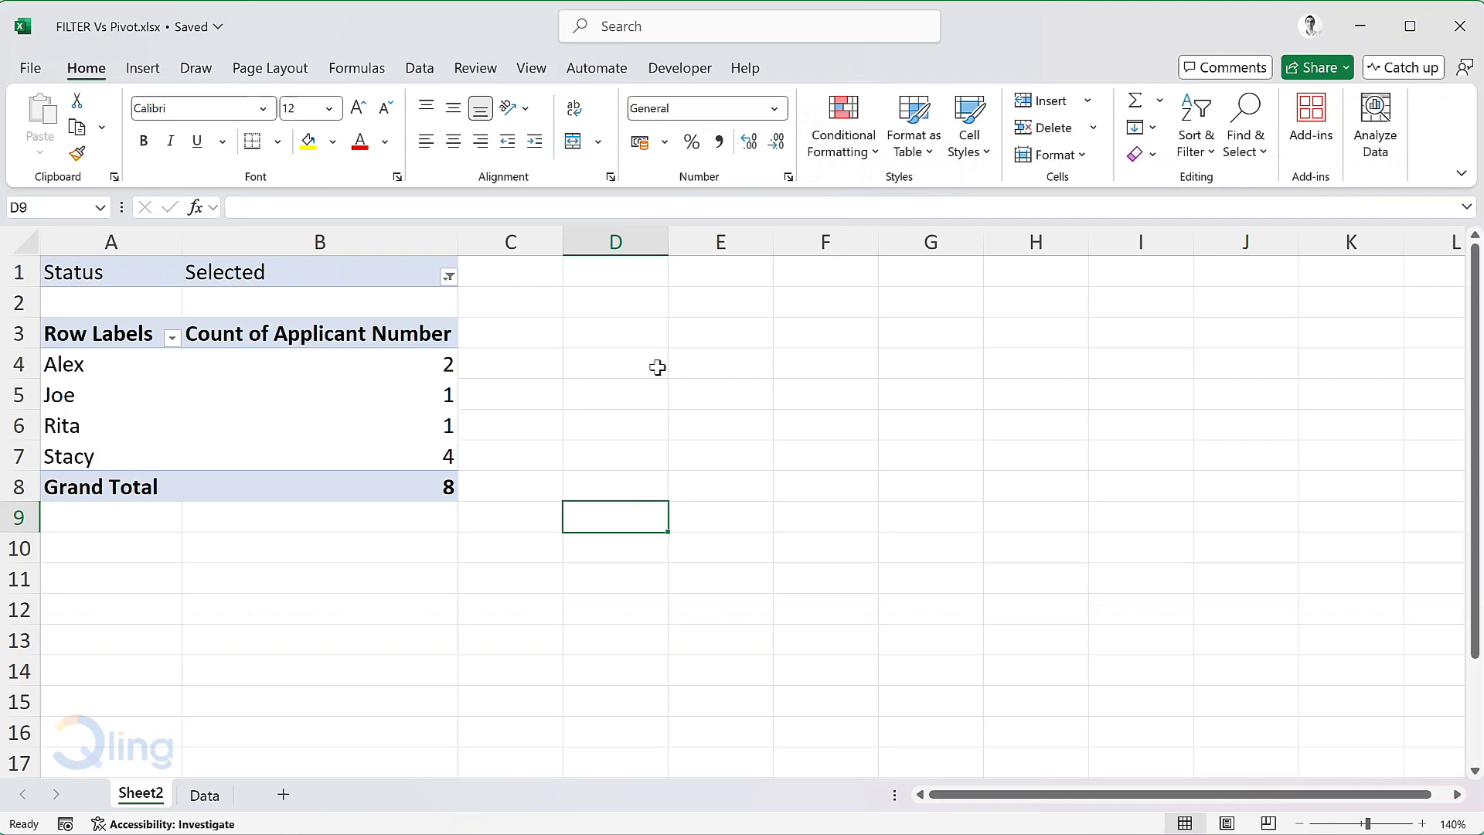
- Enter a Status label in E1 on Sheet2 beside the pivot
{"action": "left_click", "coordinate": [720, 273]}
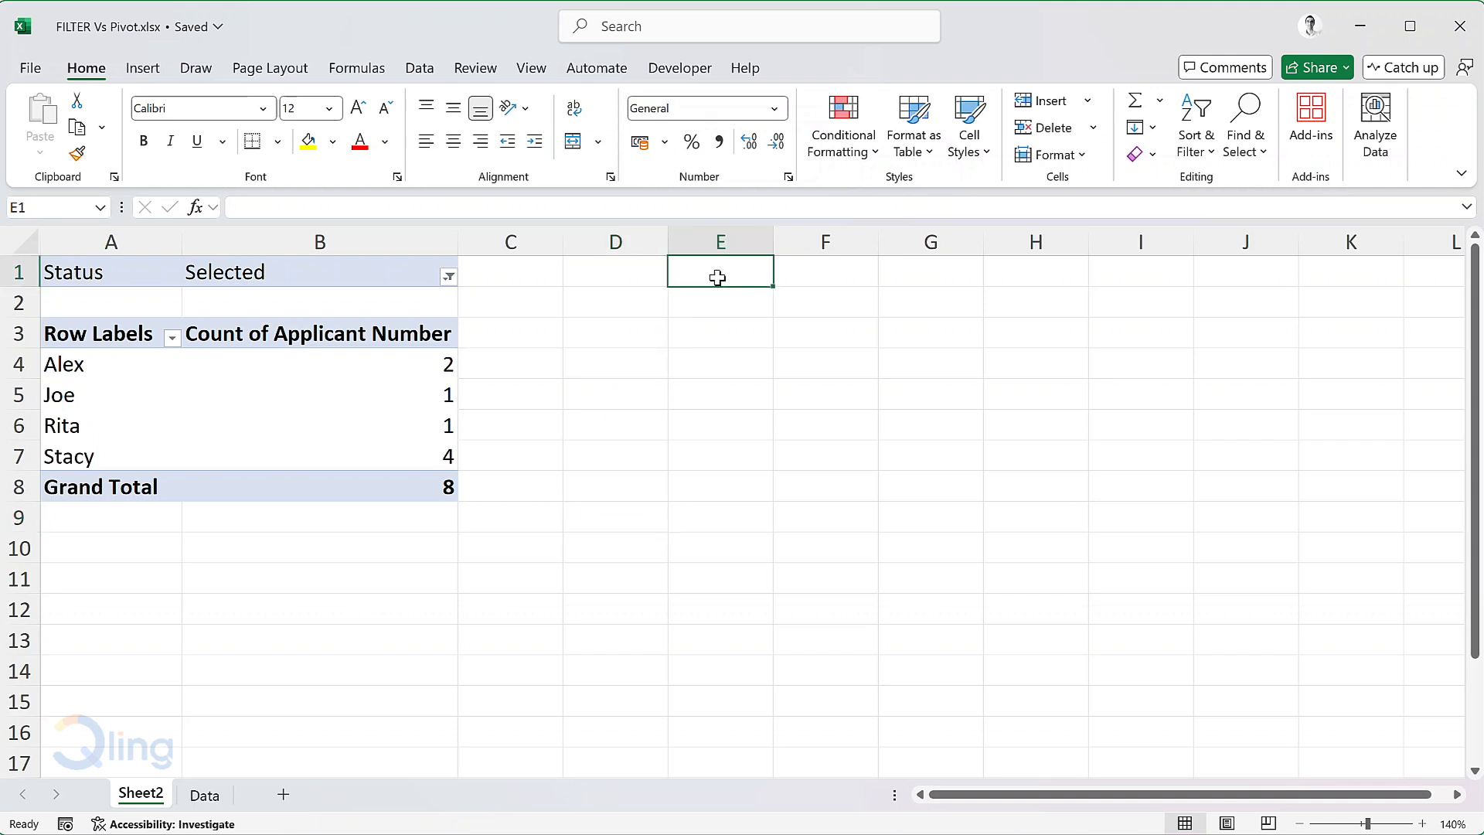
{"action": "type", "text": "Status"}
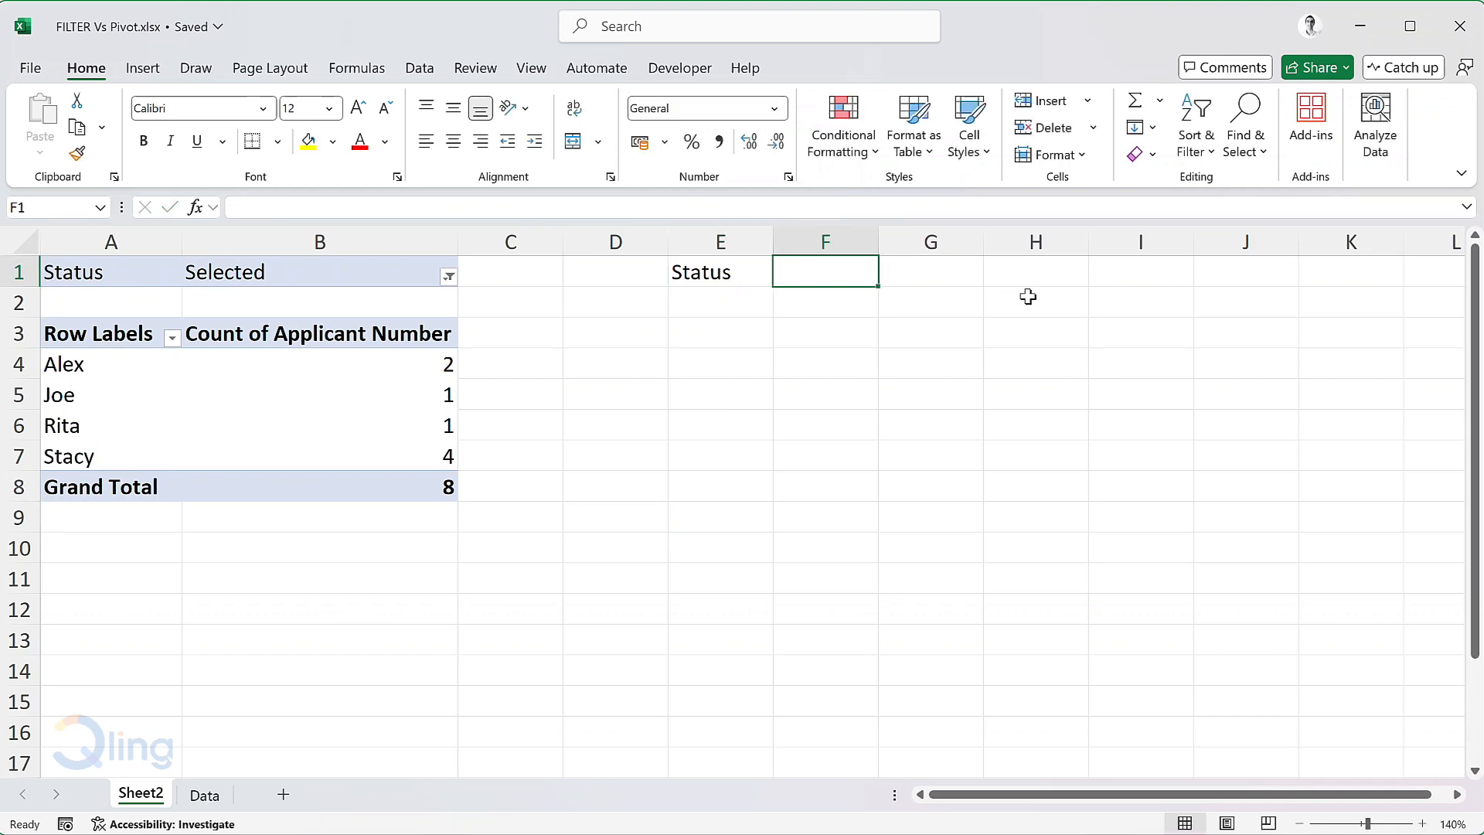
{"action": "mouse_move", "coordinate": [861, 265]}
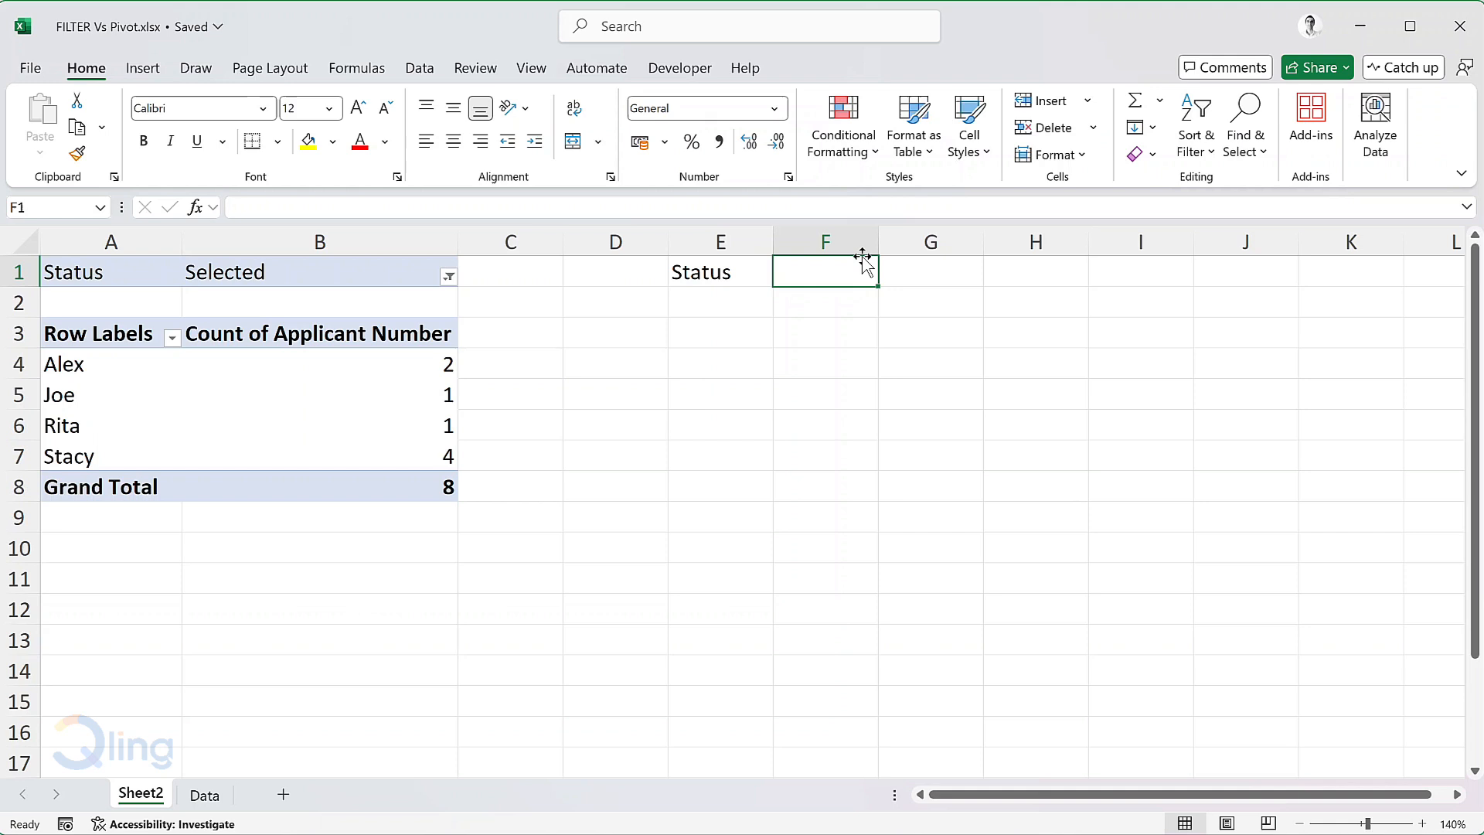
{"action": "left_click", "coordinate": [419, 68]}
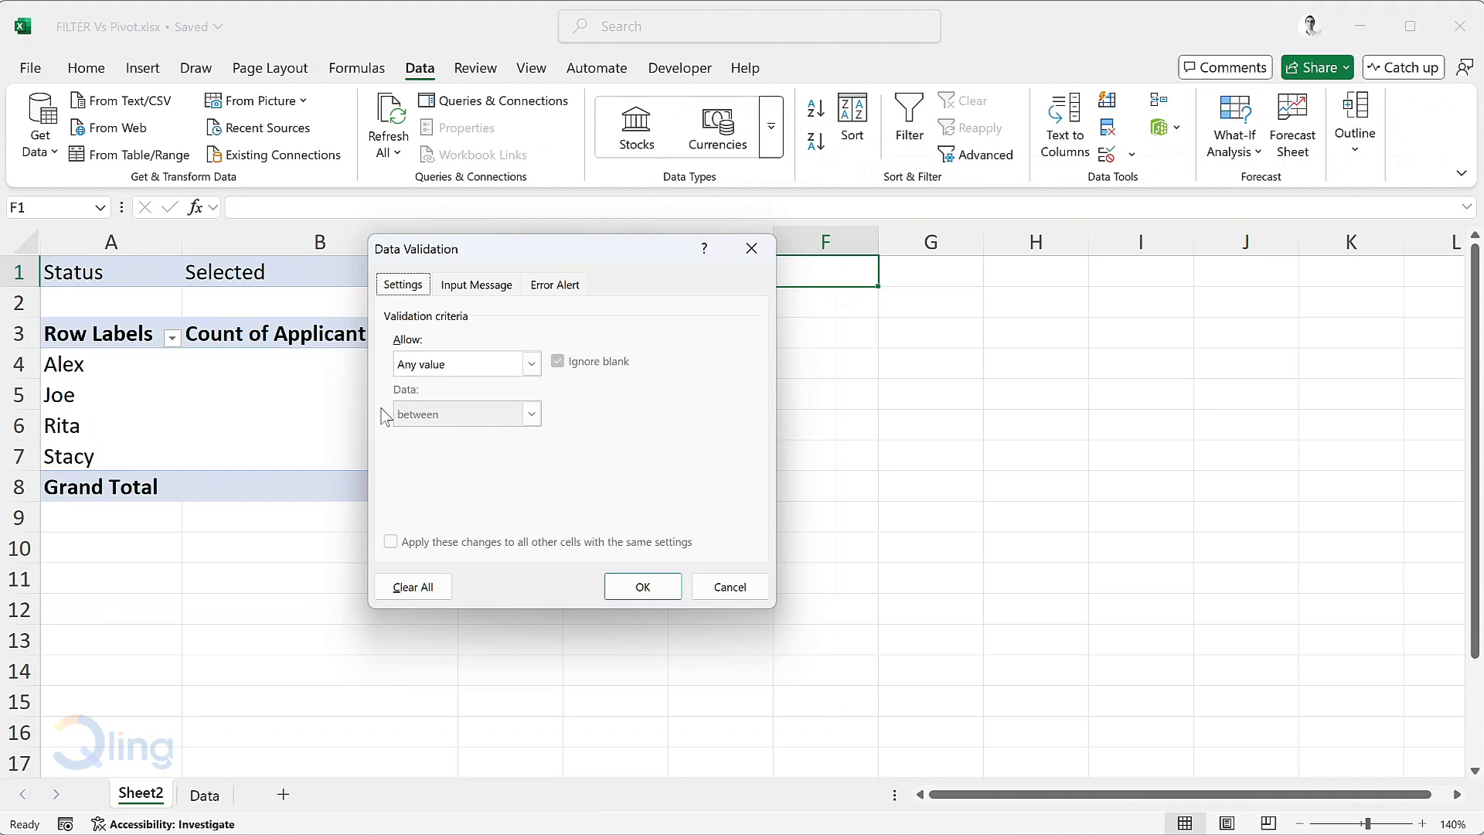
- Give F1 a list validation of Open,Selected,Rejected, then show the Data sheet
{"action": "left_click", "coordinate": [464, 363]}
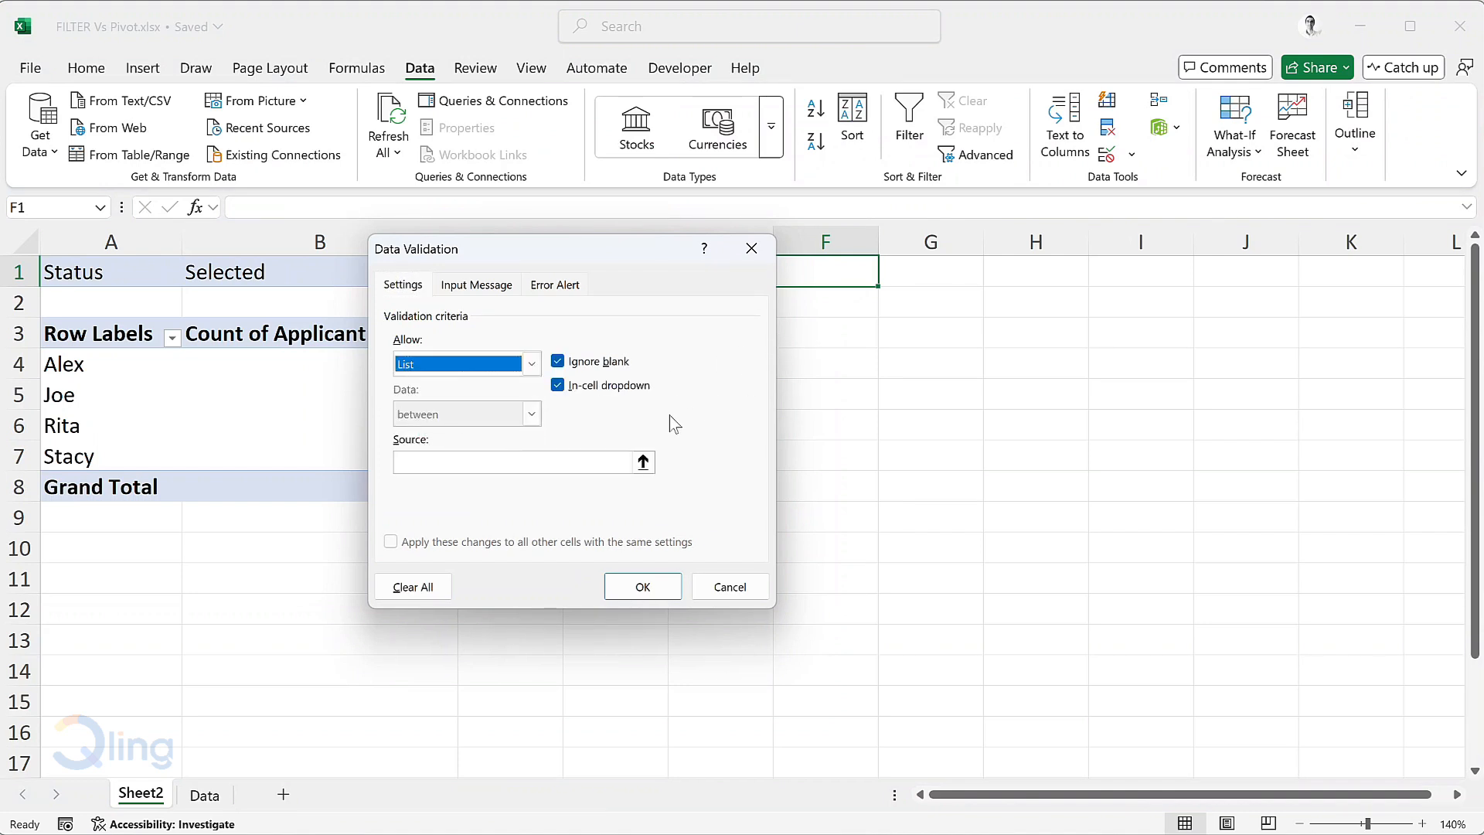
{"action": "type", "text": "OPe"}
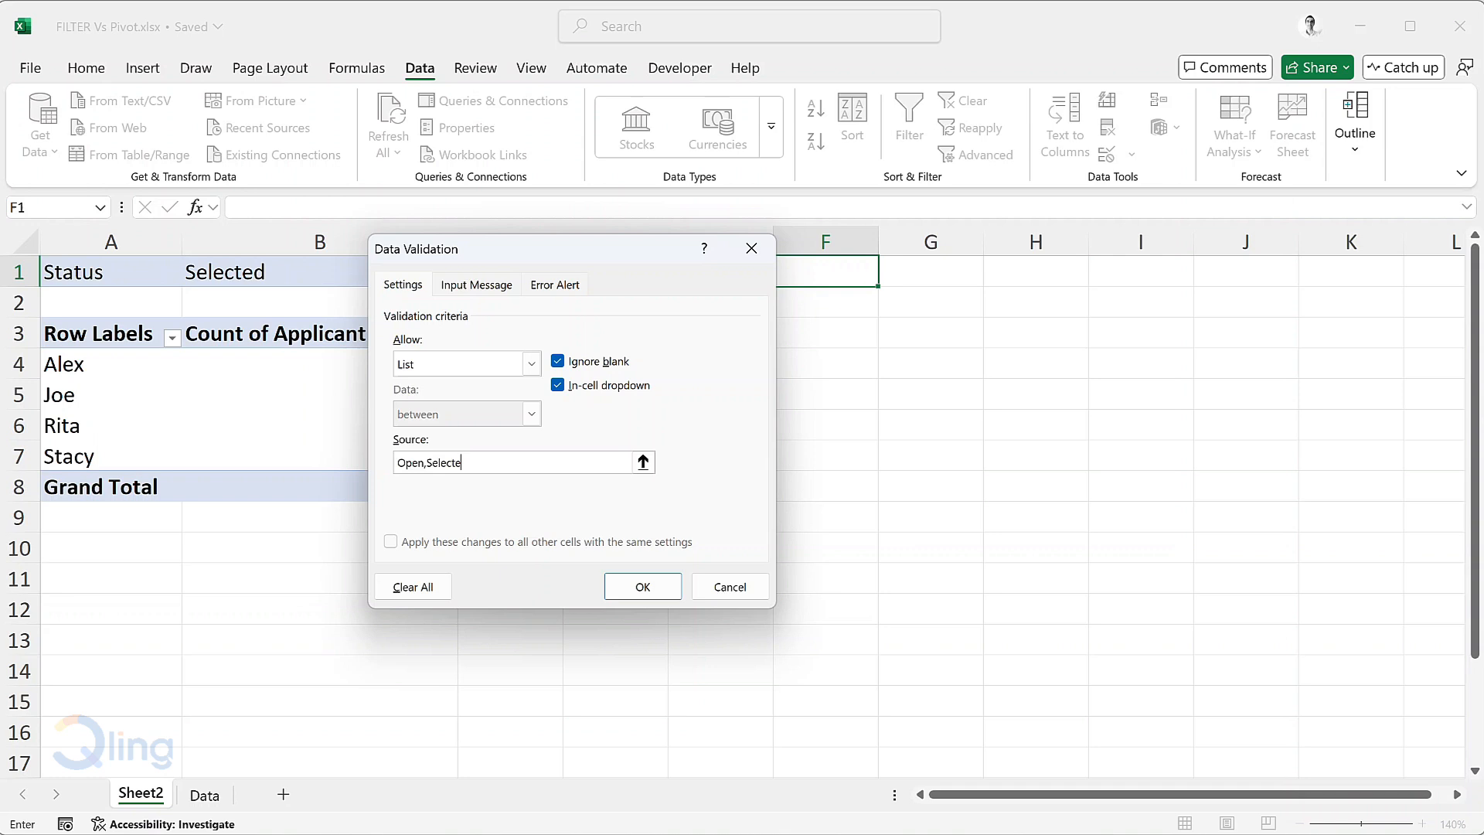
{"action": "type", "text": ","}
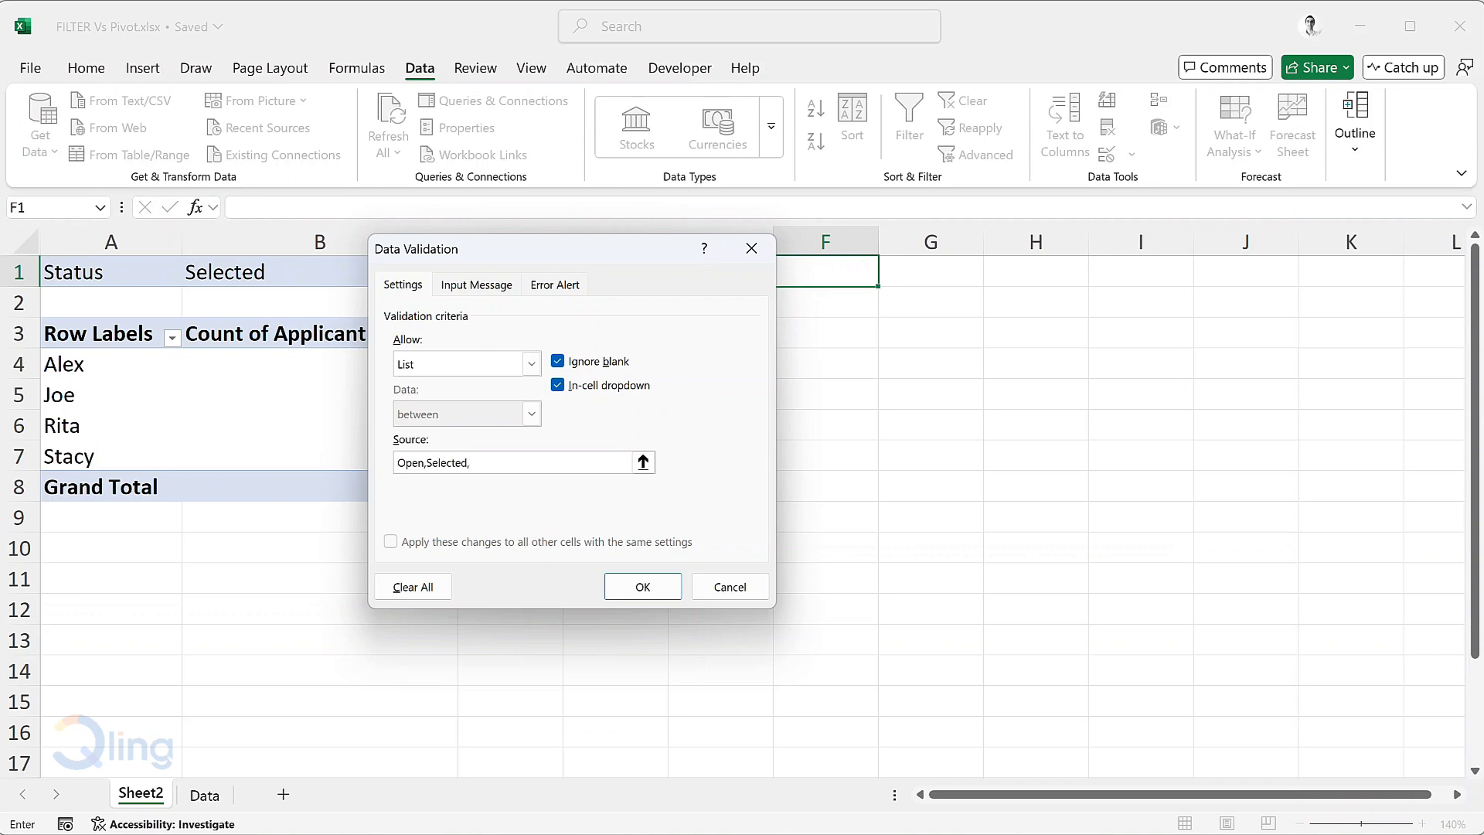
{"action": "type", "text": "Rejected"}
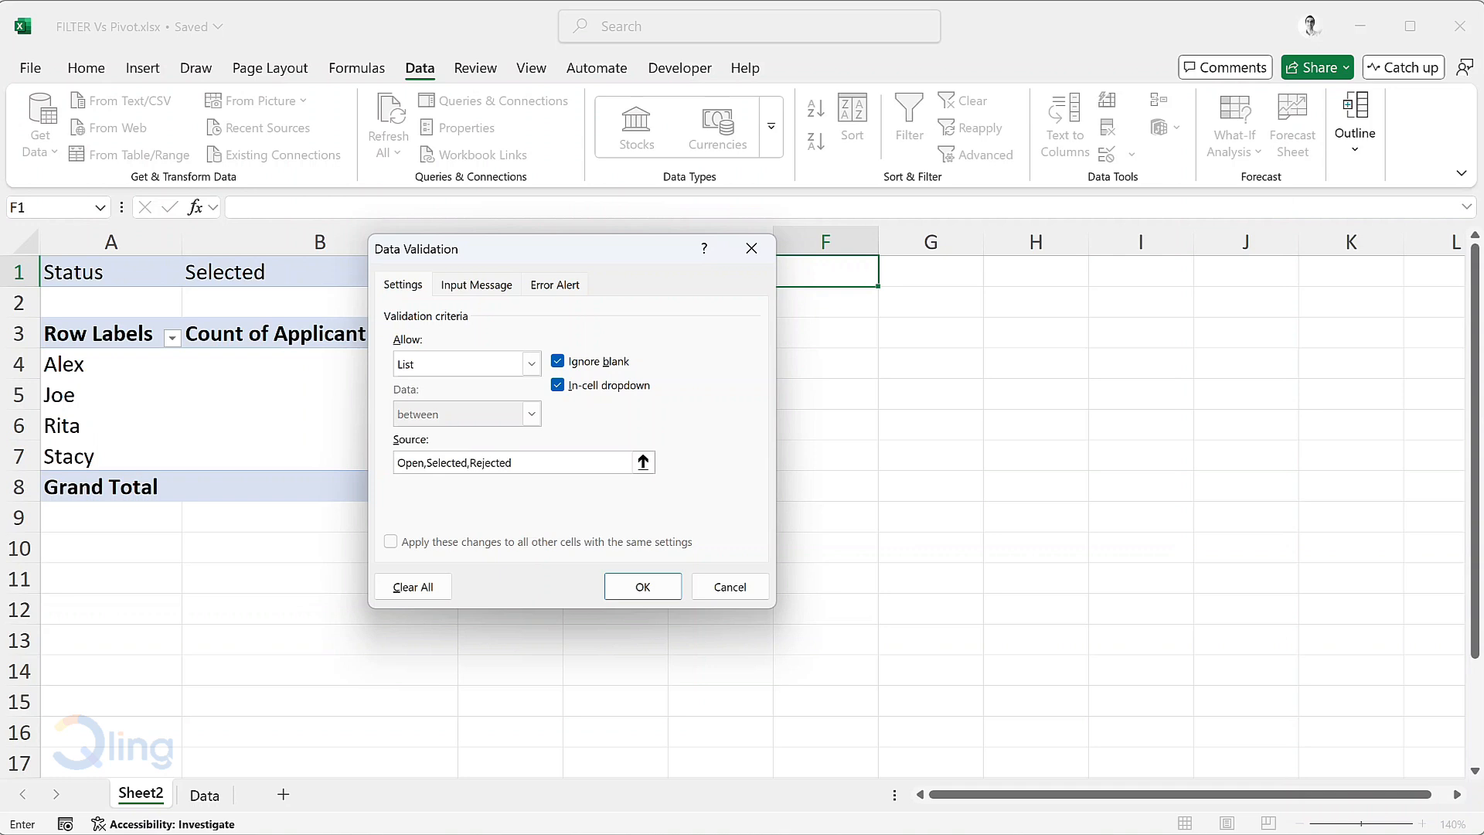
{"action": "left_click", "coordinate": [641, 586]}
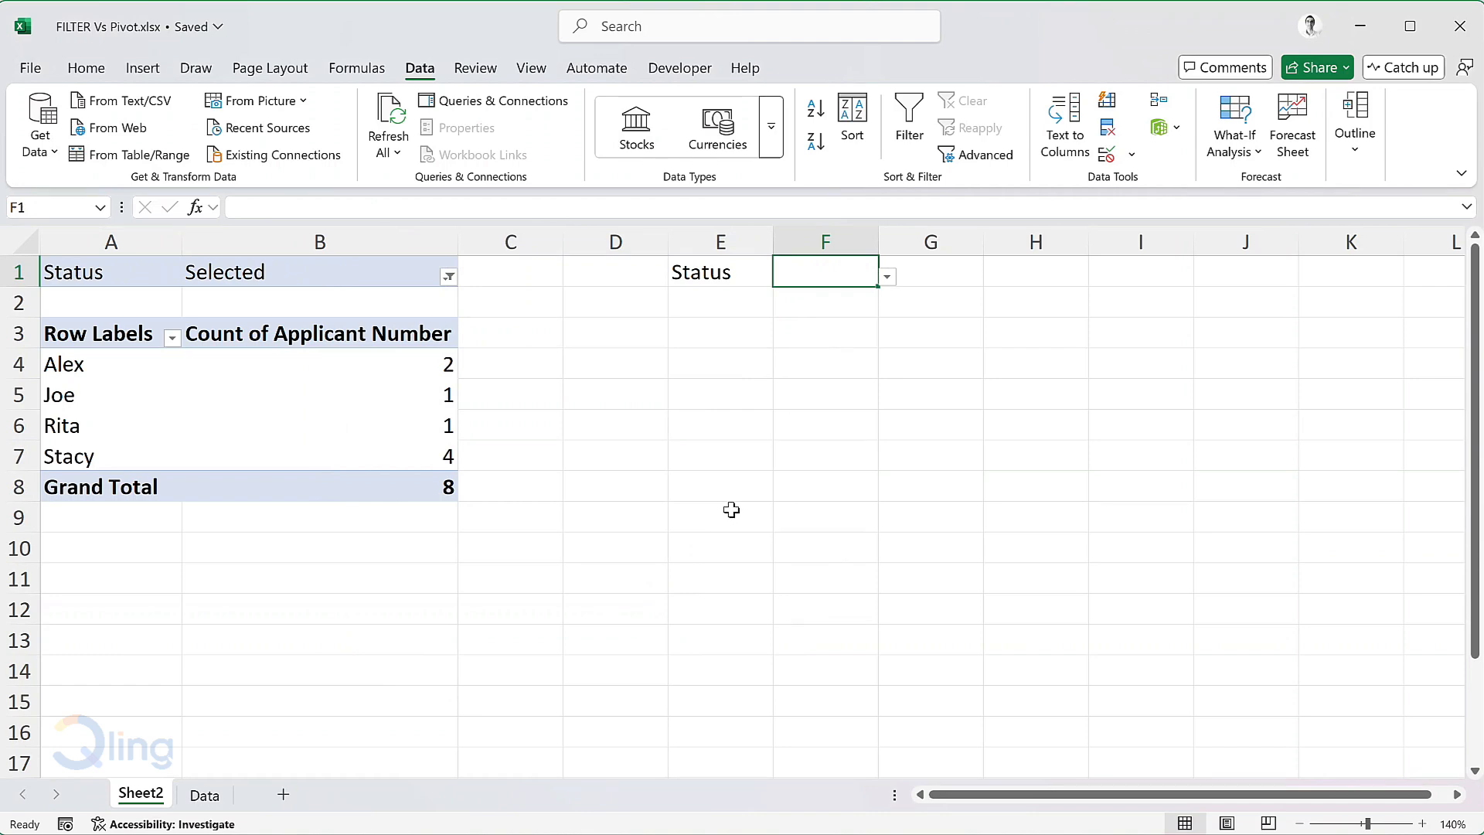
{"action": "left_click", "coordinate": [204, 793]}
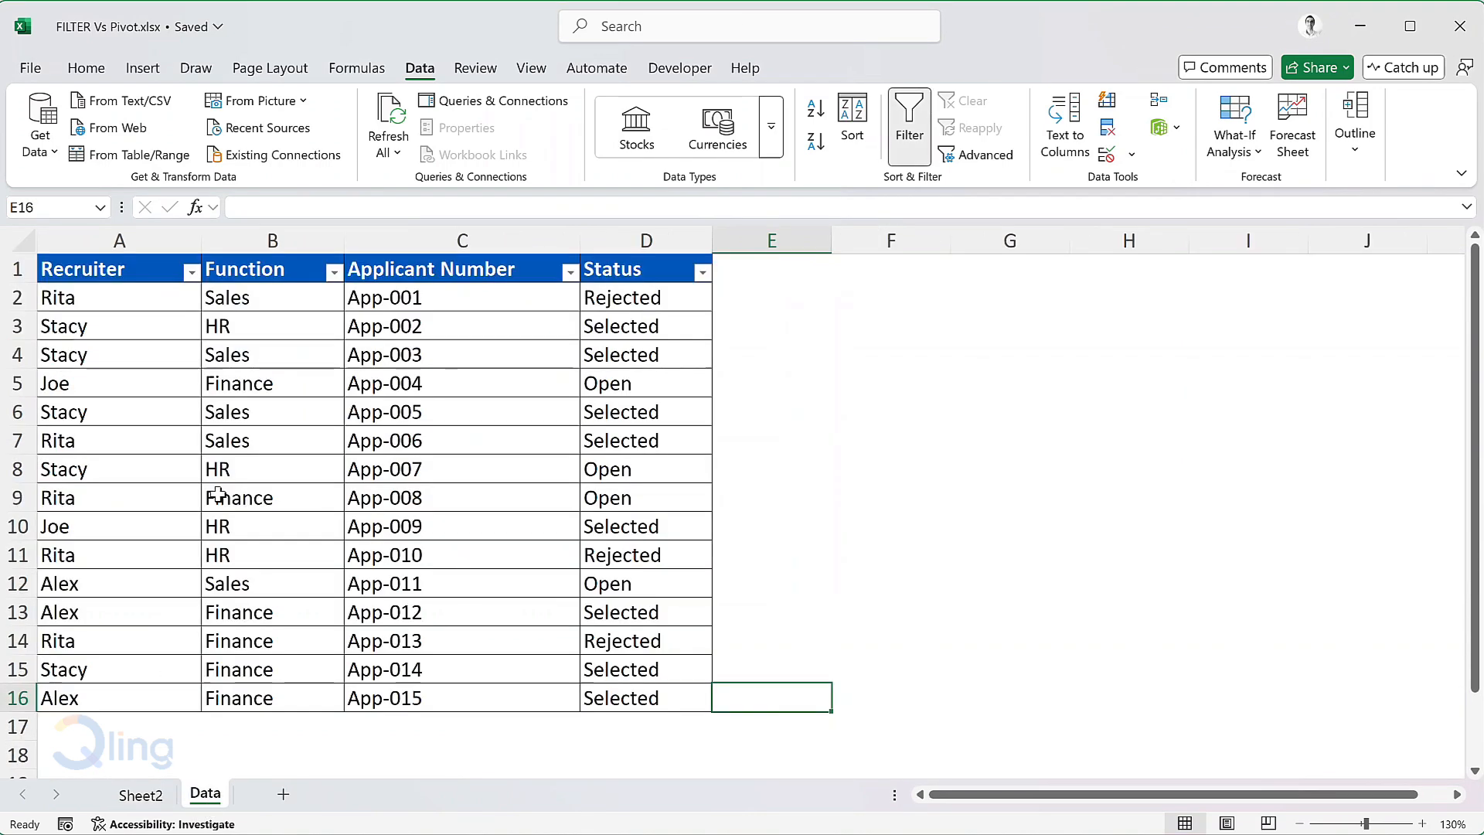
- Copy the headers Recruiter, Function, Applicant Number, Status from Data to Sheet2 E8:H8
{"action": "left_click", "coordinate": [82, 269]}
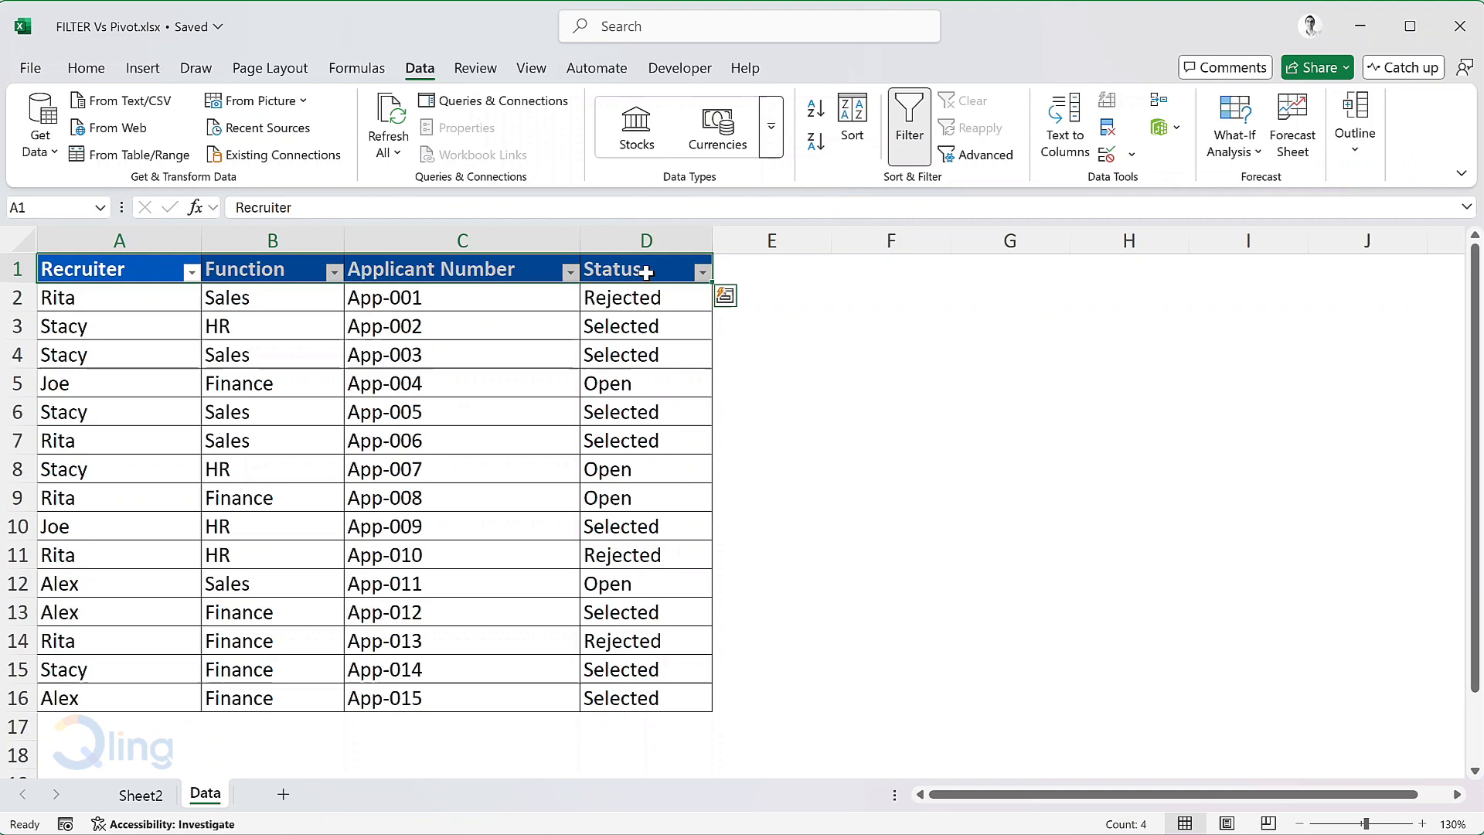
{"action": "mouse_move", "coordinate": [644, 273]}
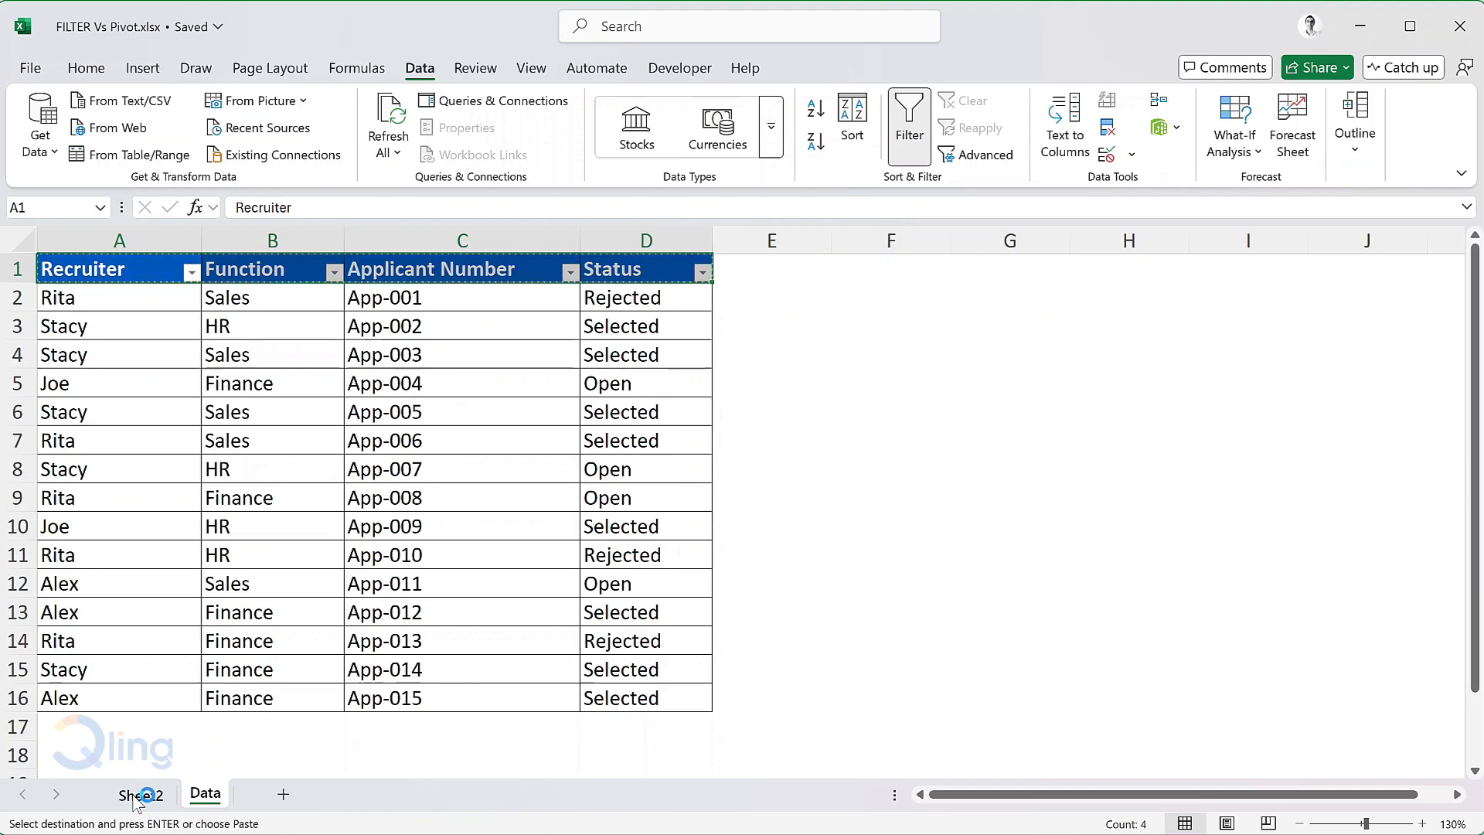
{"action": "left_click", "coordinate": [140, 793]}
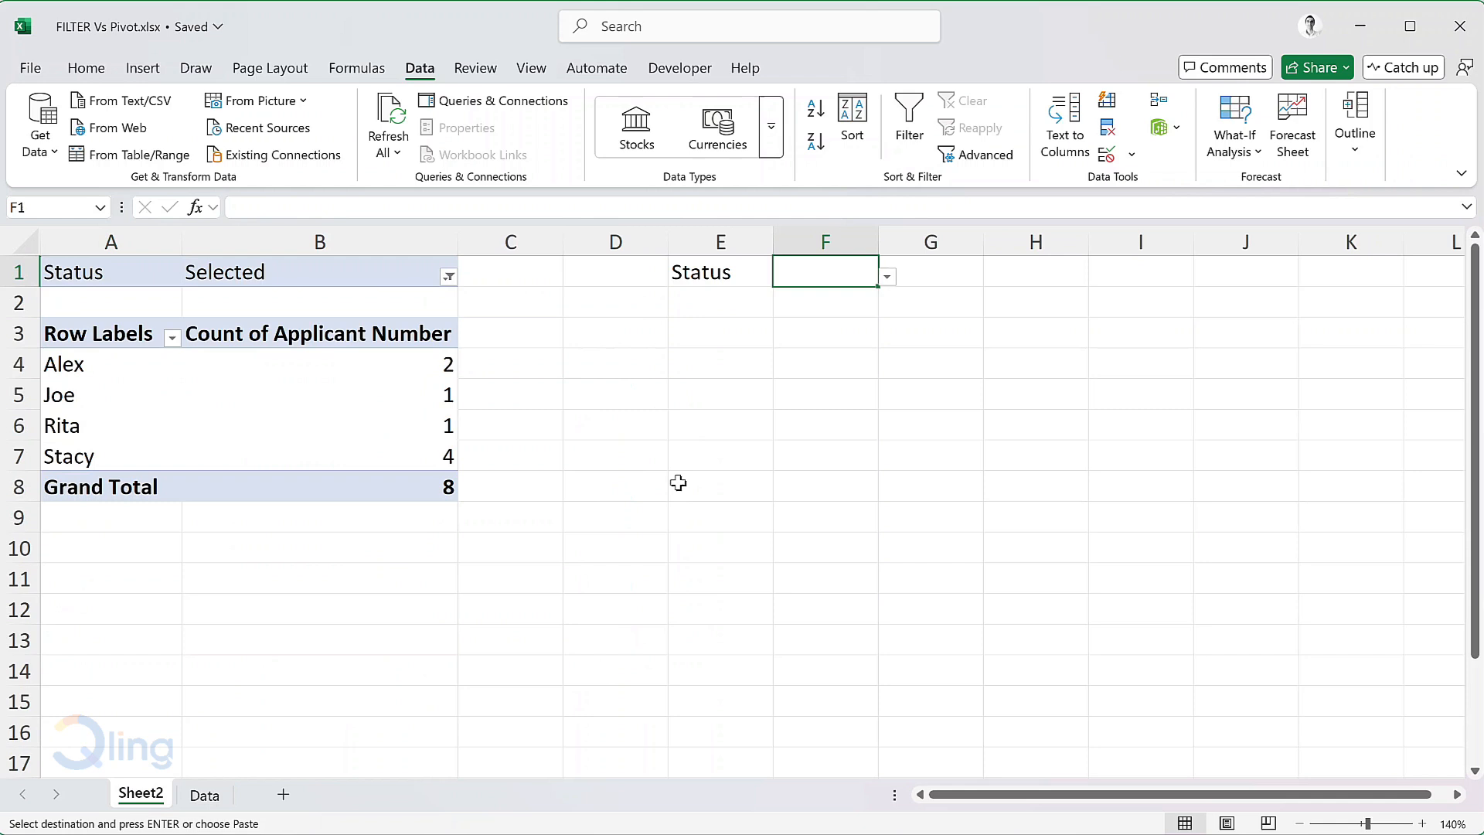
{"action": "left_click", "coordinate": [720, 486]}
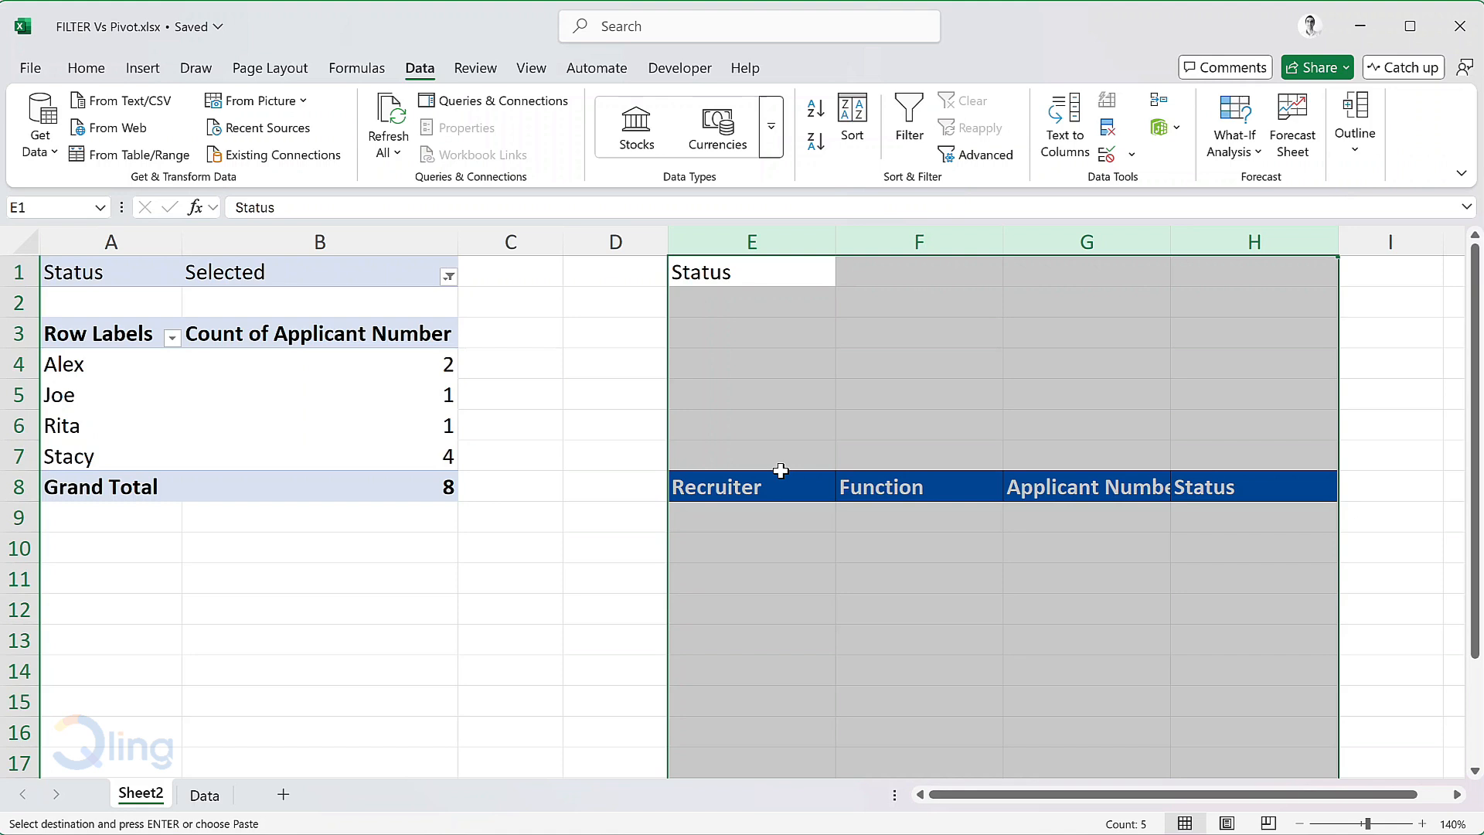
{"action": "left_click", "coordinate": [750, 517]}
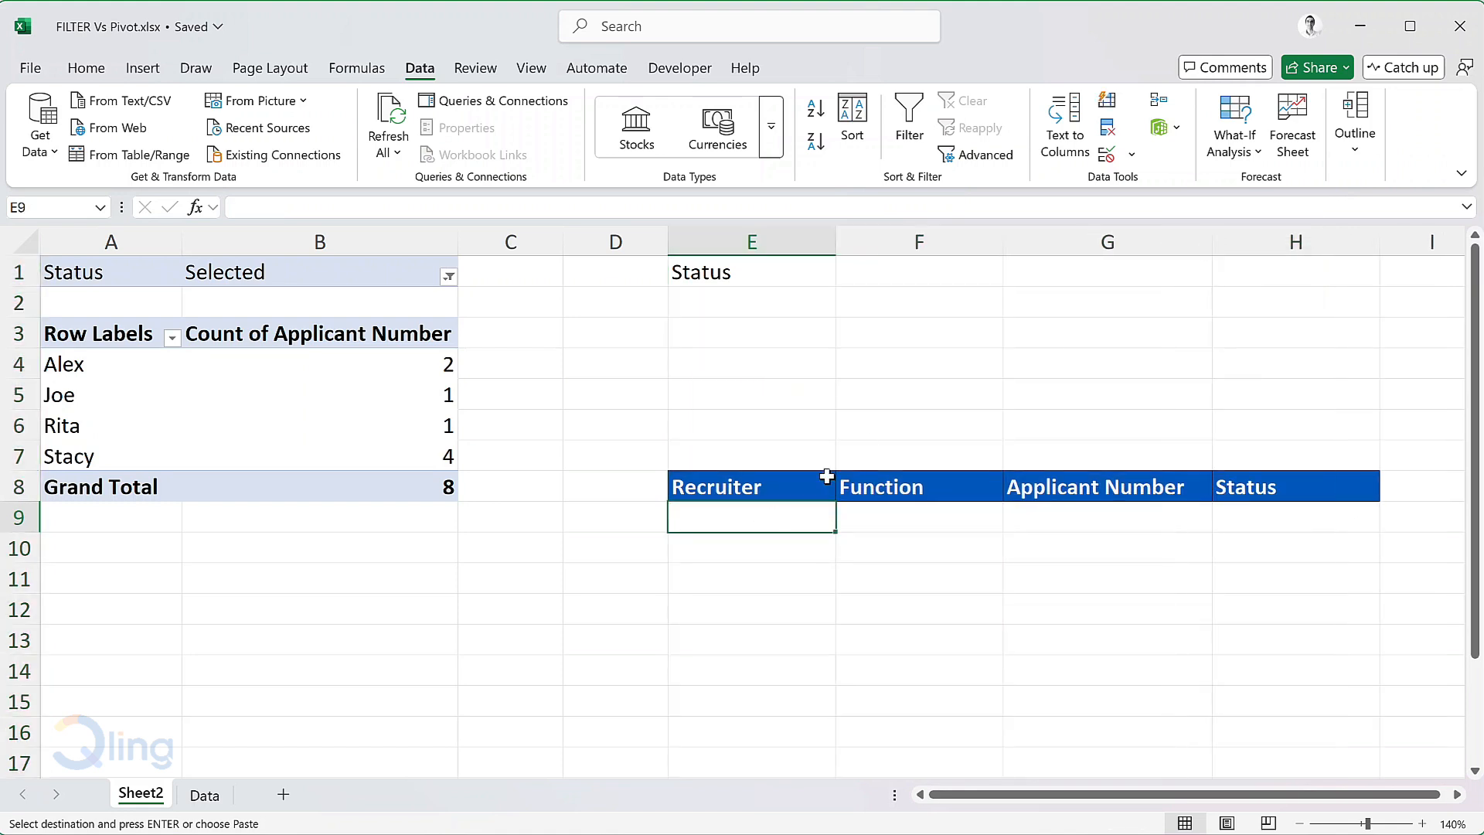
{"action": "mouse_move", "coordinate": [816, 486]}
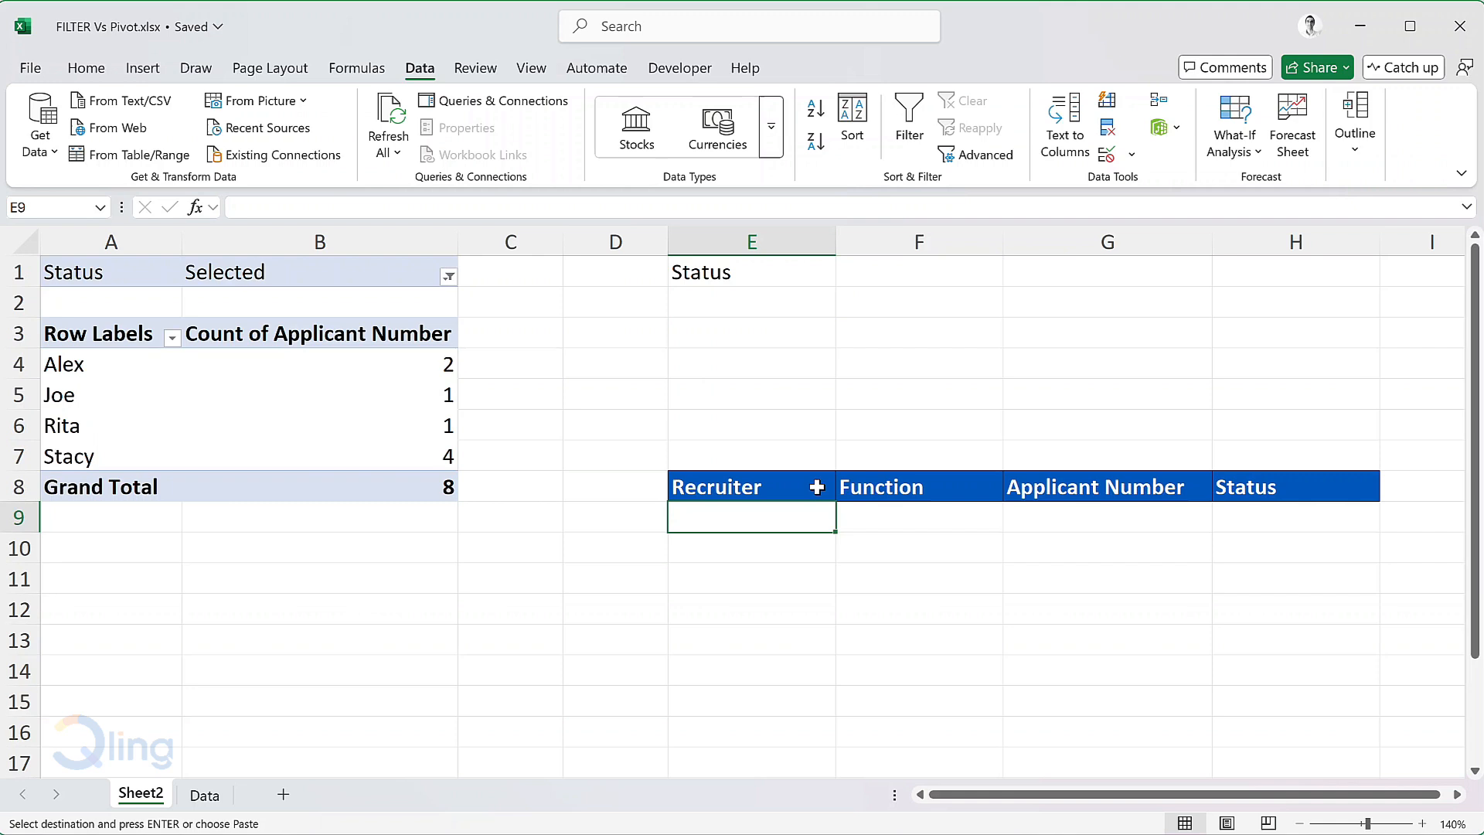
- Start a FILTER formula in E9 over the locked Data table range A2:D16
{"action": "type", "text": "=filt"}
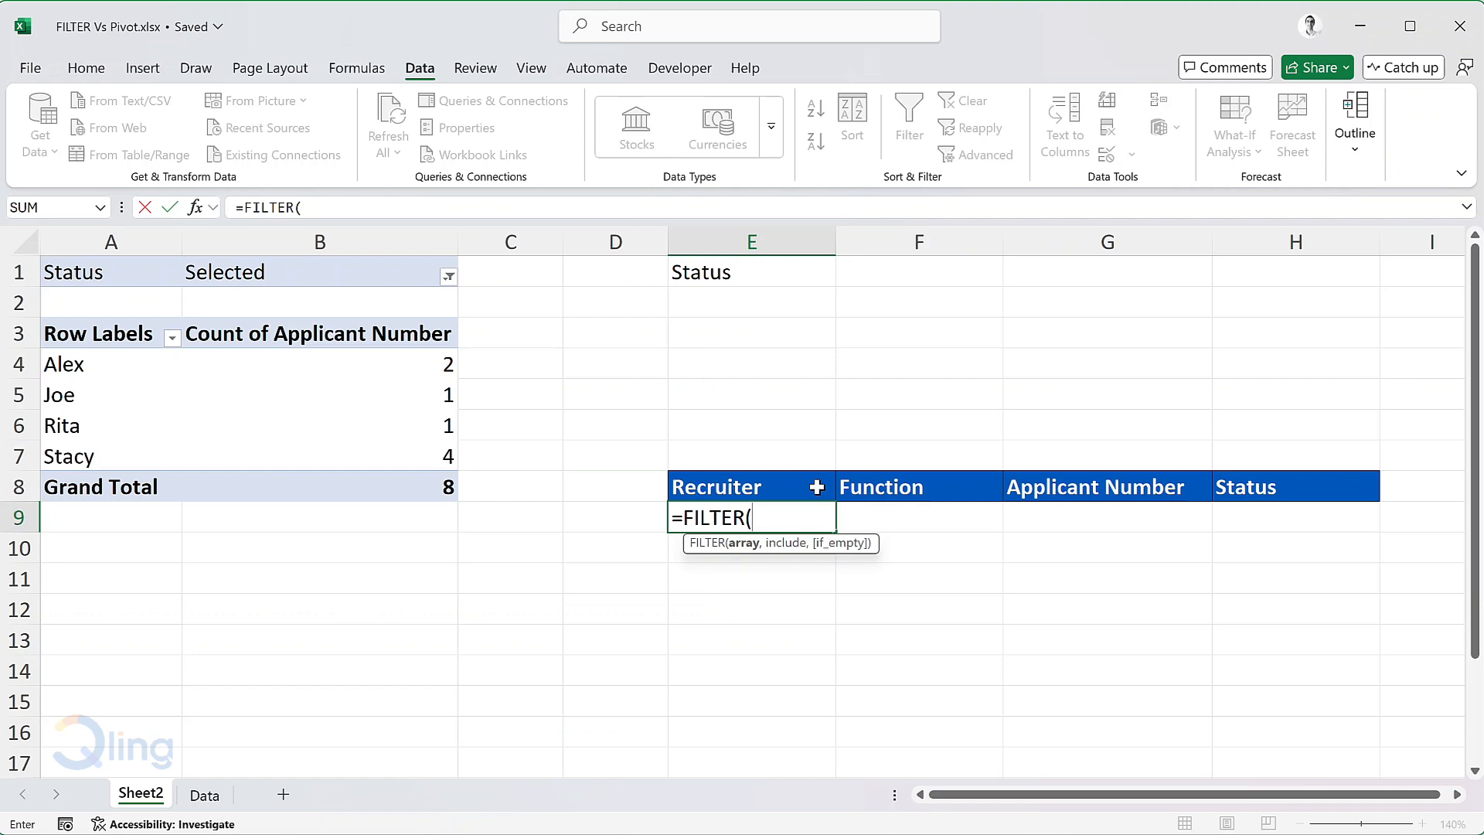
{"action": "mouse_move", "coordinate": [232, 795]}
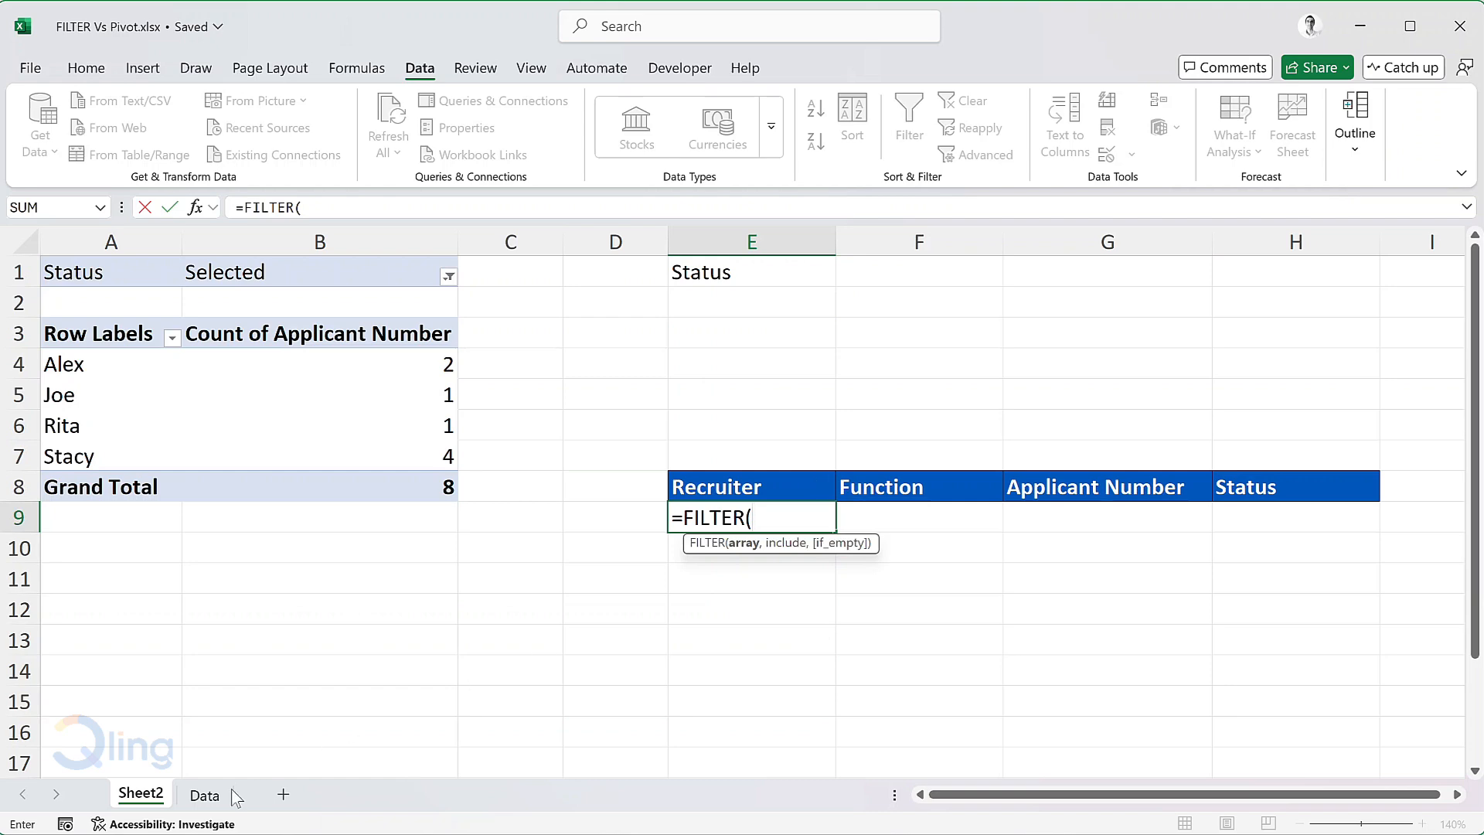
{"action": "left_click", "coordinate": [204, 794]}
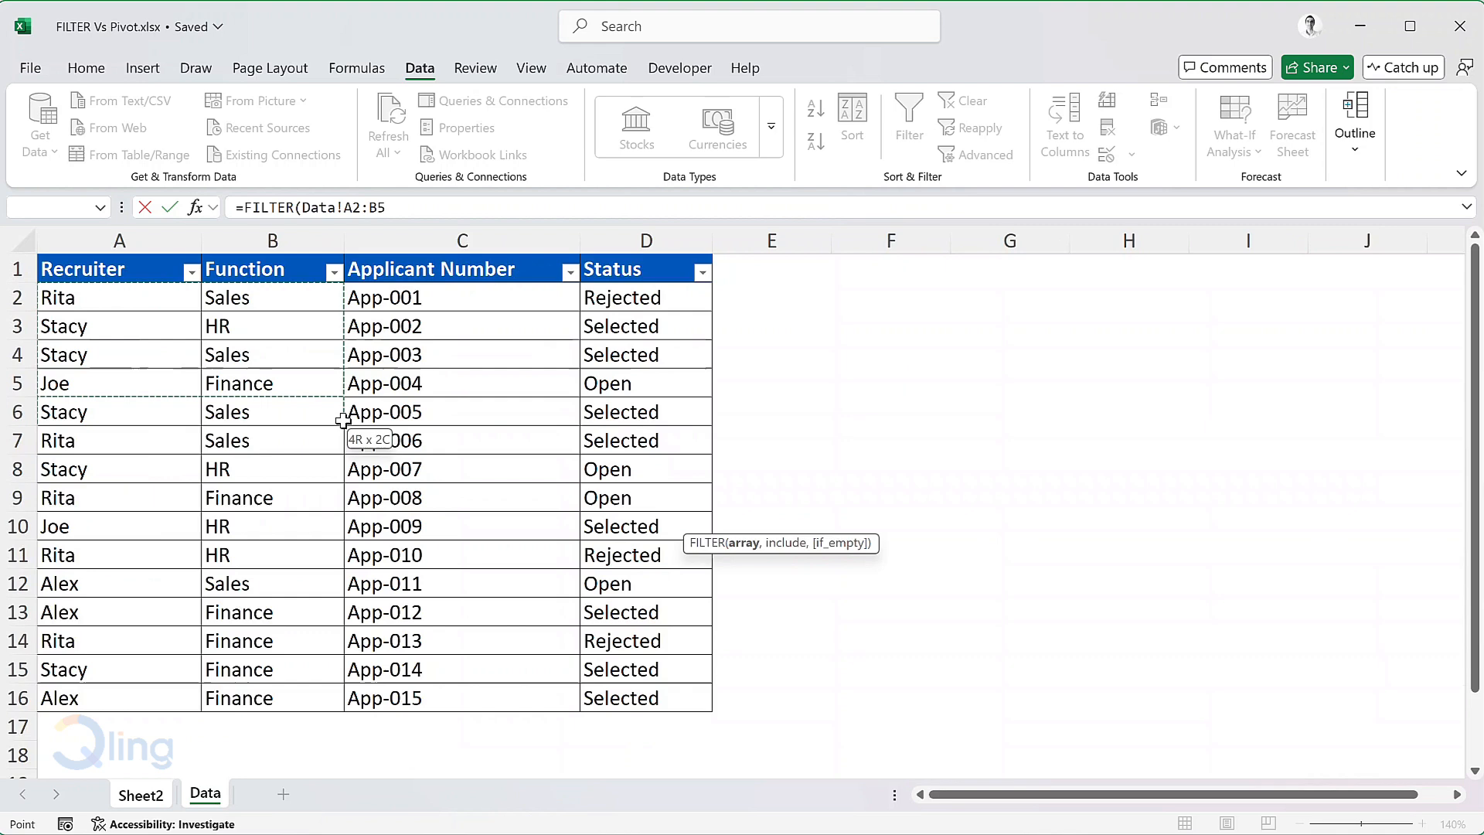
{"action": "key", "text": "f4"}
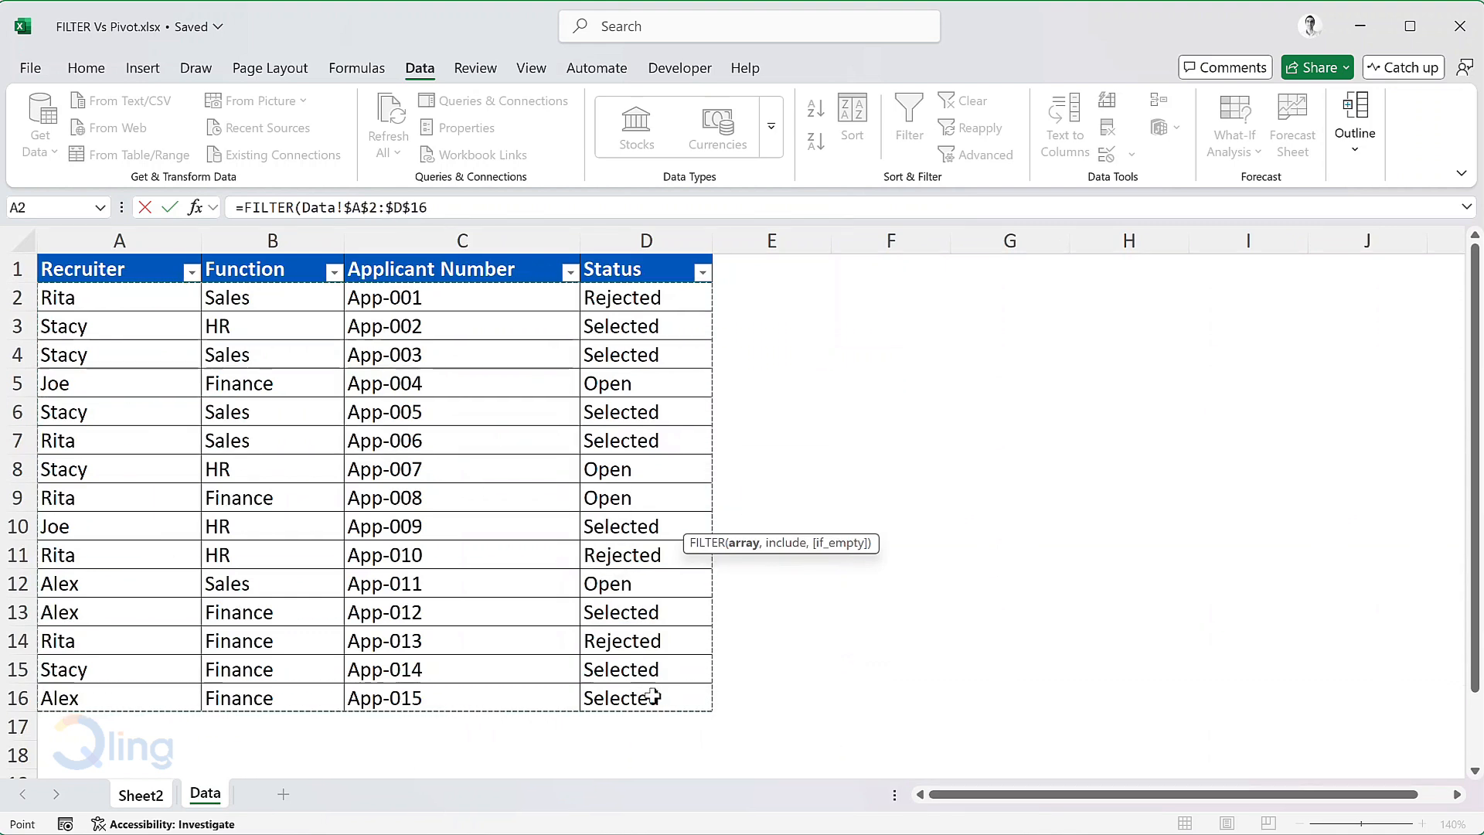
{"action": "type", "text": ",Data!D2:D16"}
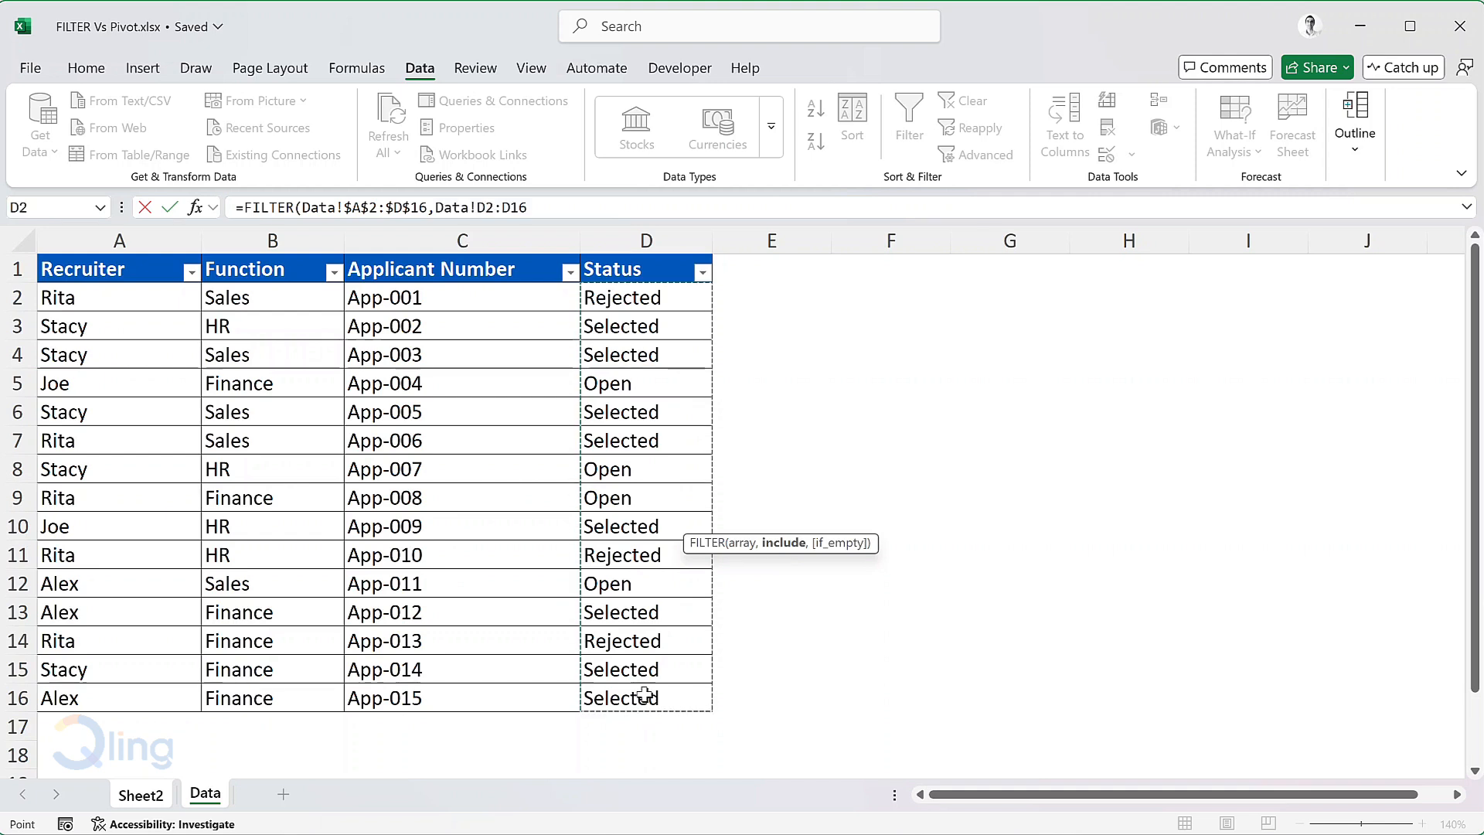
- Complete FILTER with Status D2:D16 equal to $F$1, currently returning #CALC!
{"action": "key", "text": "f4"}
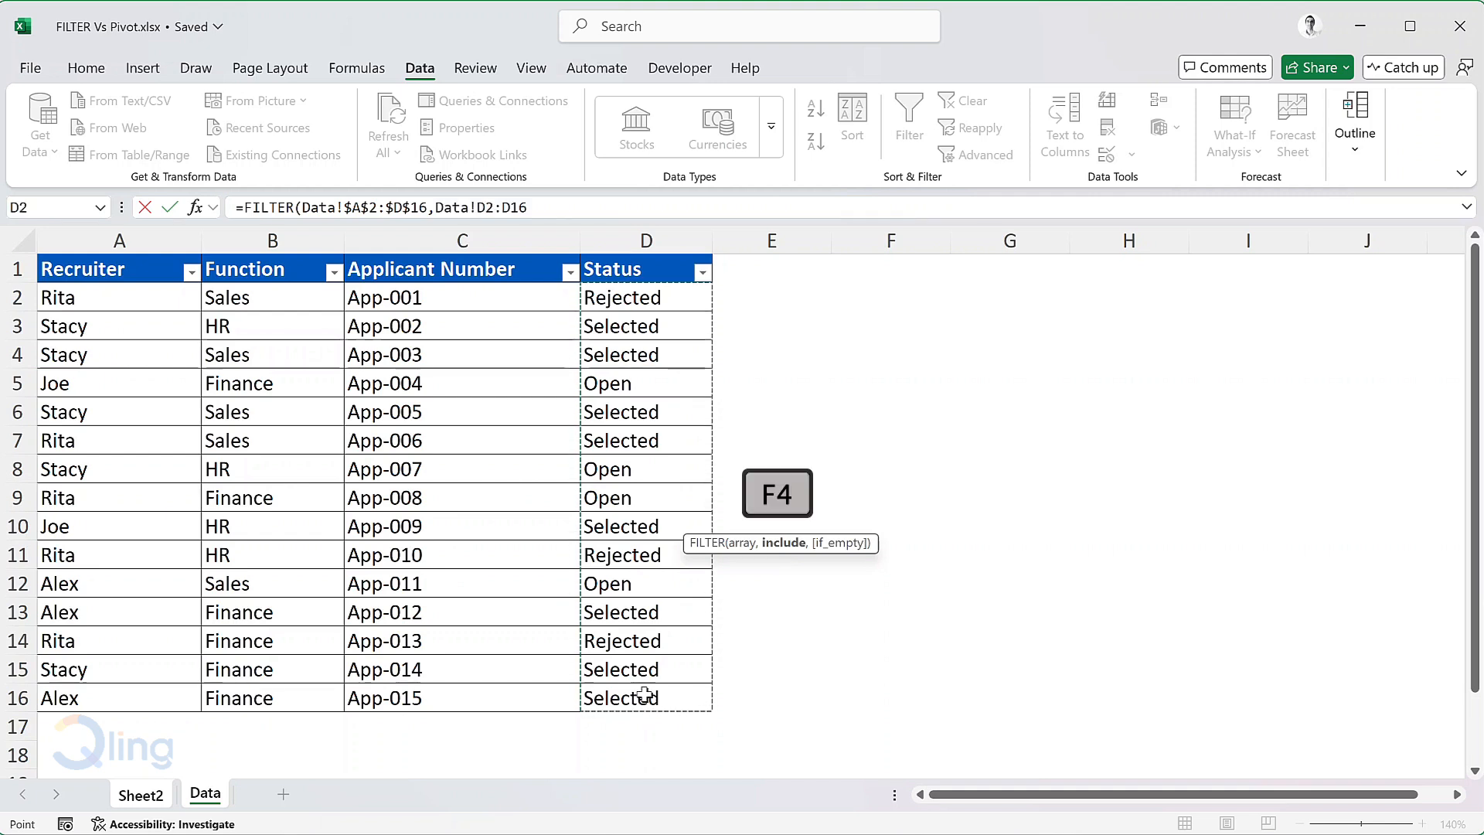
{"action": "key", "text": "f4"}
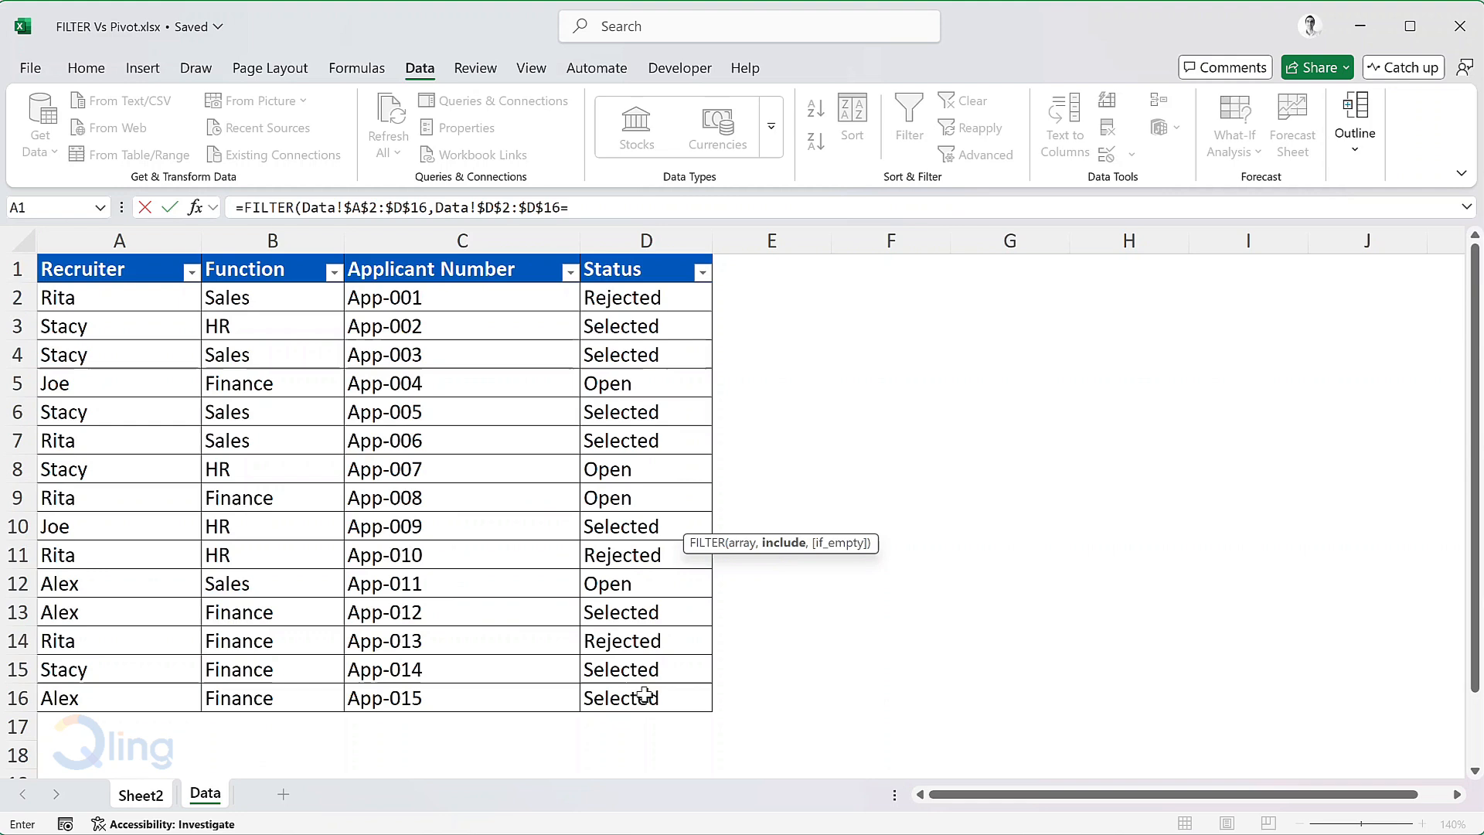
{"action": "type", "text": "F$1"}
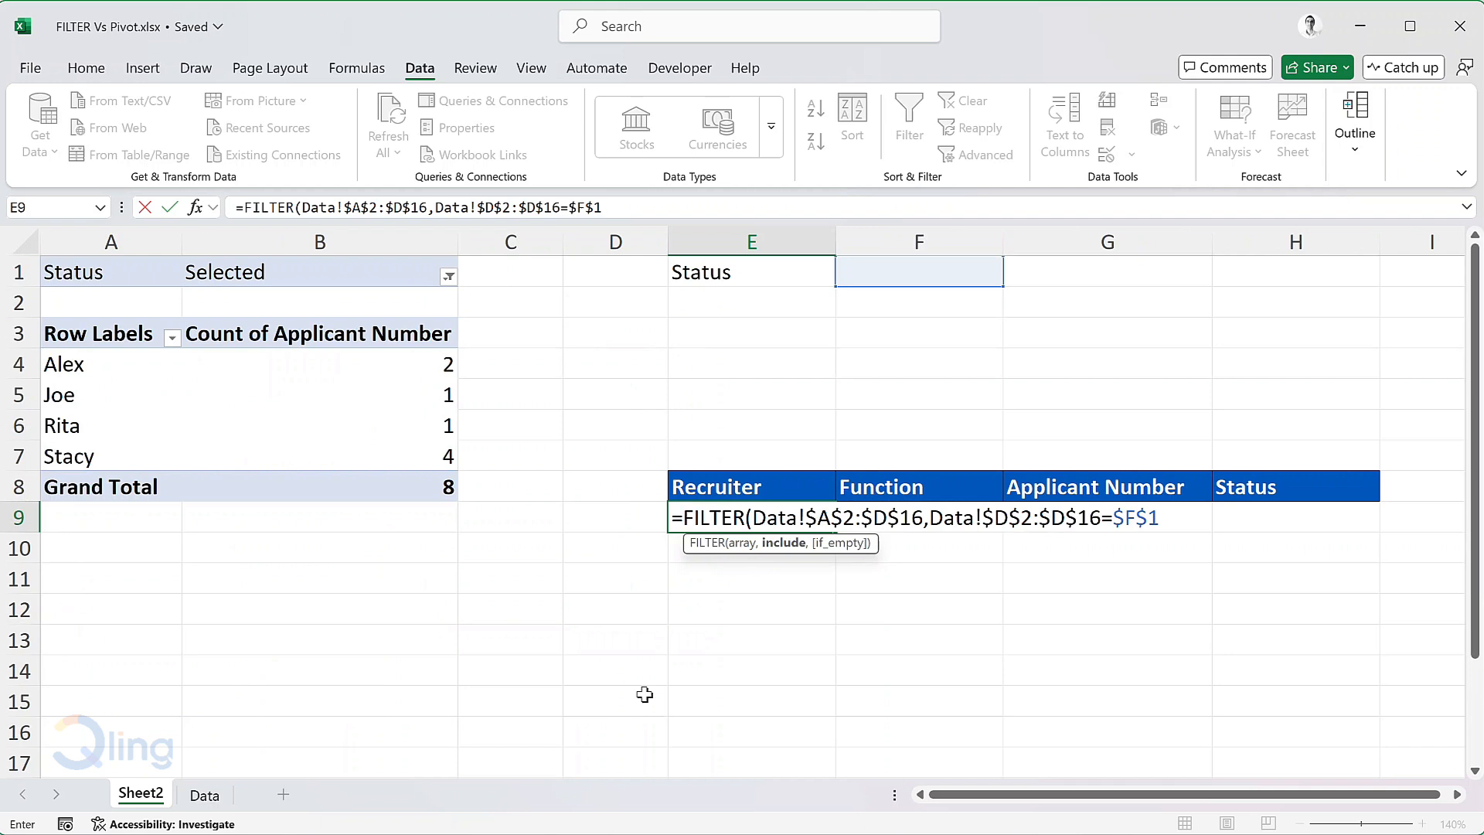
{"action": "key", "text": "Return"}
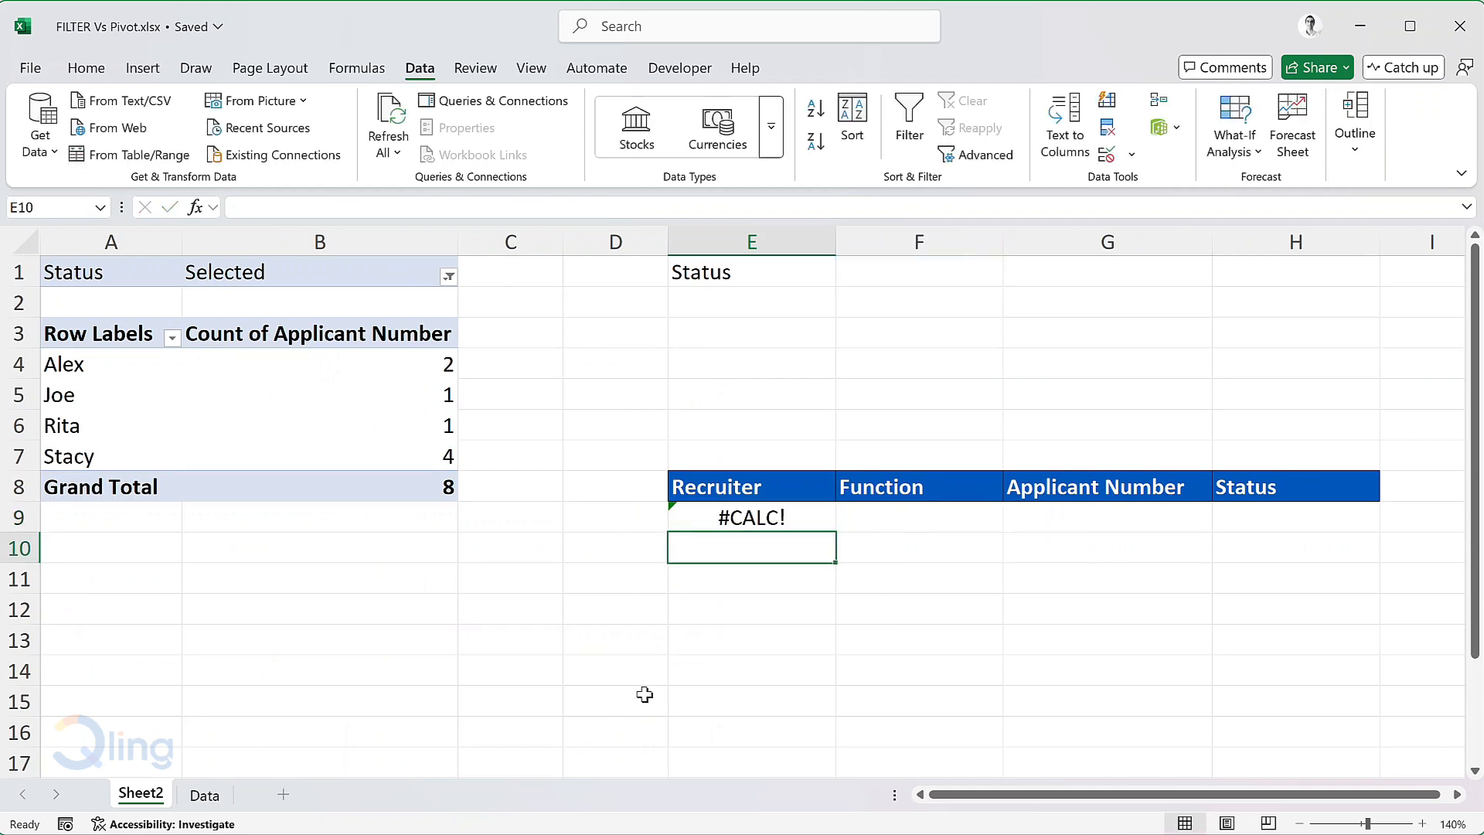
{"action": "left_click", "coordinate": [917, 271]}
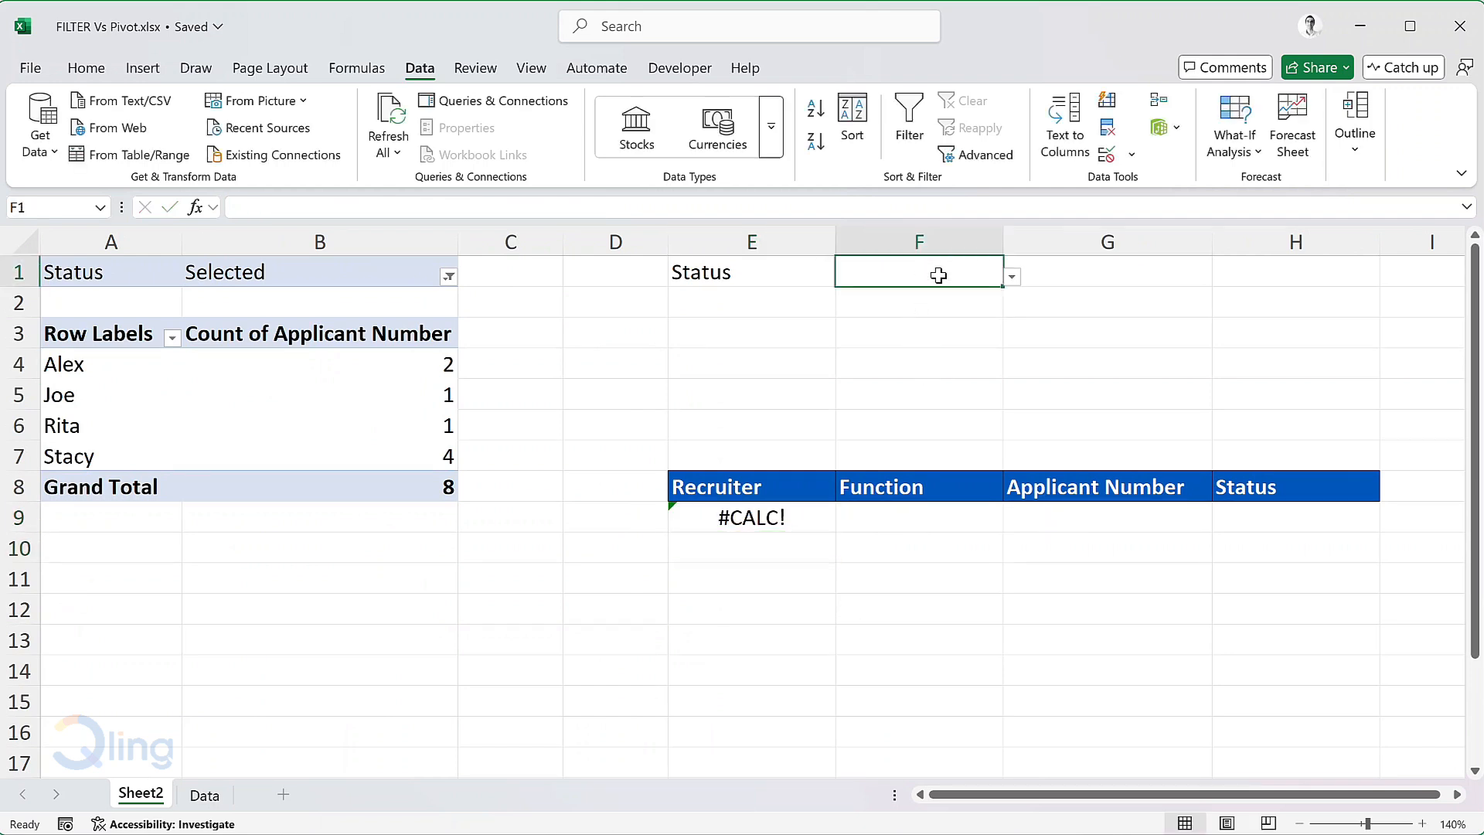
- Choose Selected in F1 so FILTER spills the eight selected applications
{"action": "left_click", "coordinate": [1011, 275]}
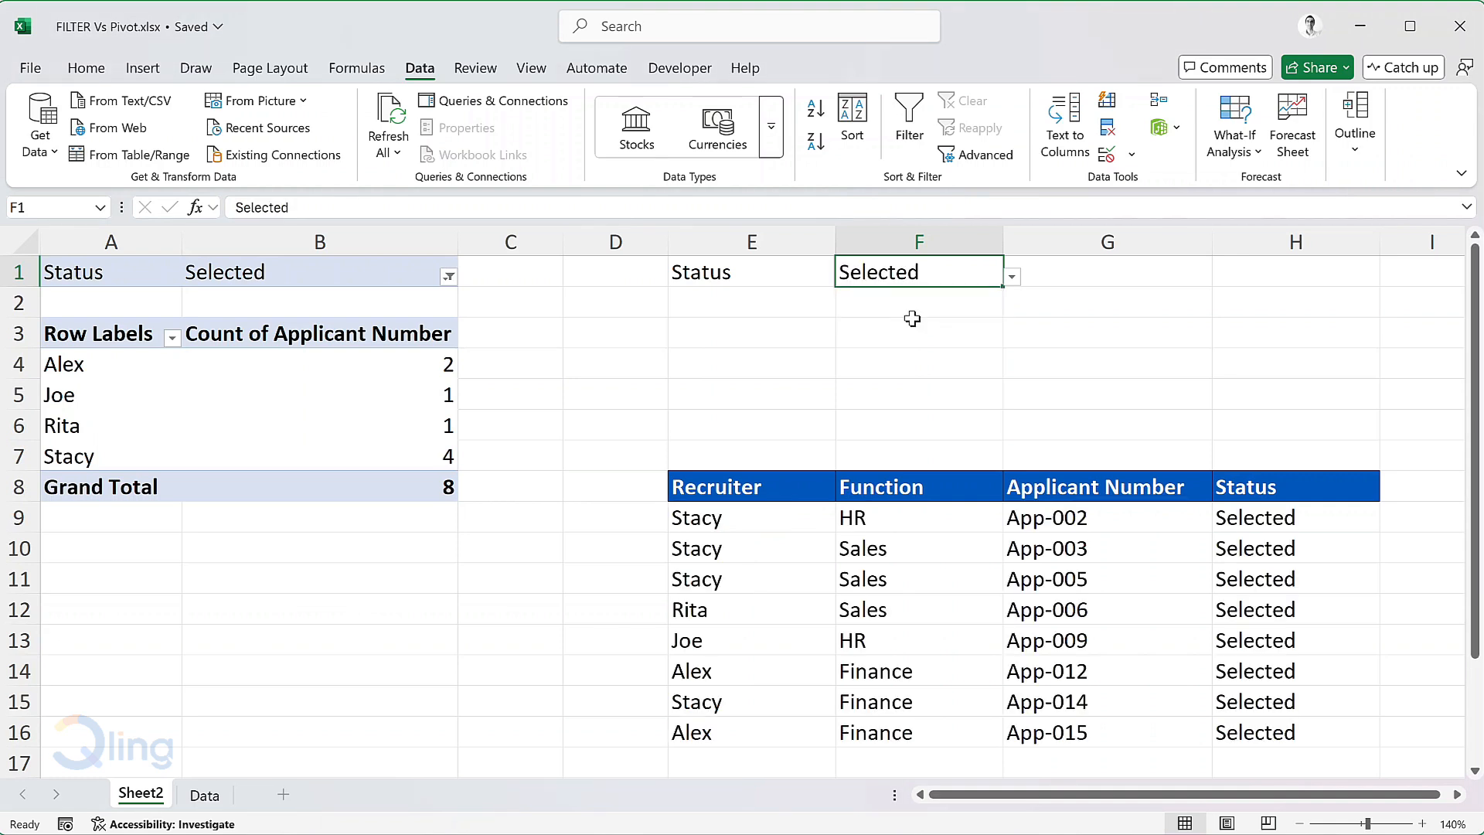
{"action": "key", "text": "ctrl+s"}
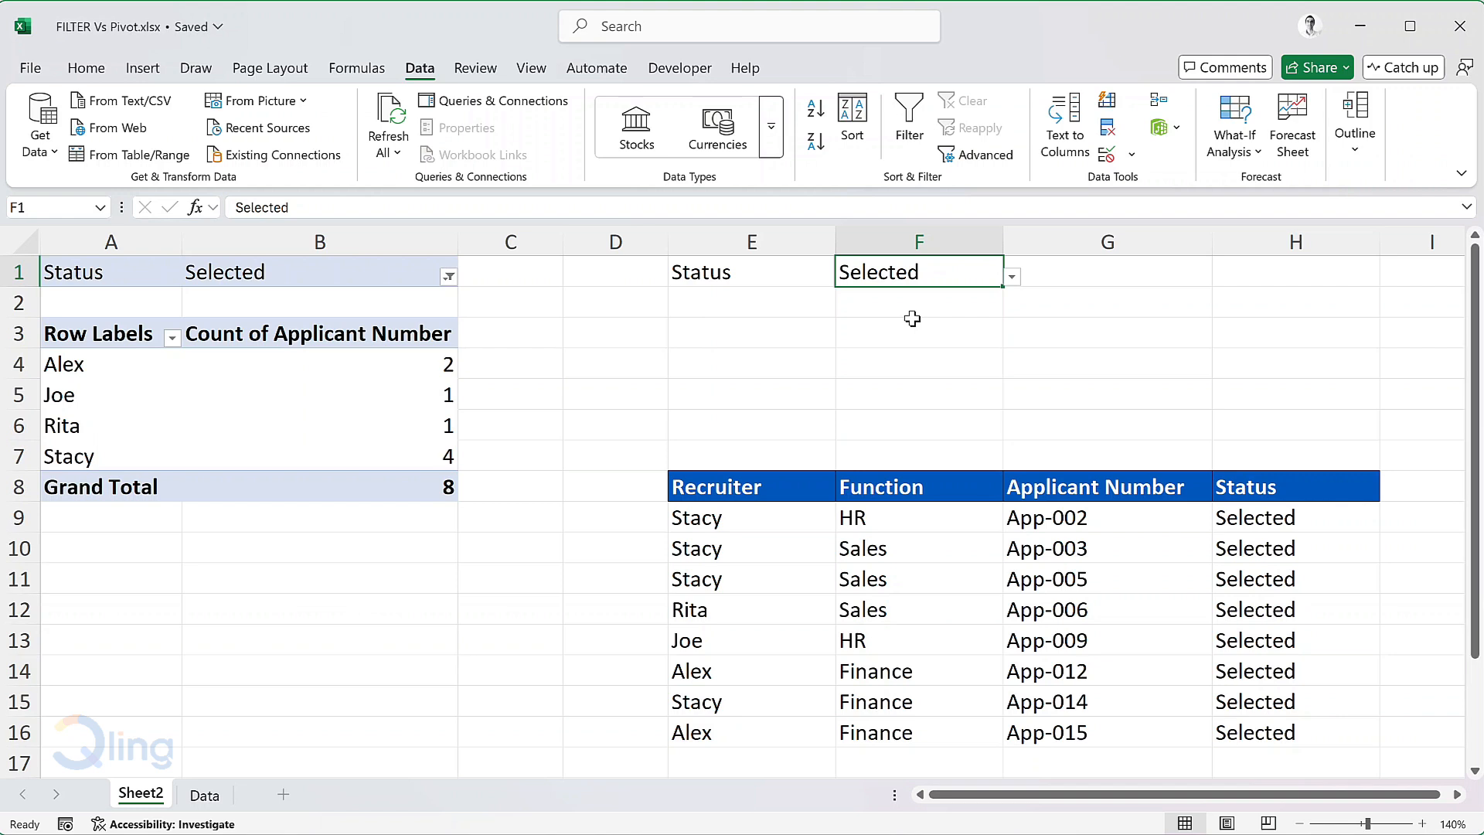
- Wrap the E9 FILTER formula in SORT so selected applications list alphabetically by recruiter
{"action": "left_click", "coordinate": [750, 517]}
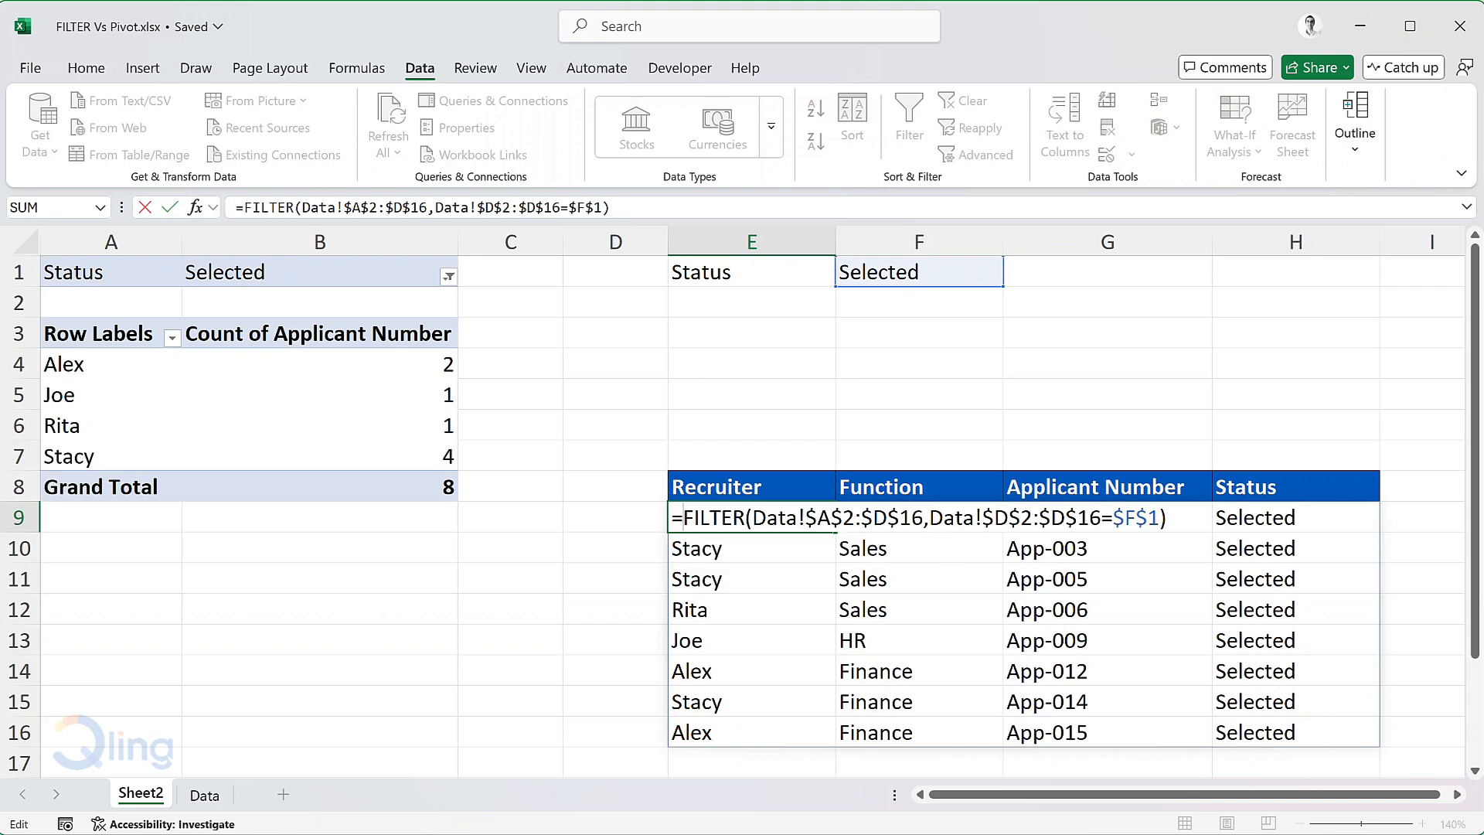
{"action": "type", "text": "SORT("}
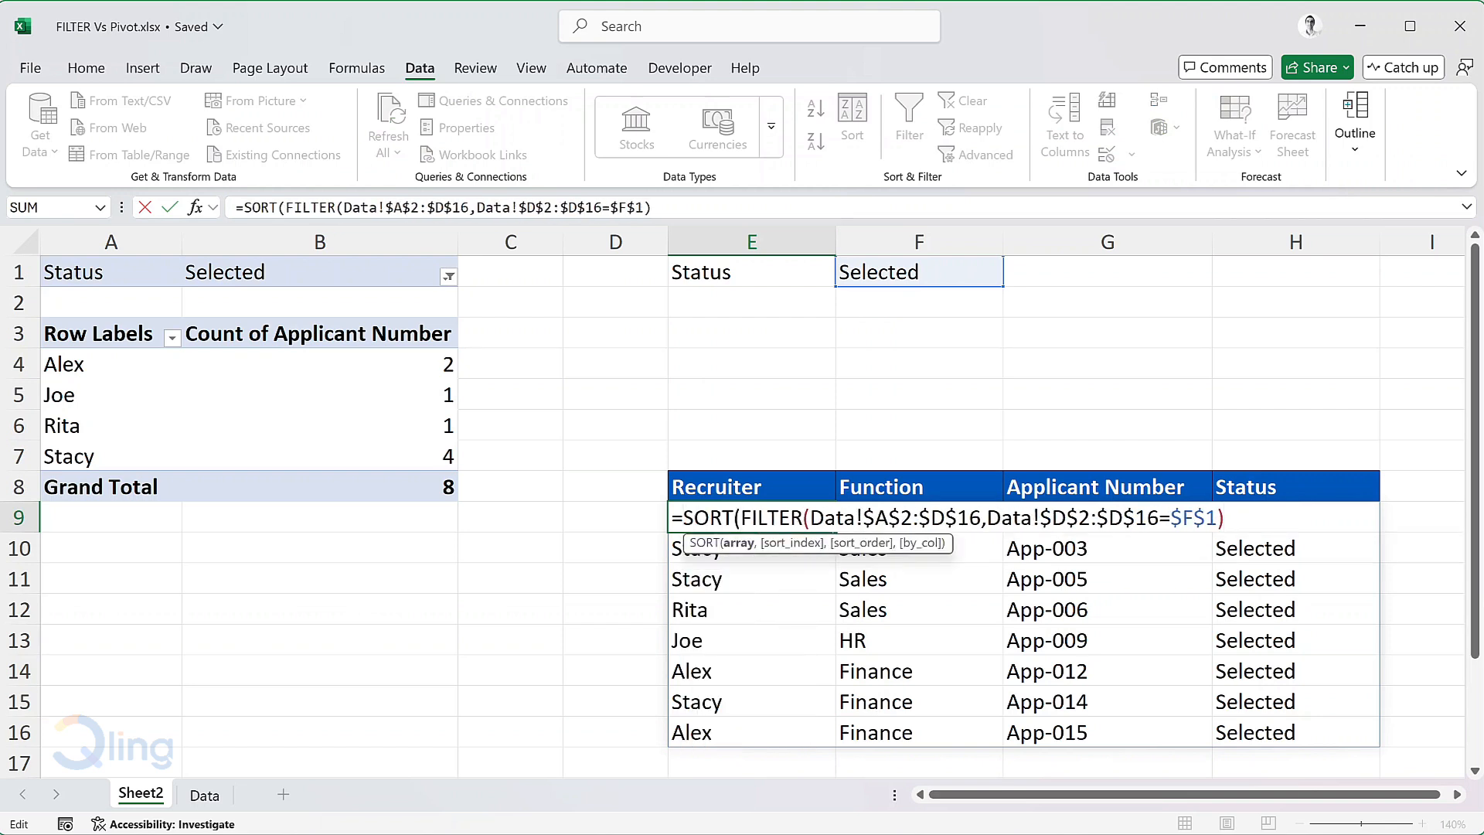
{"action": "key", "text": "Return"}
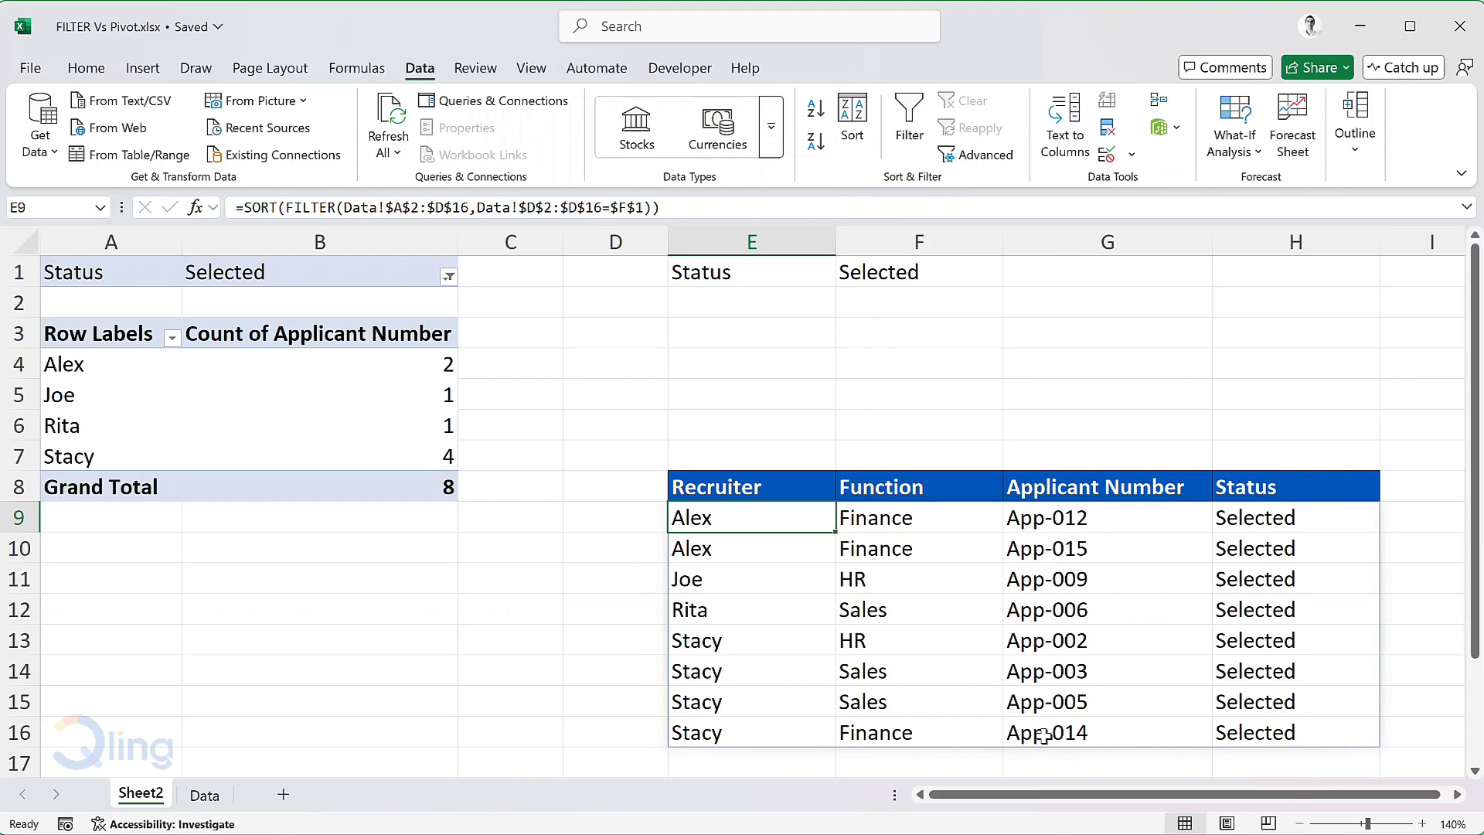
- Set App-015 to Open on the Data sheet and refresh the Sheet2 pivot to total 7
{"action": "left_click", "coordinate": [204, 793]}
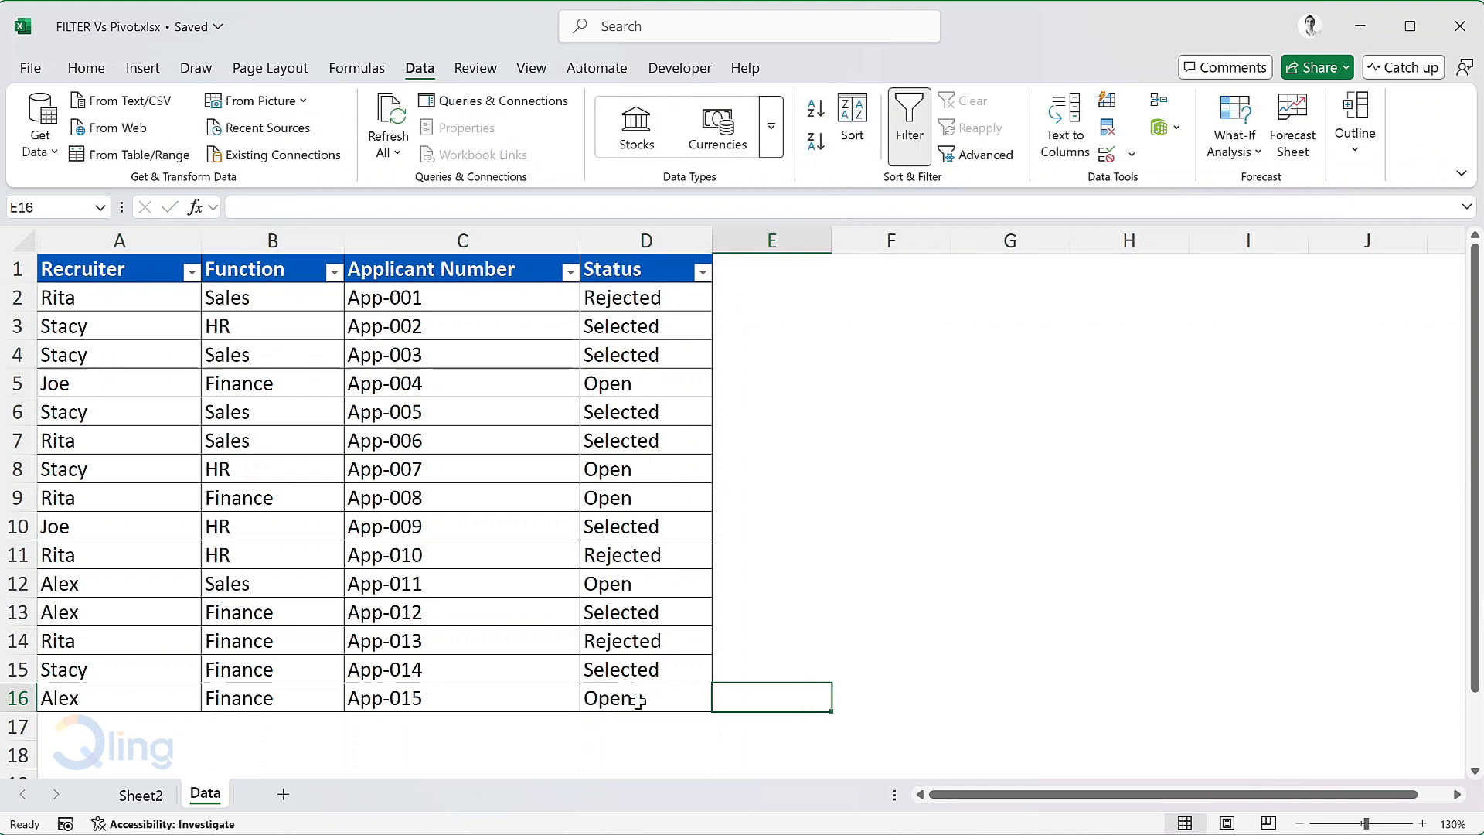
{"action": "left_click", "coordinate": [140, 793]}
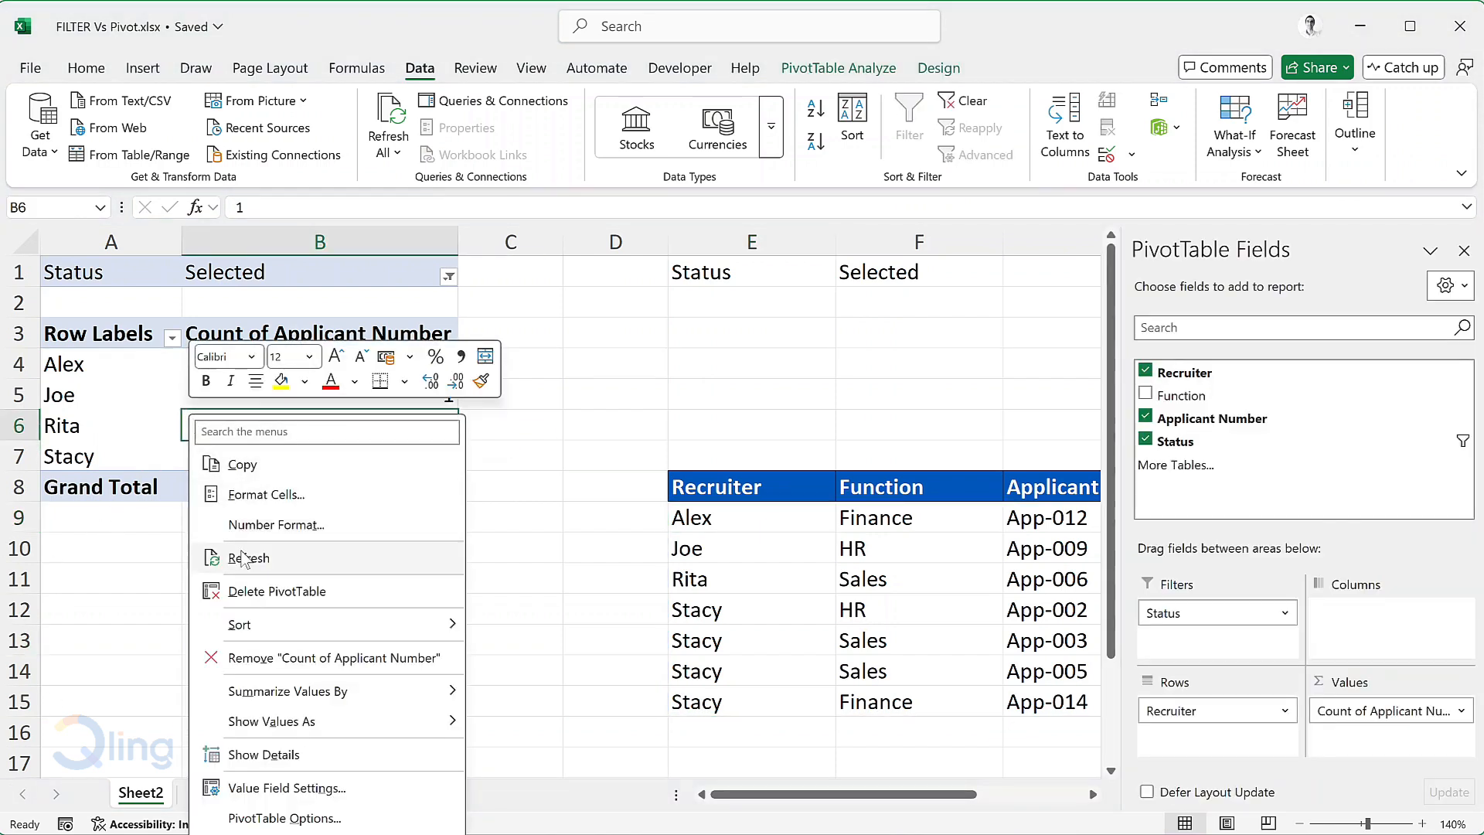
{"action": "left_click", "coordinate": [249, 557]}
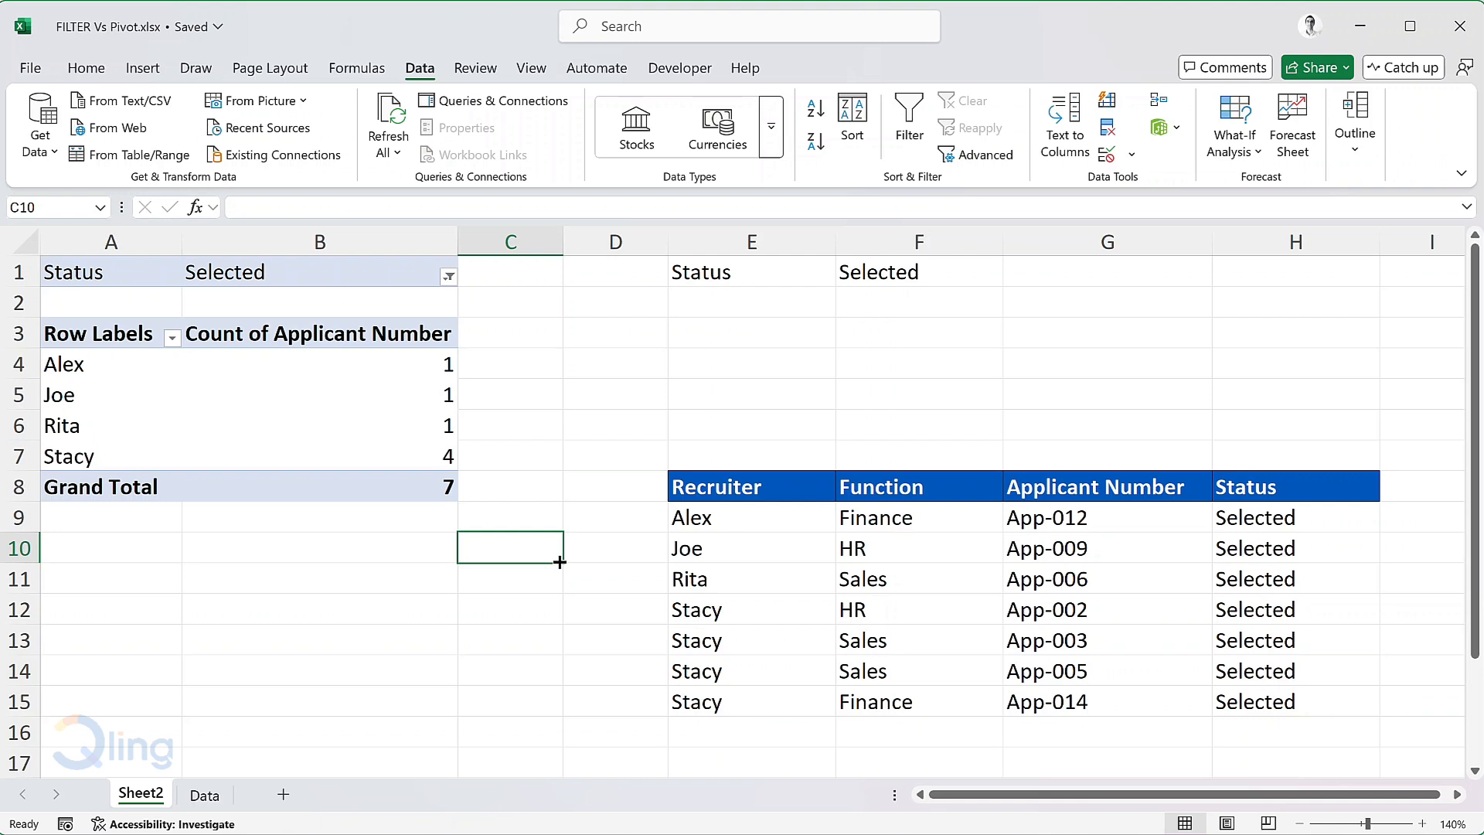
{"action": "mouse_move", "coordinate": [720, 327]}
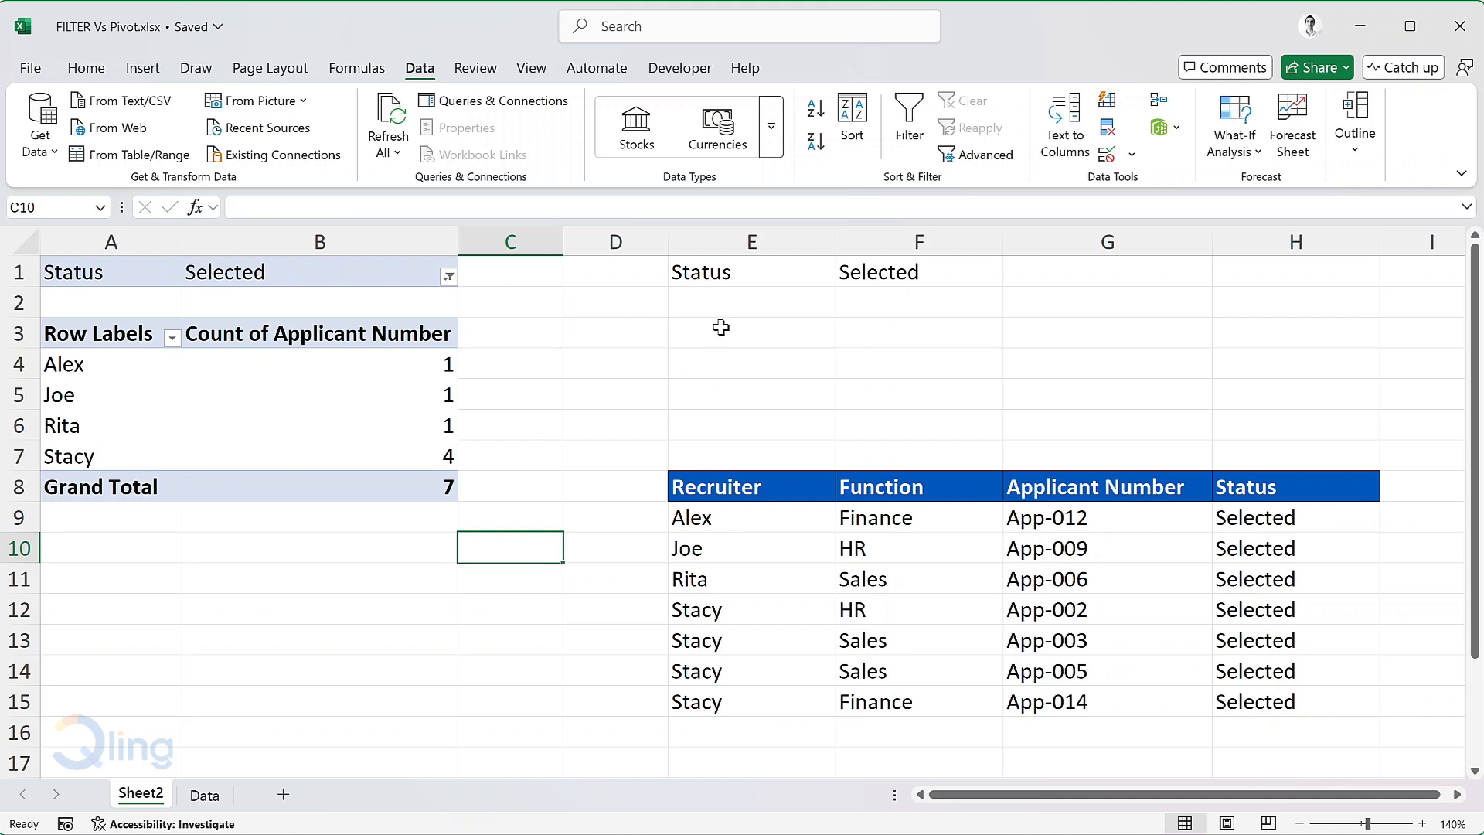
- Enter =SORT(UNIQUE(Data!A2:A16)) in E3 to list Alex, Joe, Rita and Stacy once each
{"action": "type", "text": "=Uni"}
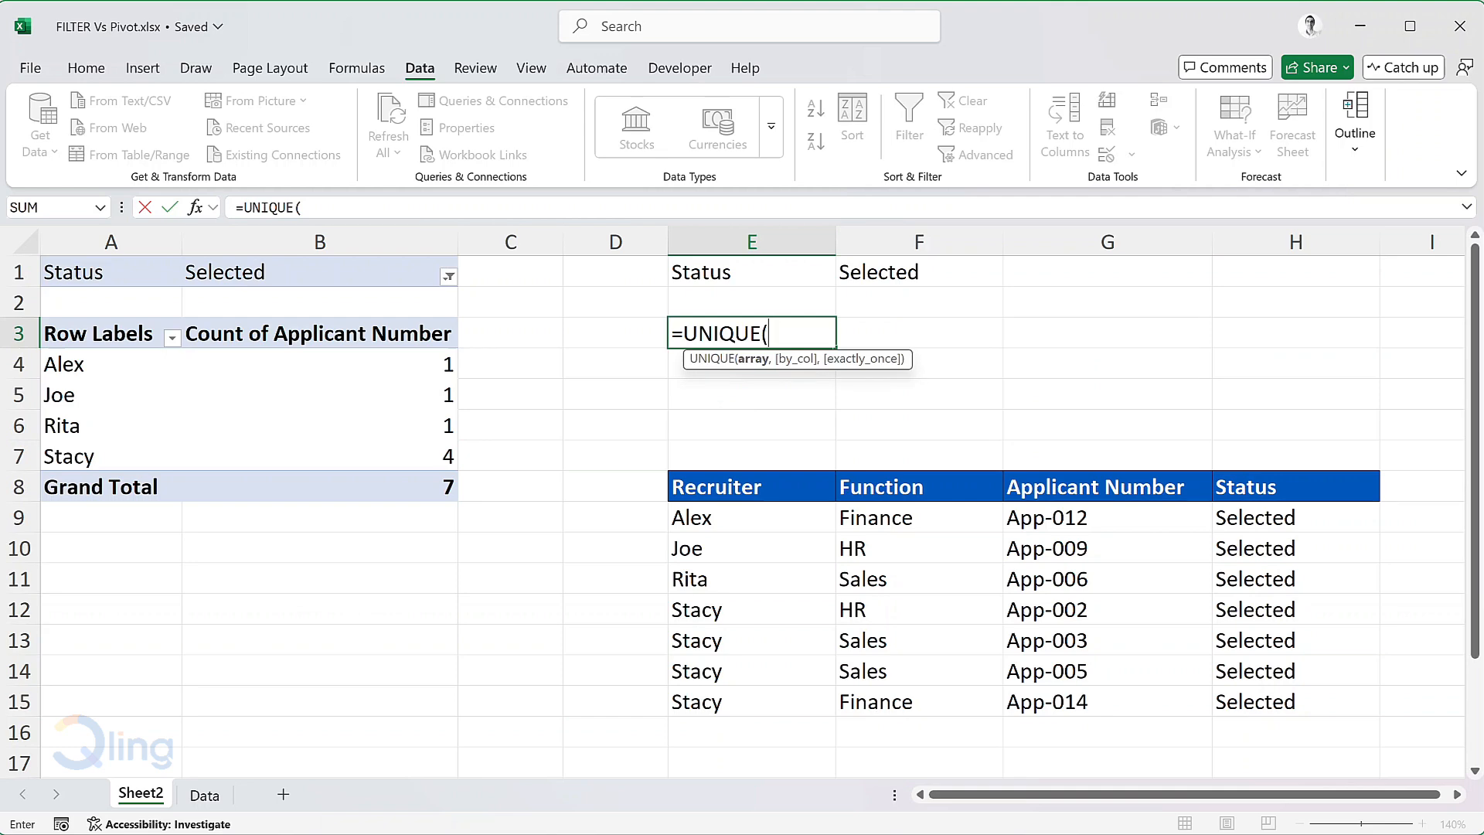
{"action": "left_click", "coordinate": [204, 793]}
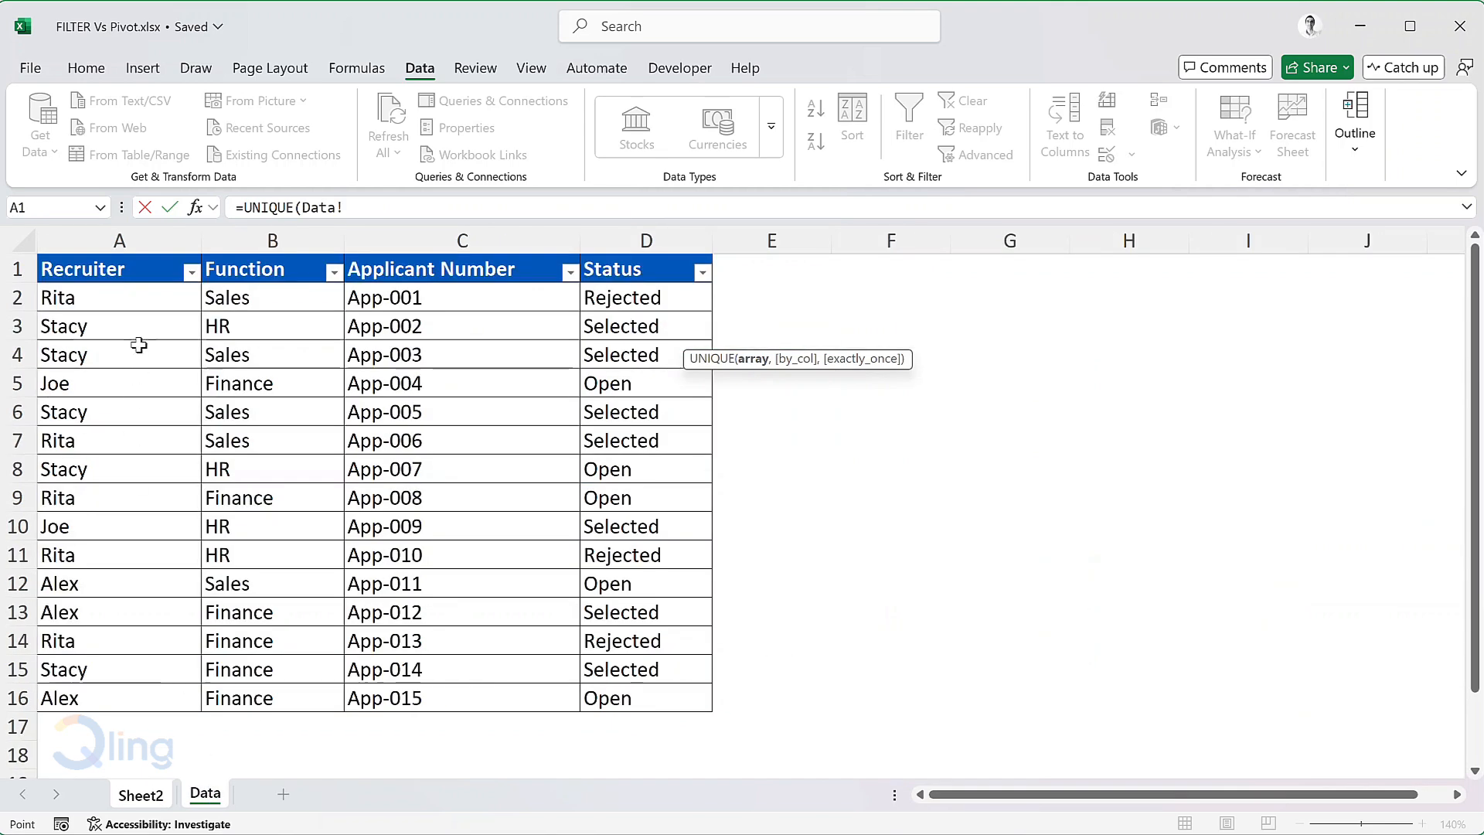
{"action": "left_click", "coordinate": [119, 296]}
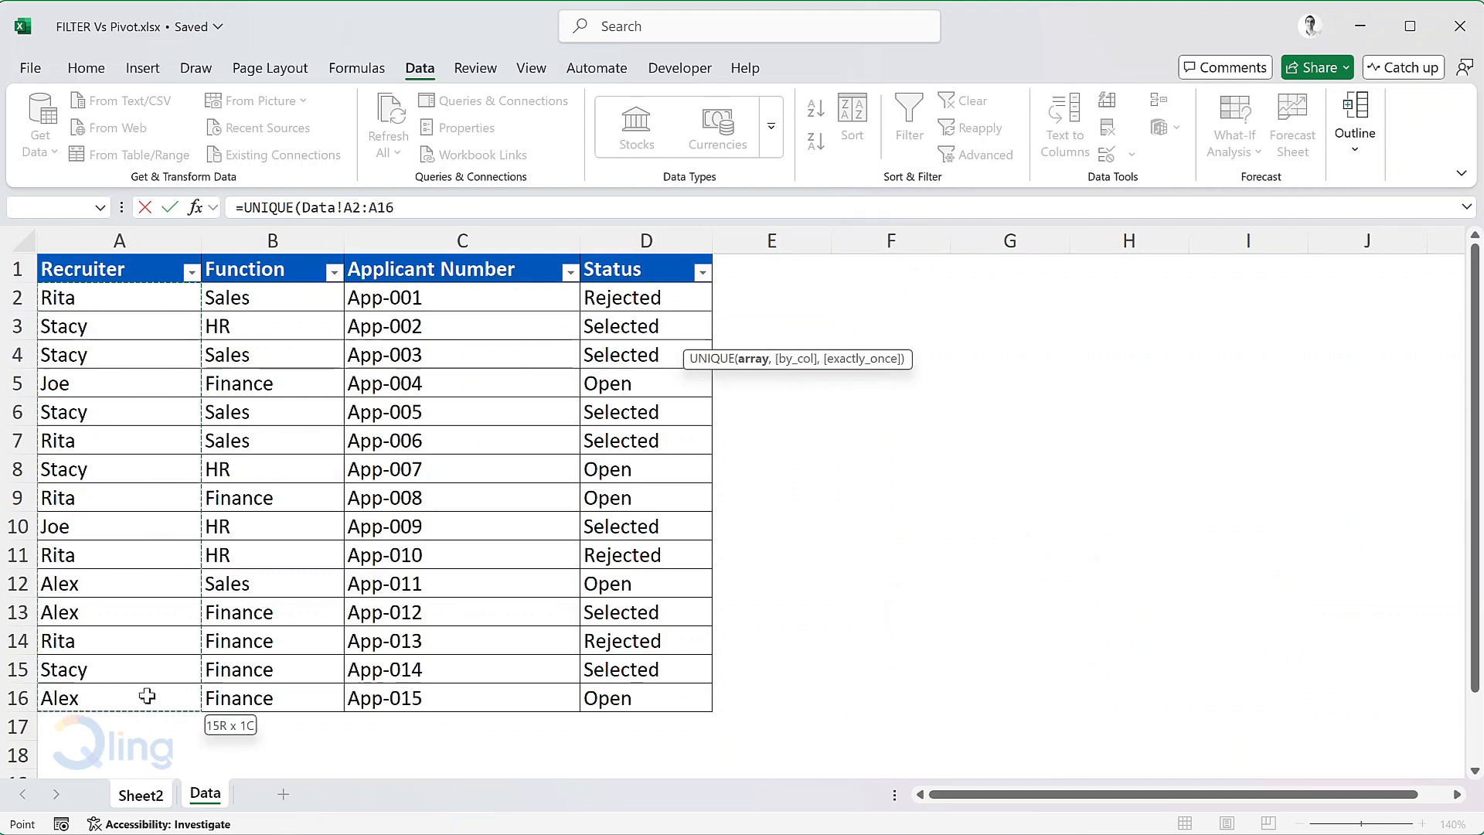
{"action": "left_click", "coordinate": [139, 793]}
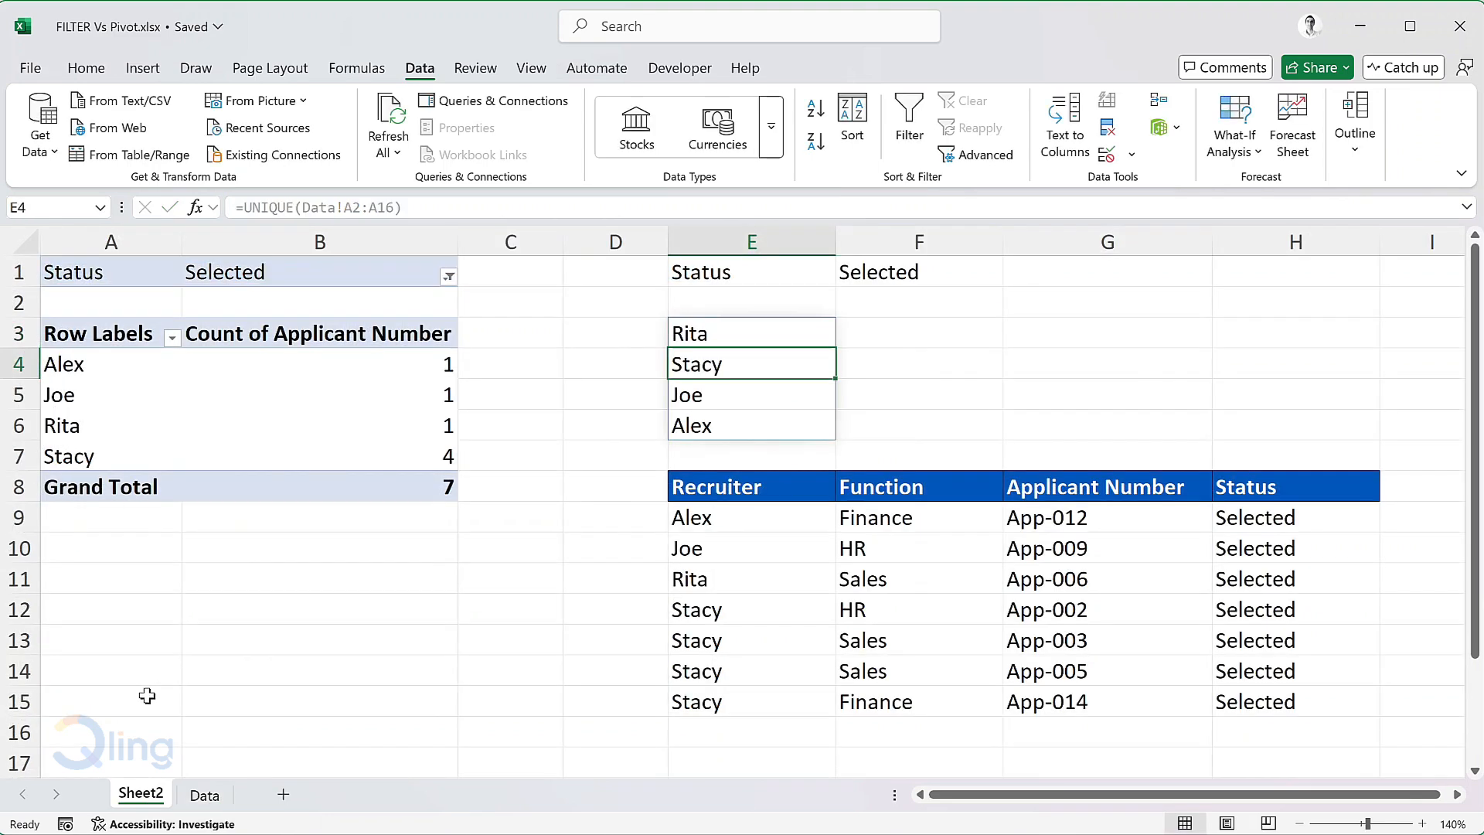
{"action": "double_click", "coordinate": [751, 332]}
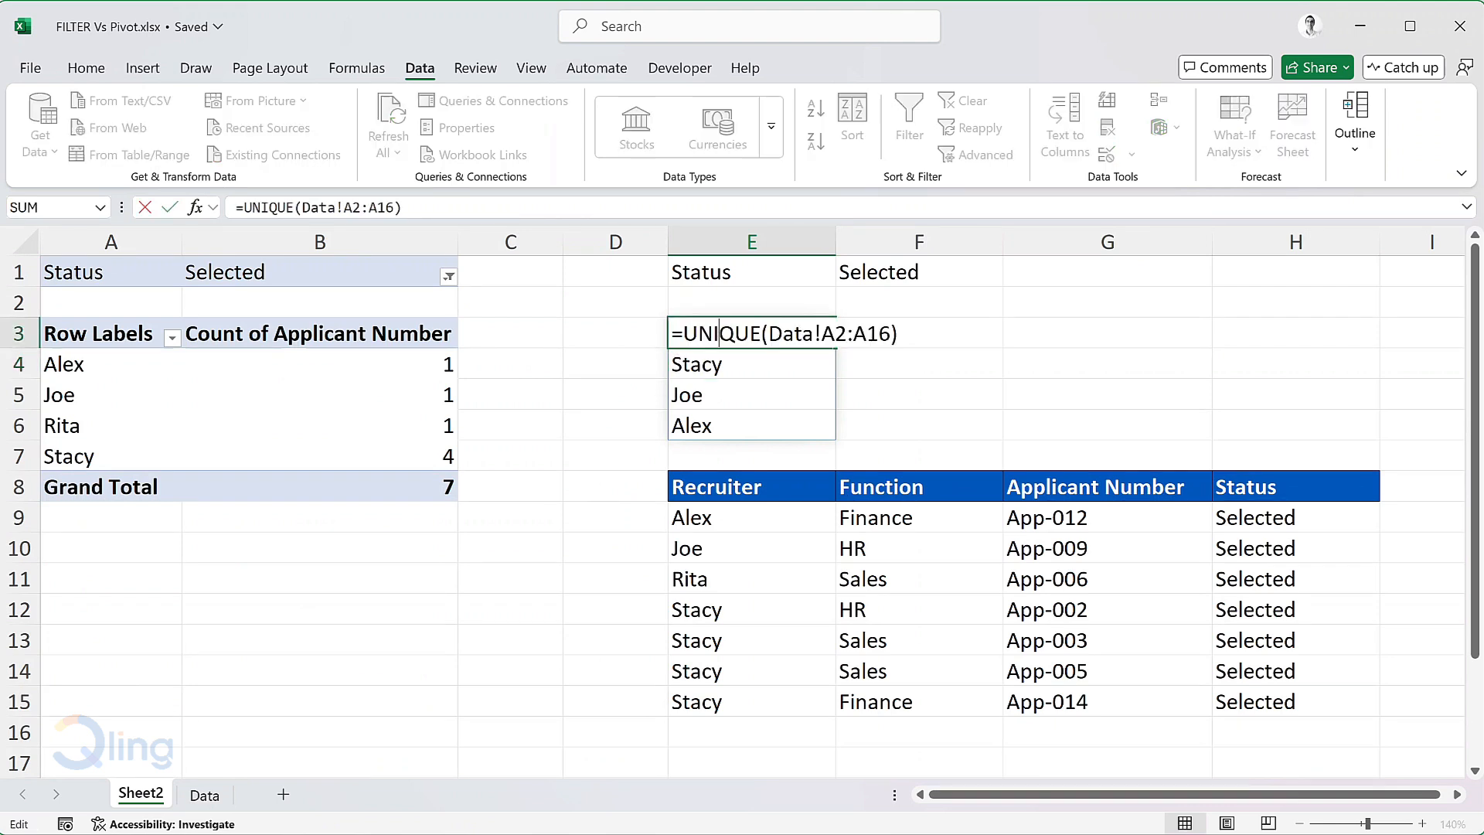
{"action": "type", "text": "SORT("}
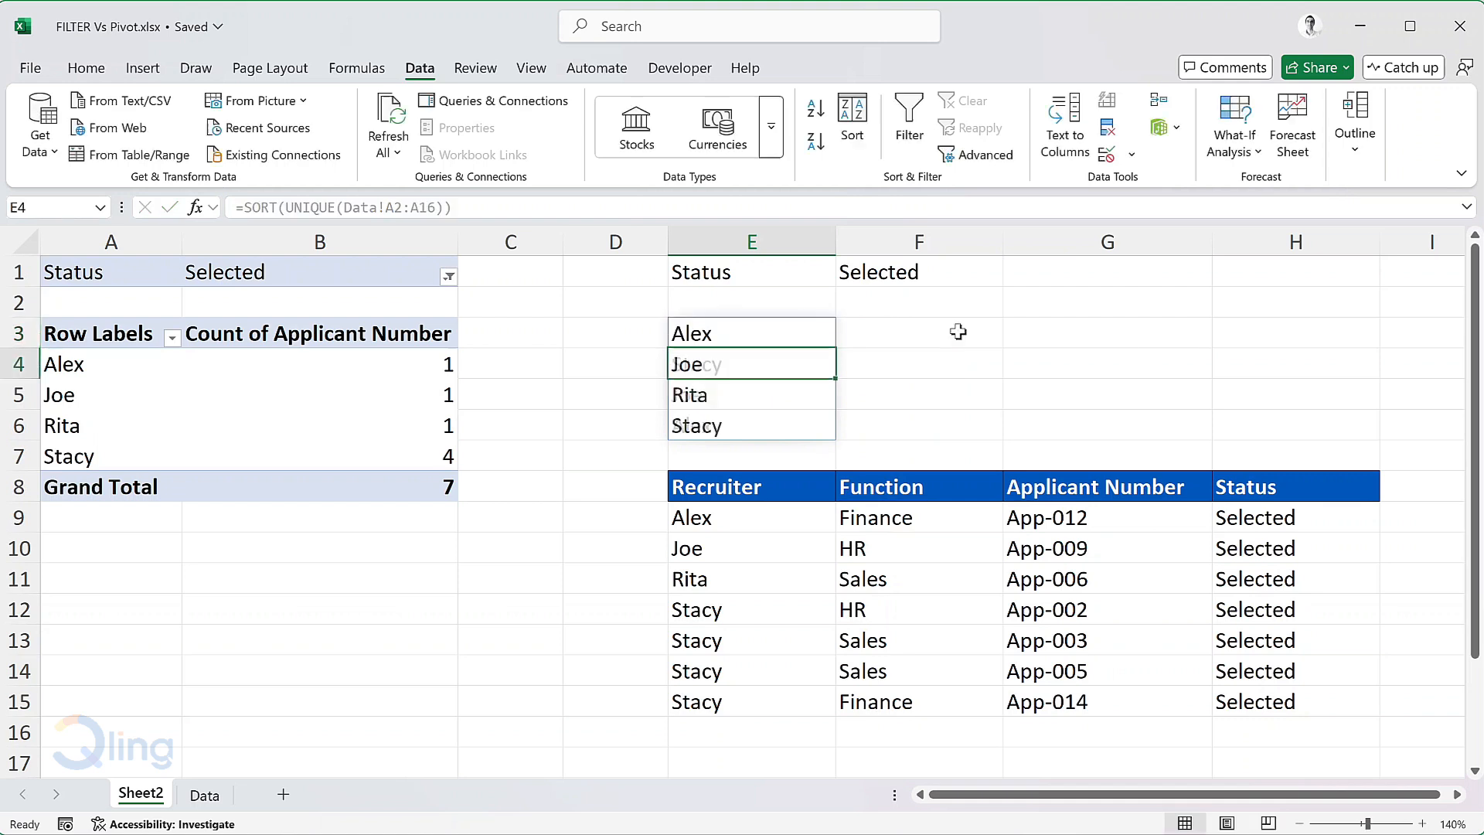
- Copy the E9 formula and narrow the columns holding the selected-applications table
{"action": "left_click", "coordinate": [750, 517]}
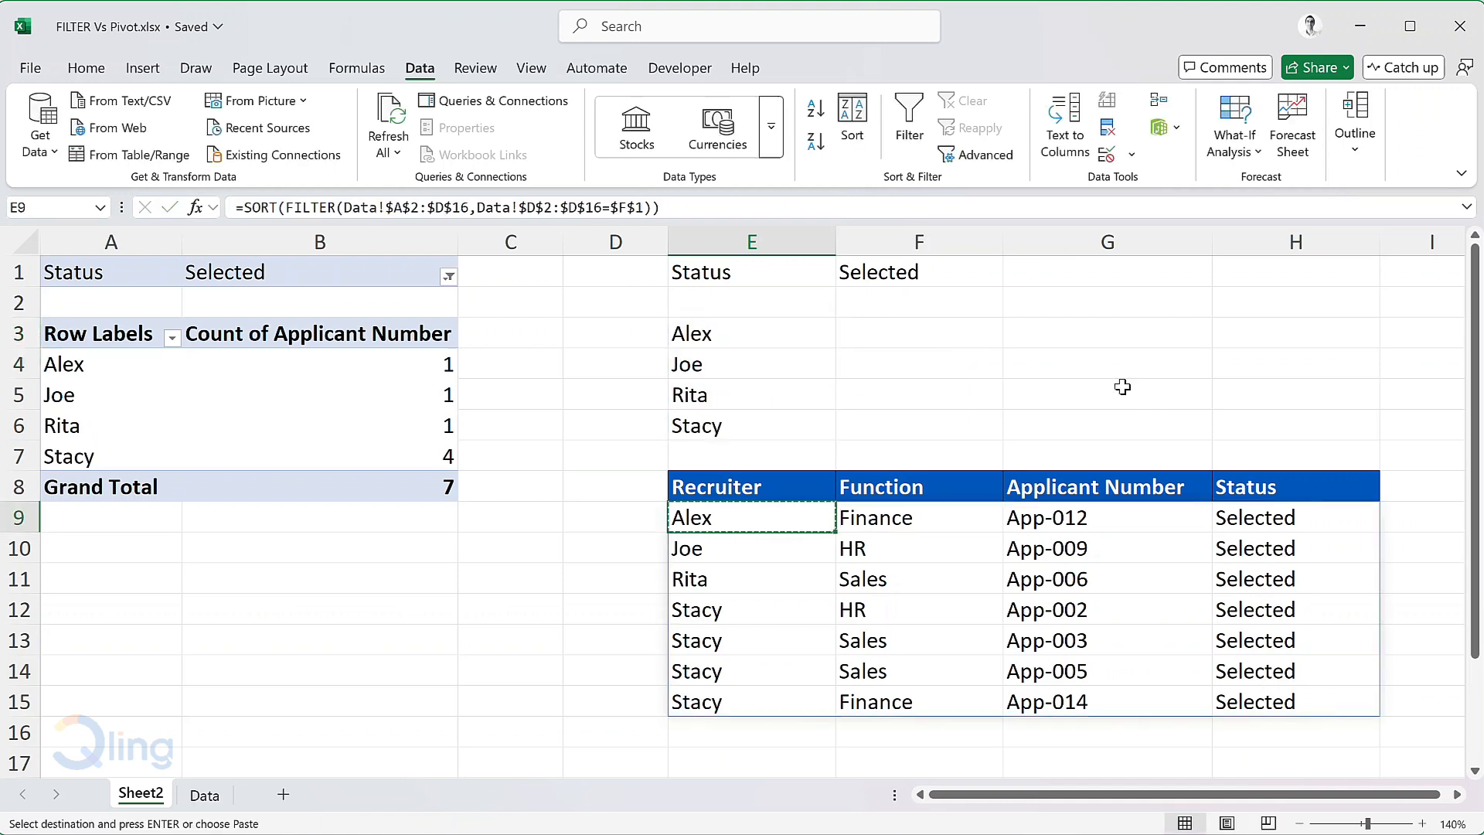
{"action": "left_click_drag", "start_coordinate": [454, 241], "coordinate": [487, 242]}
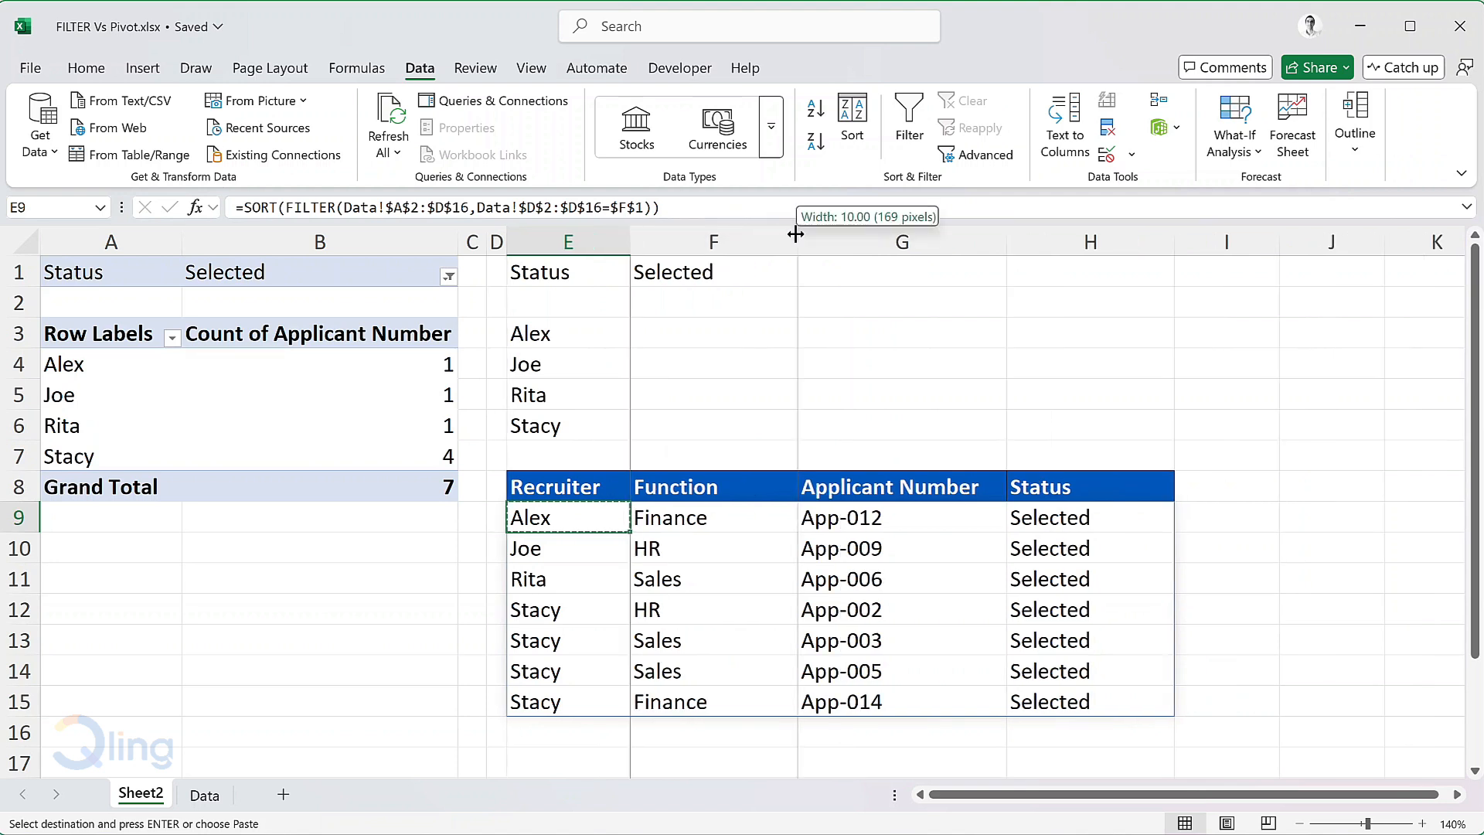
{"action": "left_click", "coordinate": [1215, 518]}
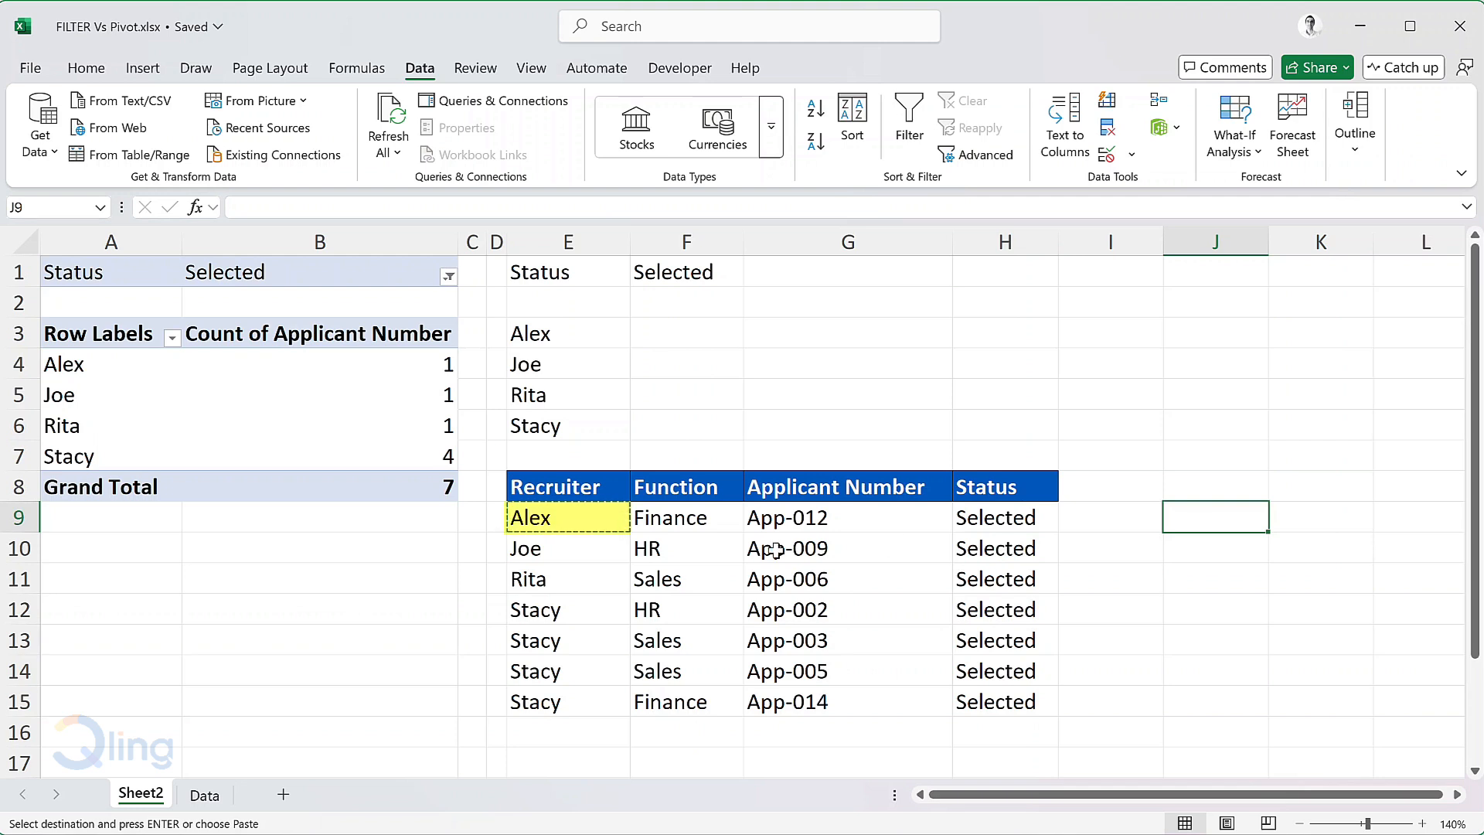
{"action": "left_click", "coordinate": [568, 518]}
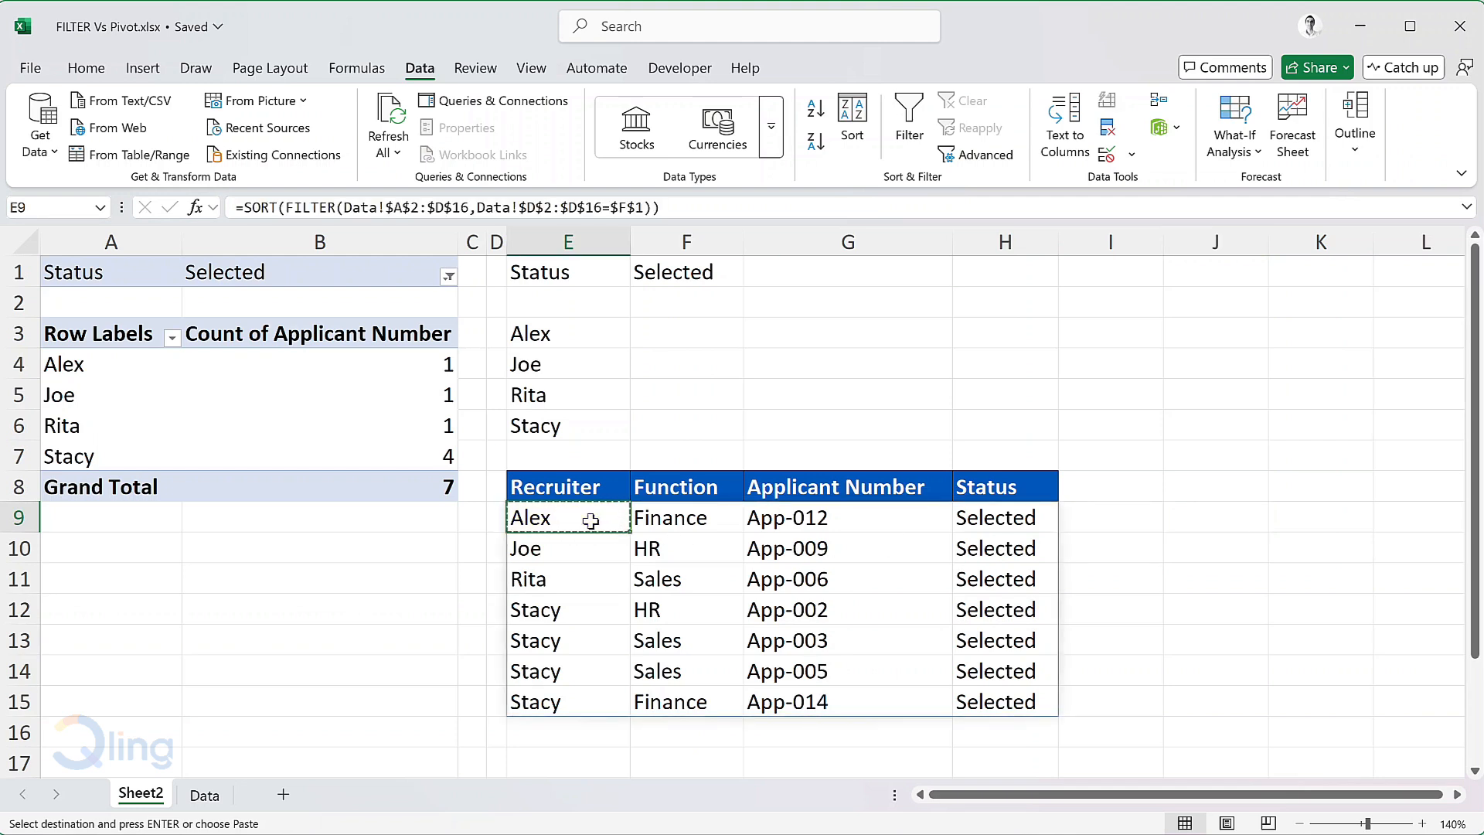
{"action": "left_click", "coordinate": [1214, 486]}
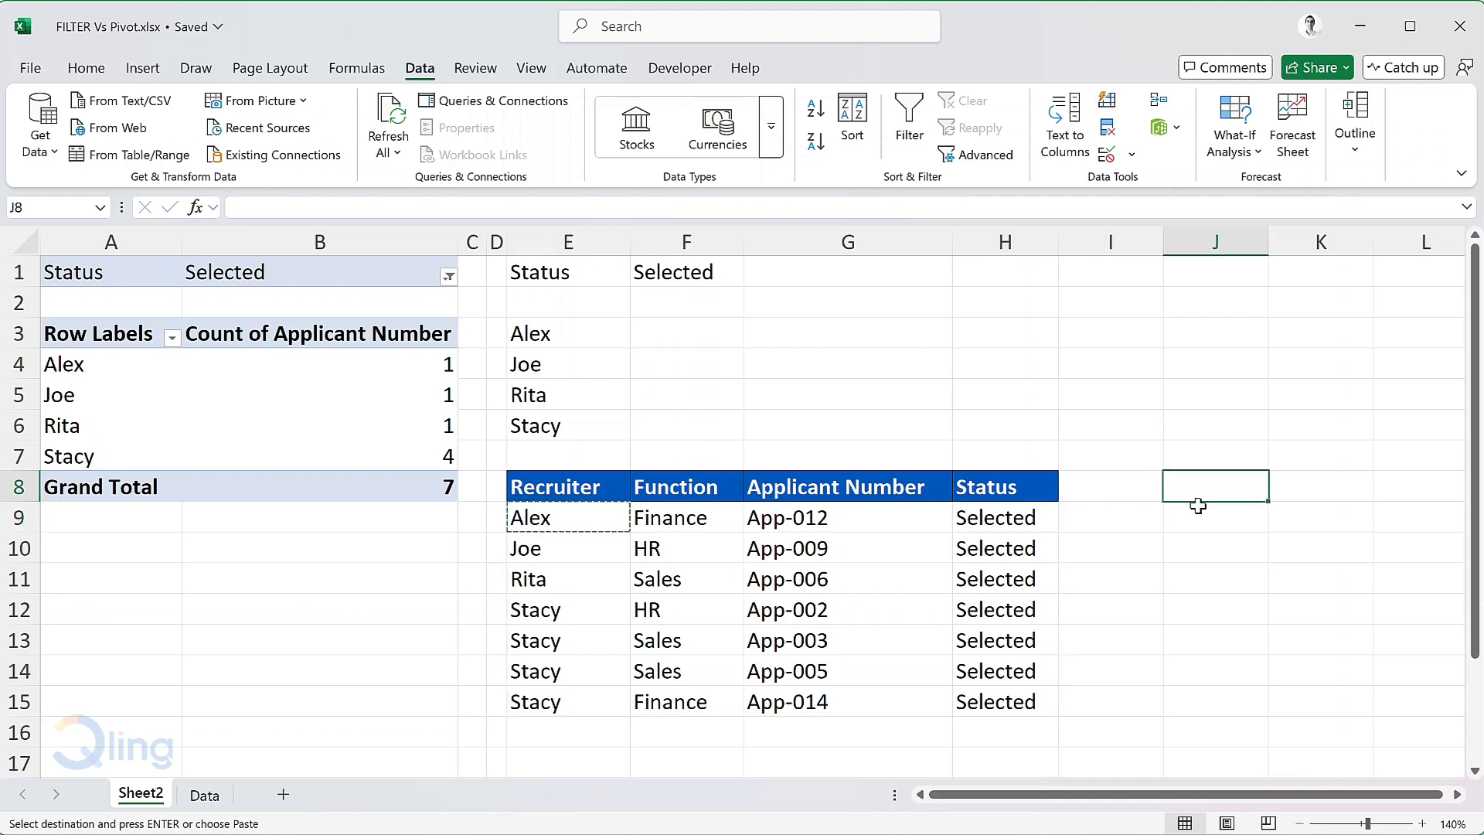
- Paste the formula into J9 returning only Data!$A$2:$A$16, spilling each selected application's recruiter
{"action": "key", "text": "ctrl+v"}
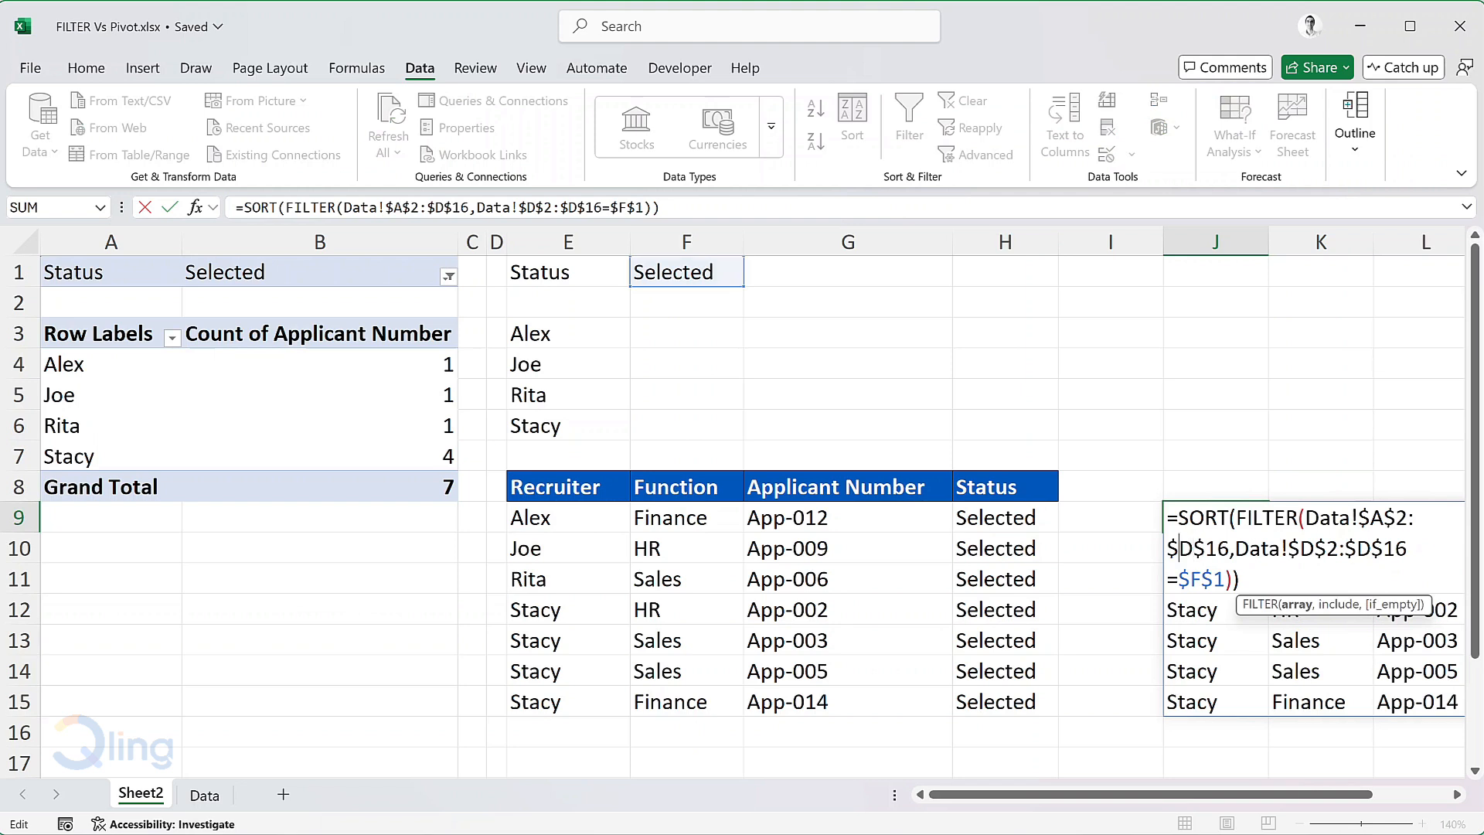
{"action": "type", "text": "A"}
{"action": "key", "text": "Return"}
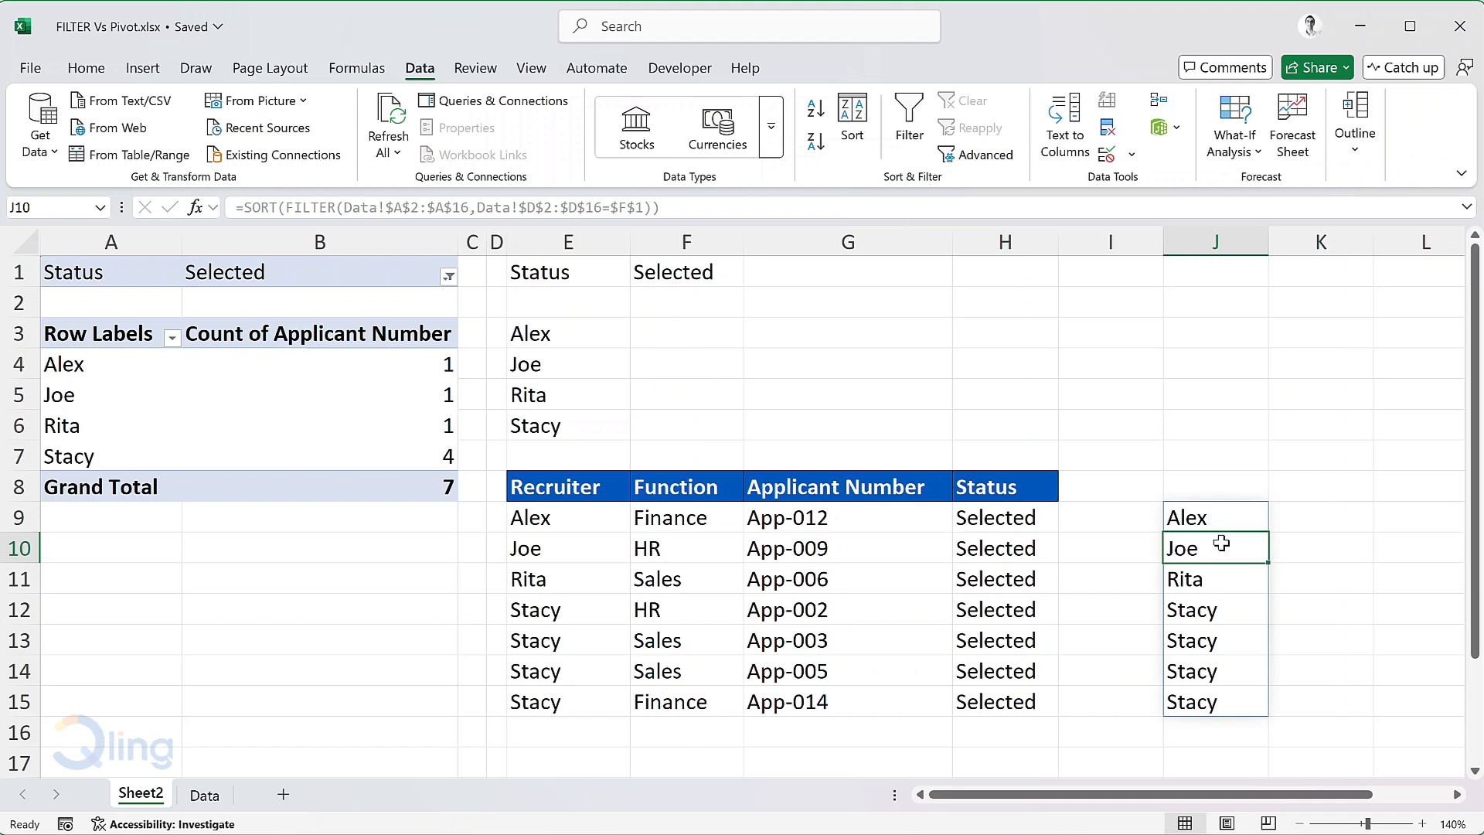
{"action": "mouse_move", "coordinate": [918, 486]}
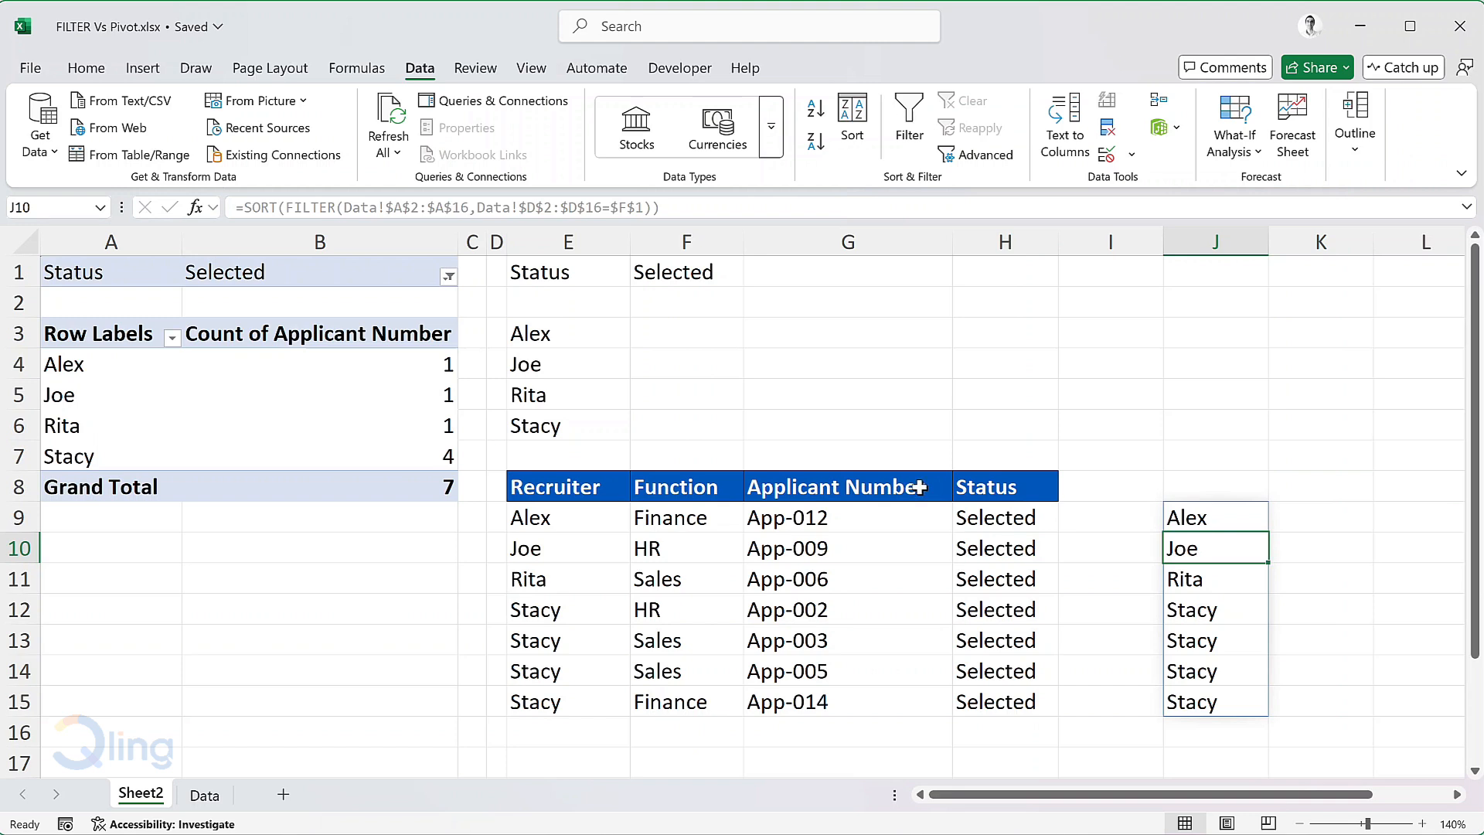
{"action": "left_click", "coordinate": [685, 332]}
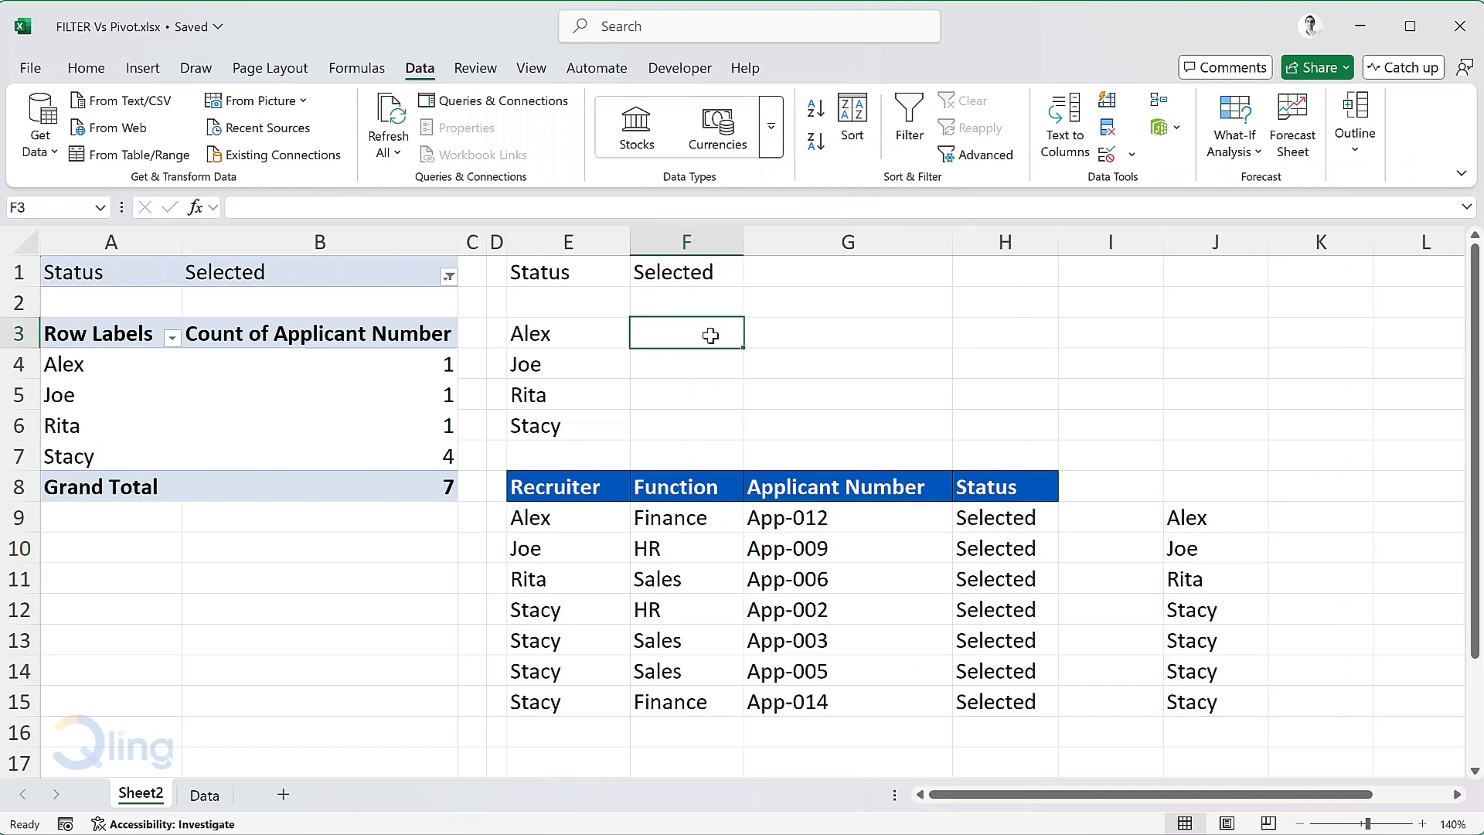
- Enter =COUNTIFS(J9#,E3#) in F3 to spill counts 1, 1, 1, 4 beside the recruiters, then switch to the Data sheet
{"action": "type", "text": "=countifs"}
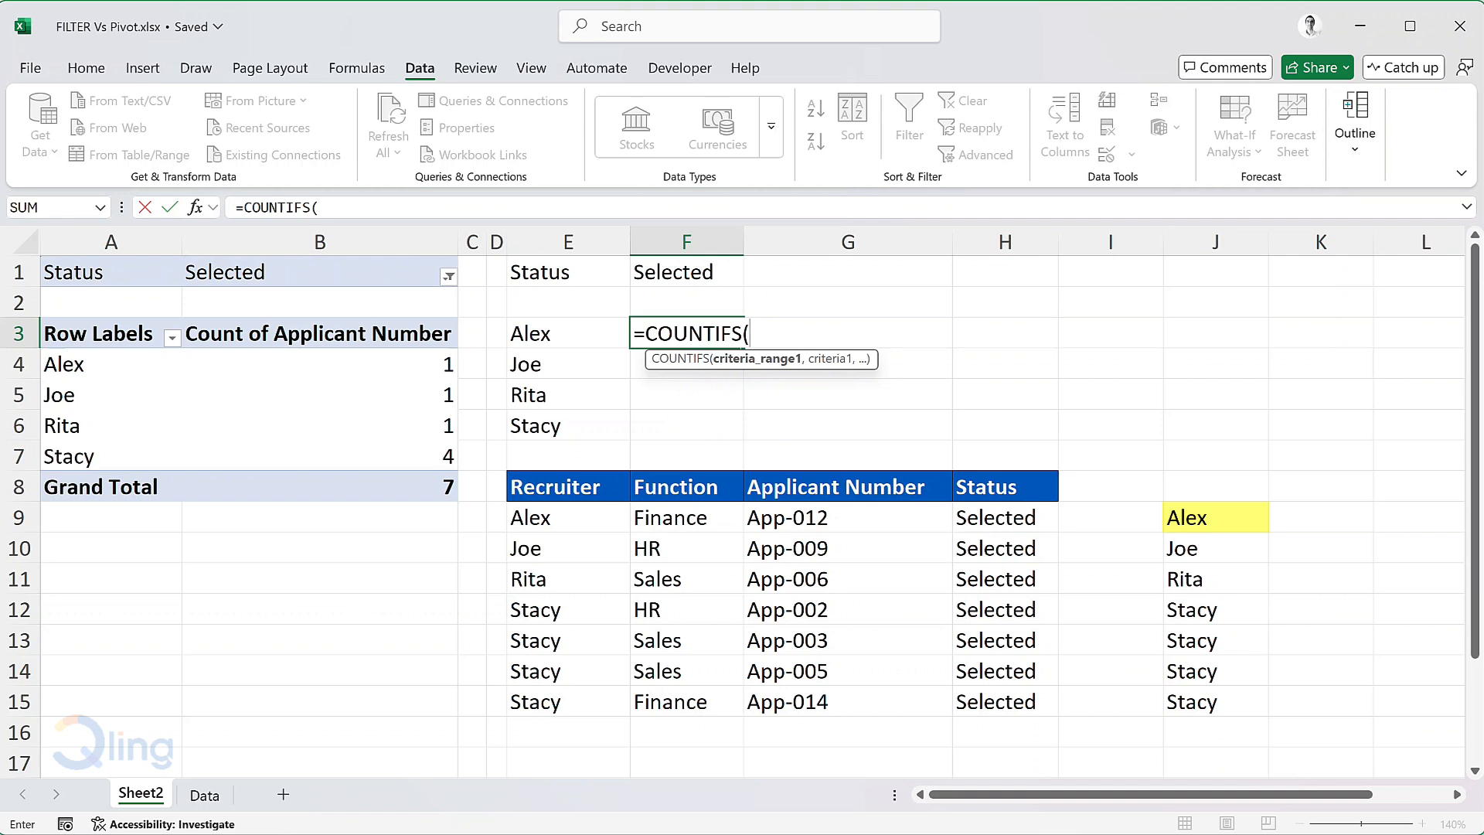
{"action": "left_click", "coordinate": [1214, 518]}
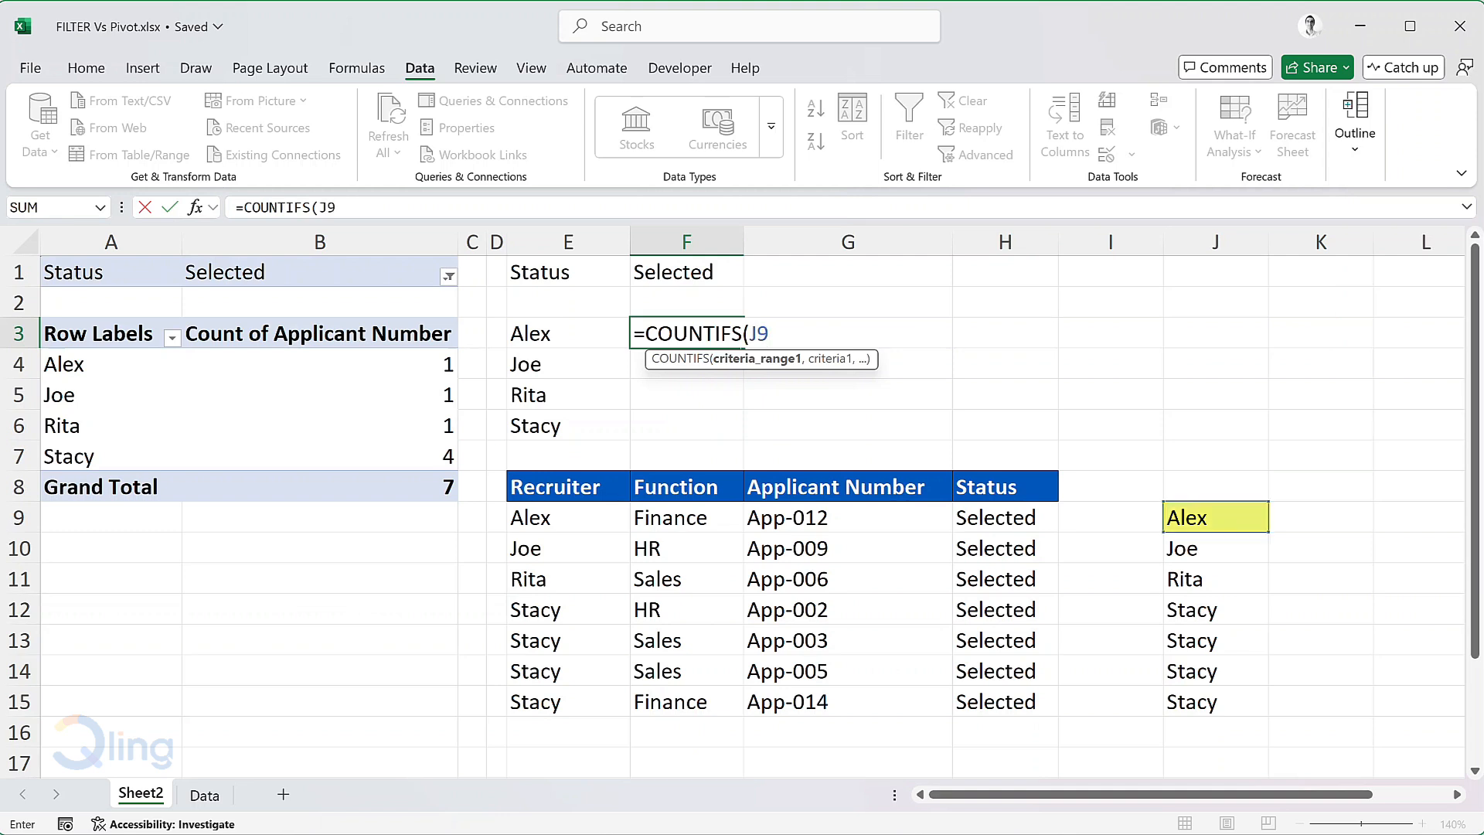
{"action": "type", "text": "#"}
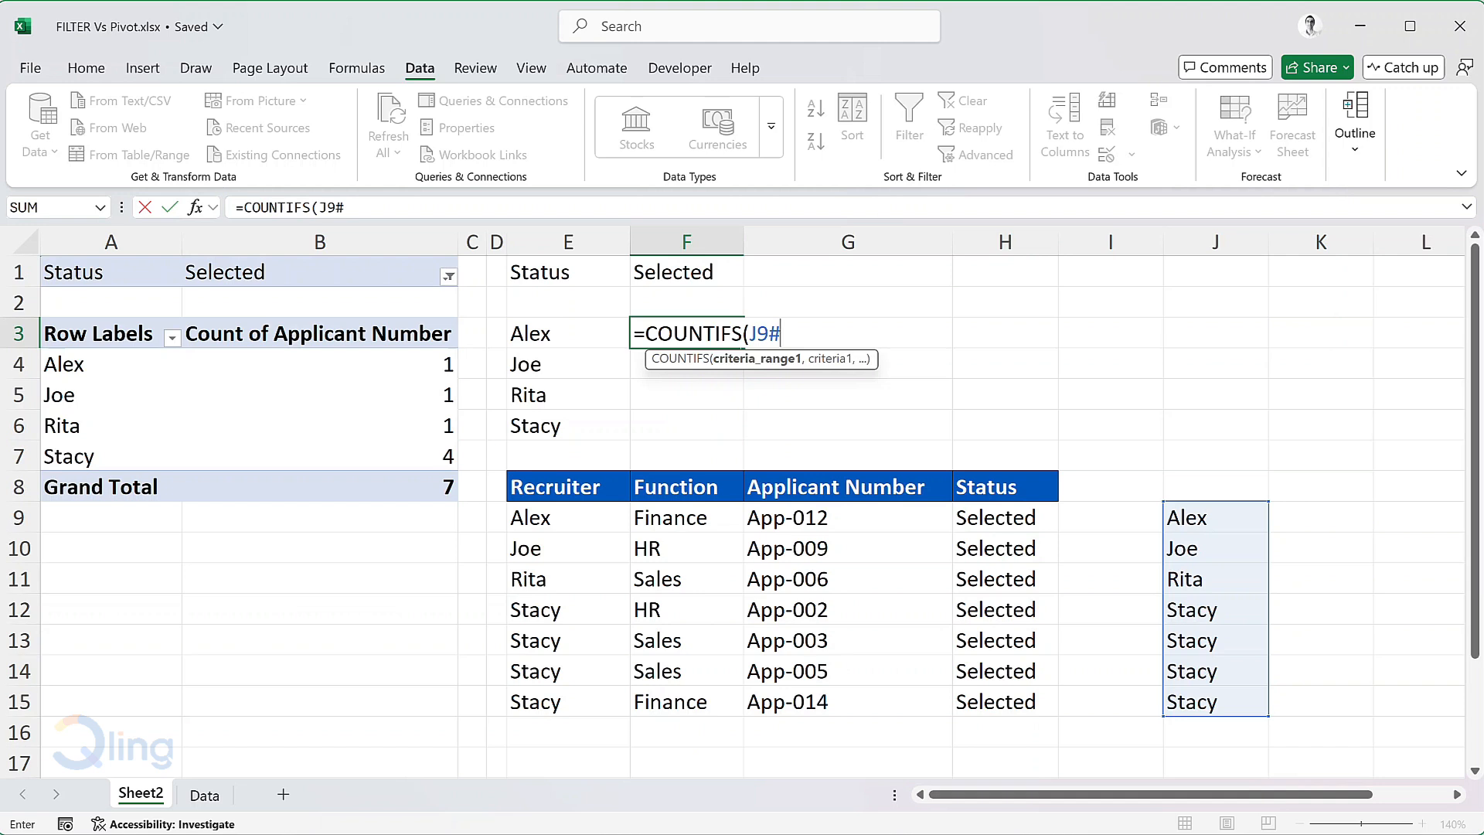
{"action": "type", "text": ","}
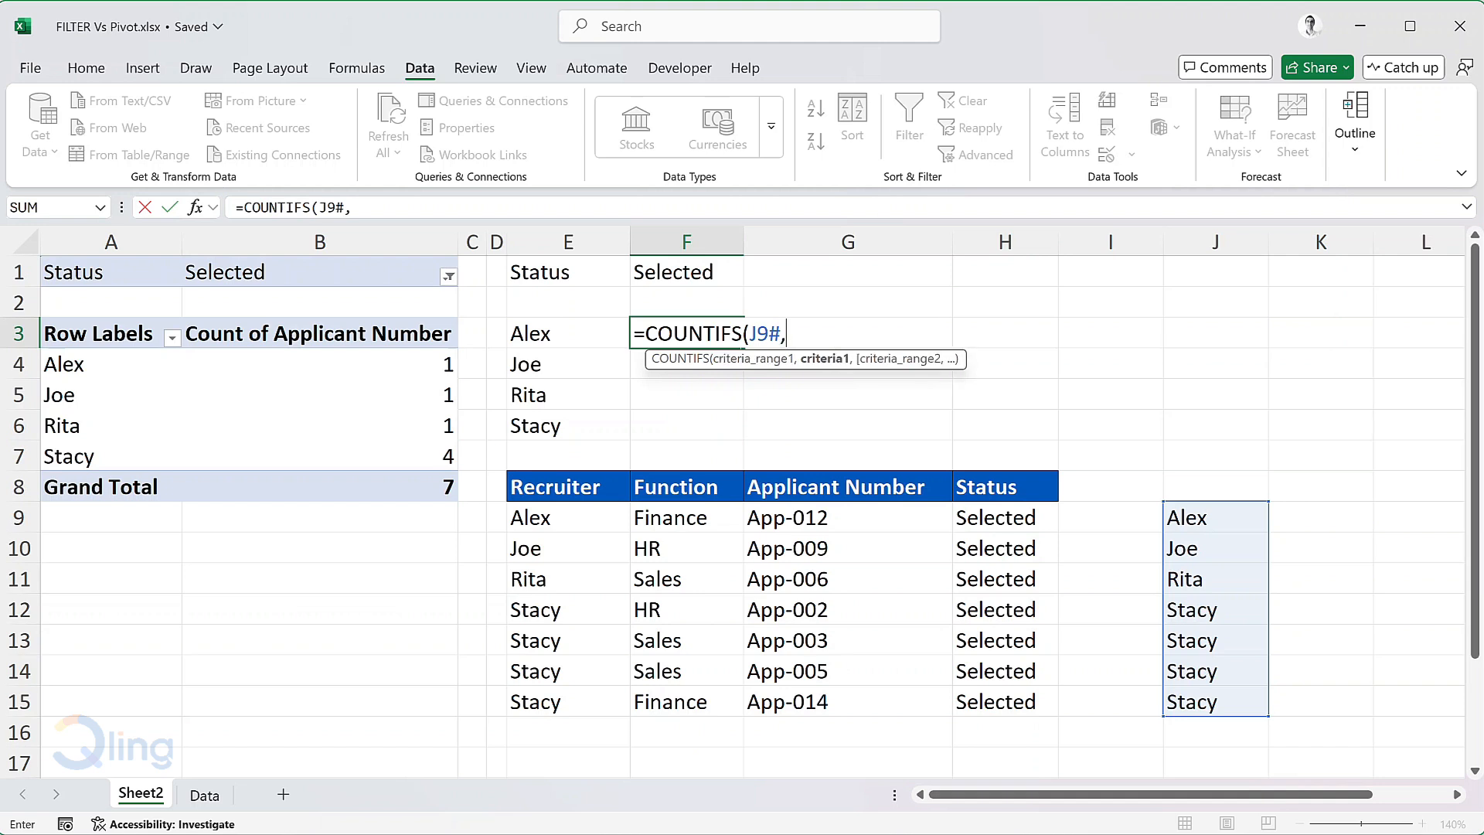
{"action": "left_click", "coordinate": [527, 333]}
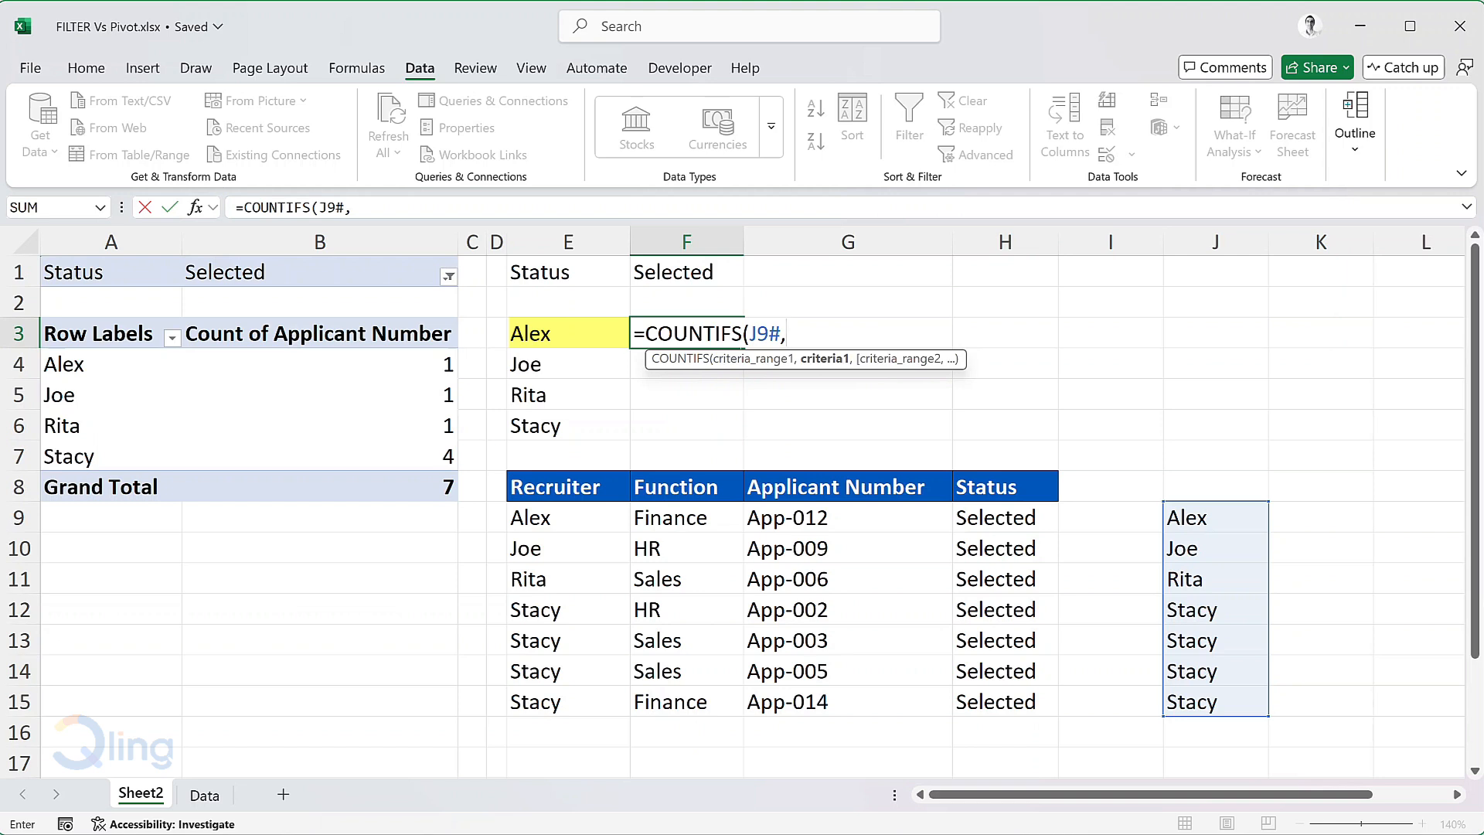
{"action": "left_click", "coordinate": [529, 333]}
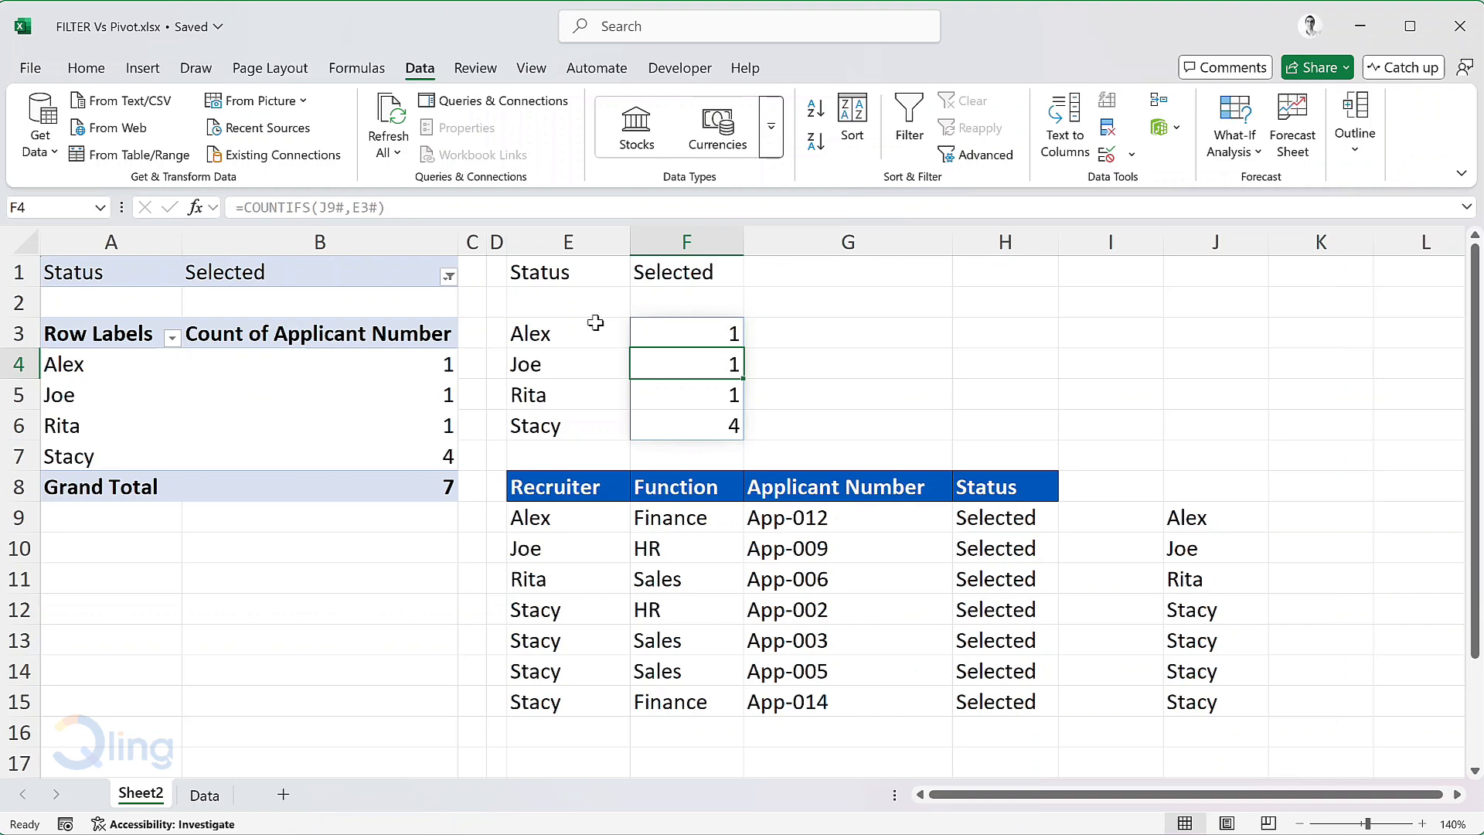
{"action": "left_click", "coordinate": [204, 794]}
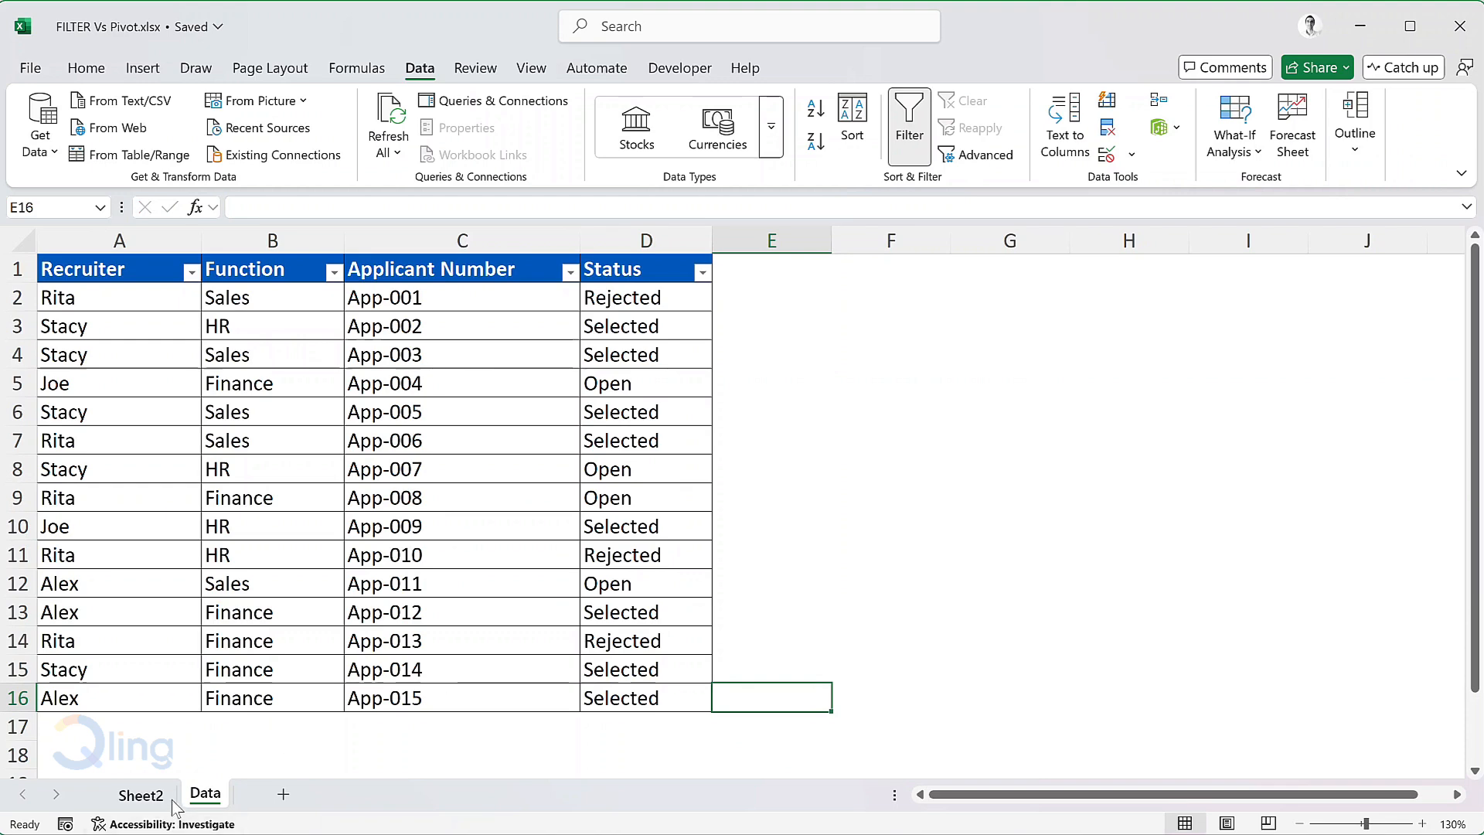
- Return to Sheet2 showing formula counts at Alex 2 while the unrefreshed pivot still shows 1
{"action": "left_click", "coordinate": [140, 794]}
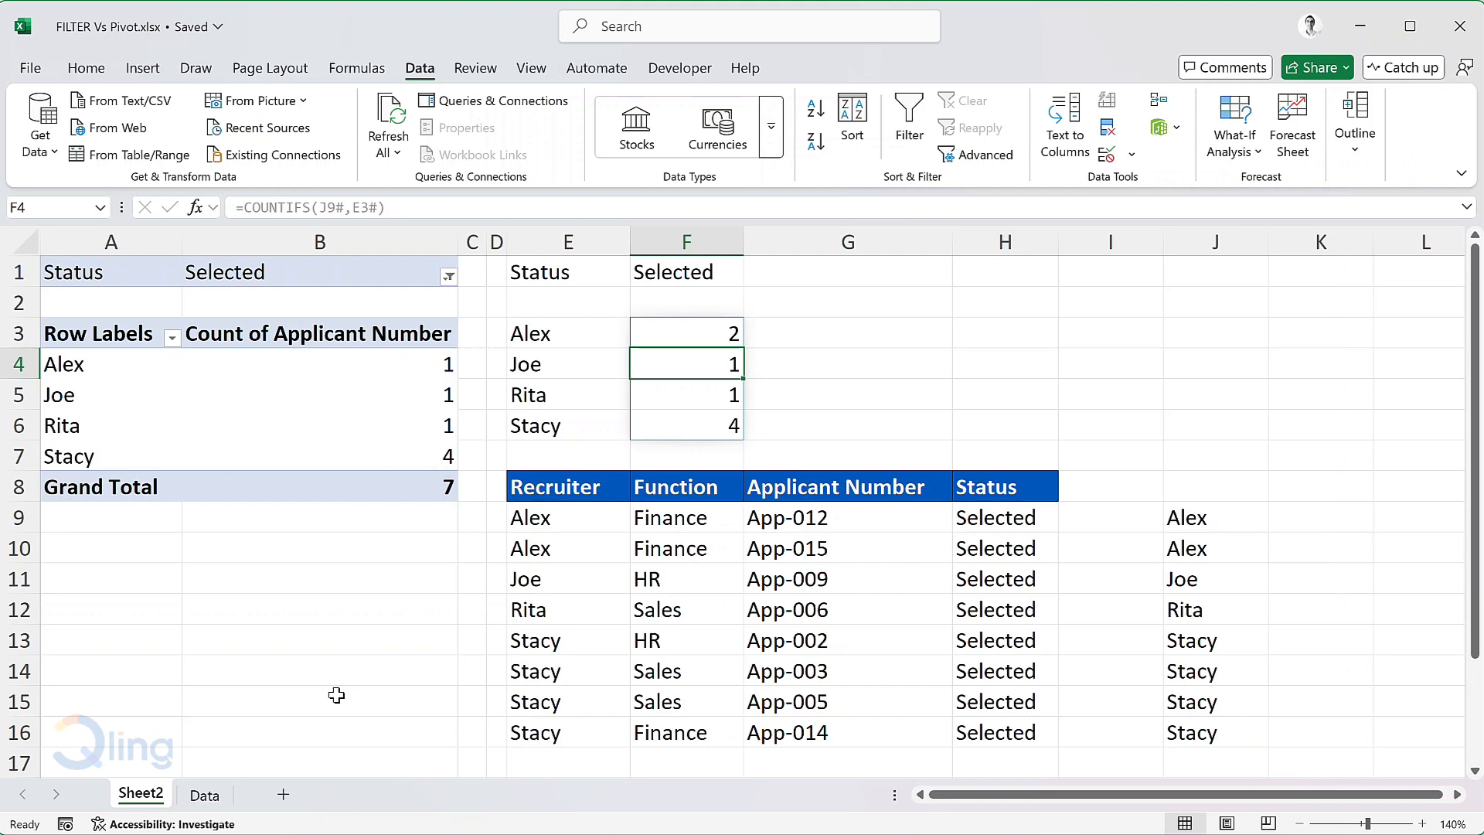
{"action": "mouse_move", "coordinate": [163, 404]}
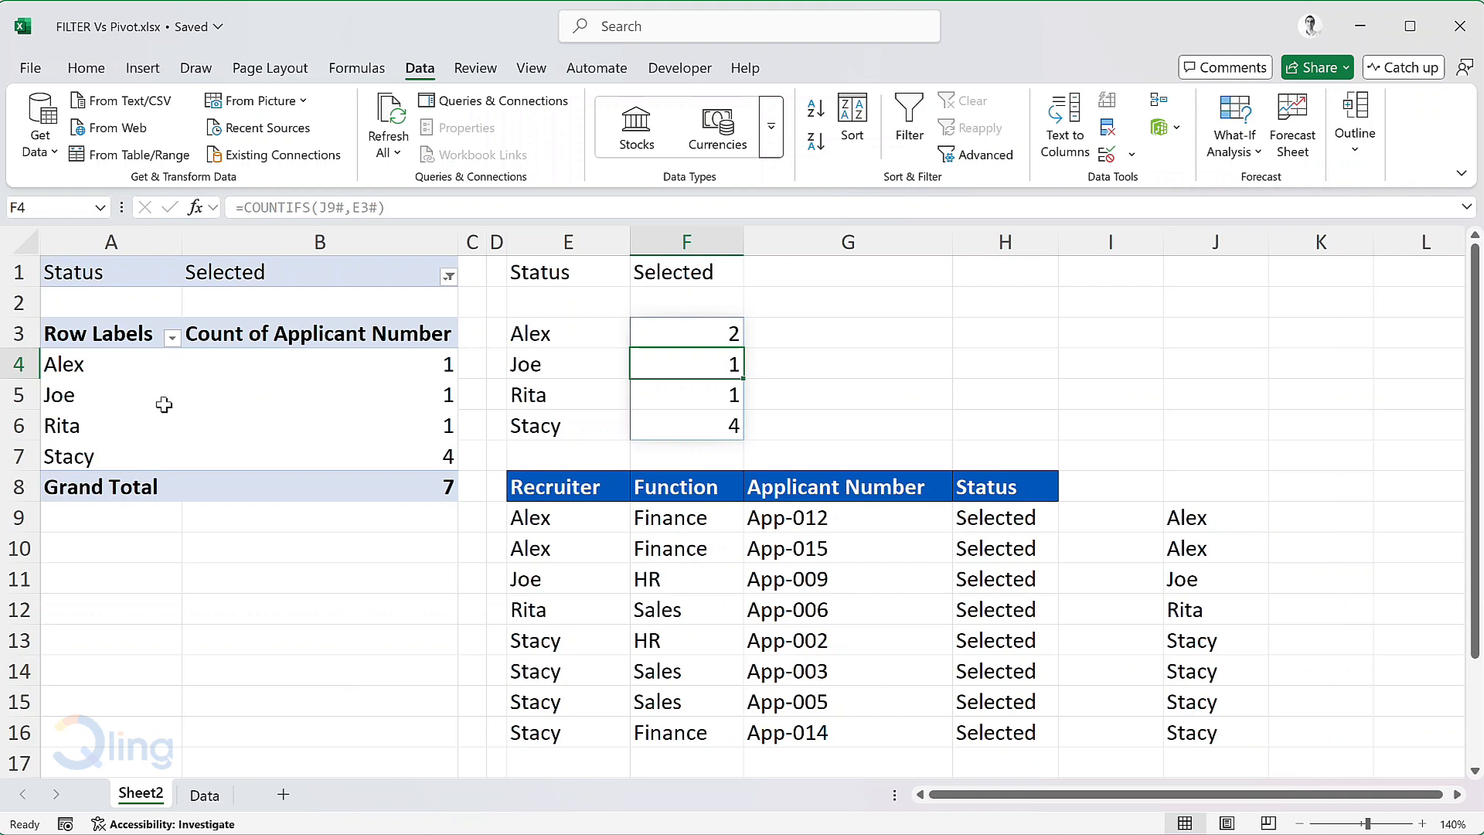
{"action": "left_click", "coordinate": [58, 395]}
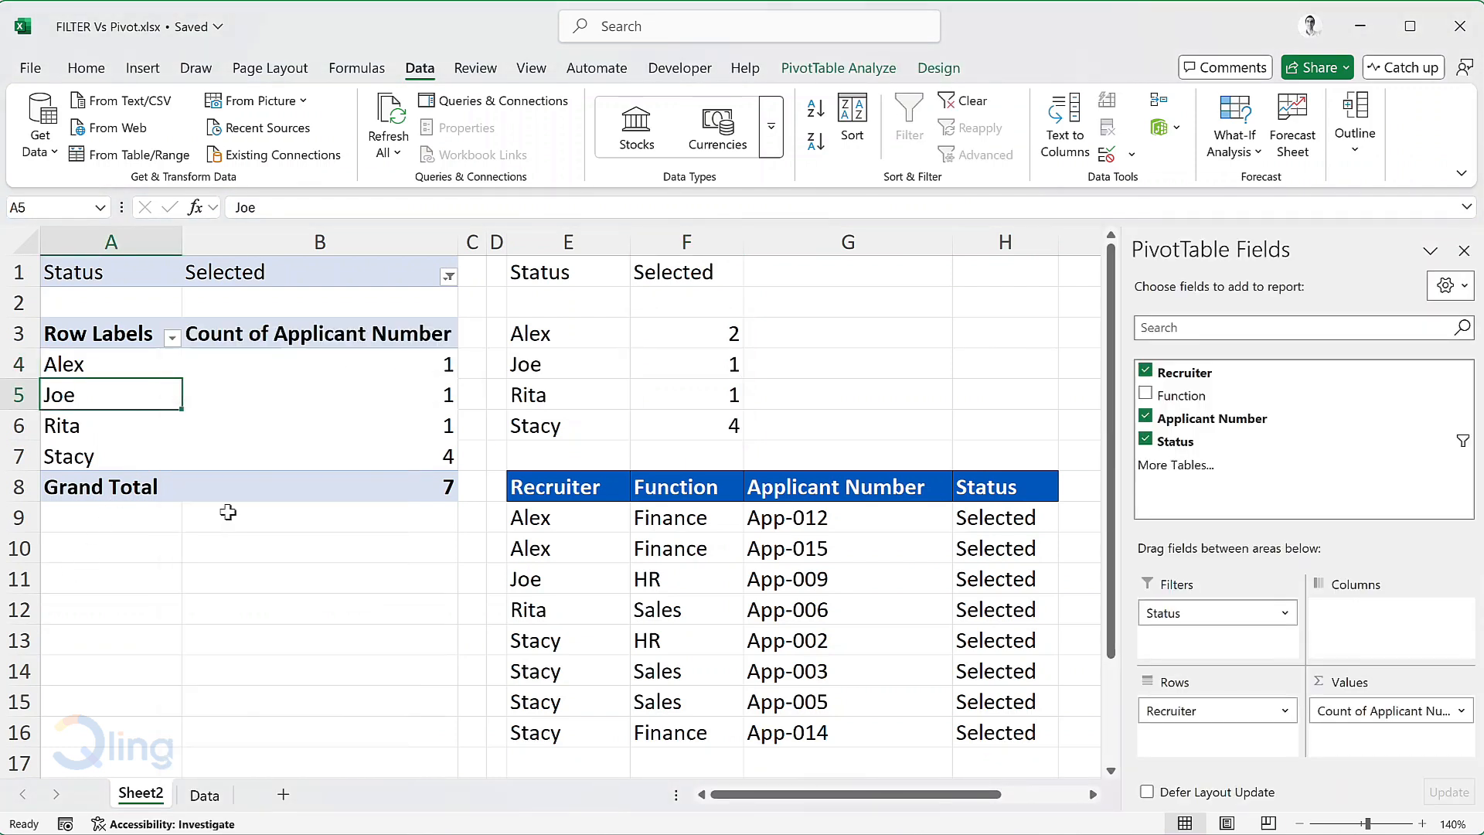